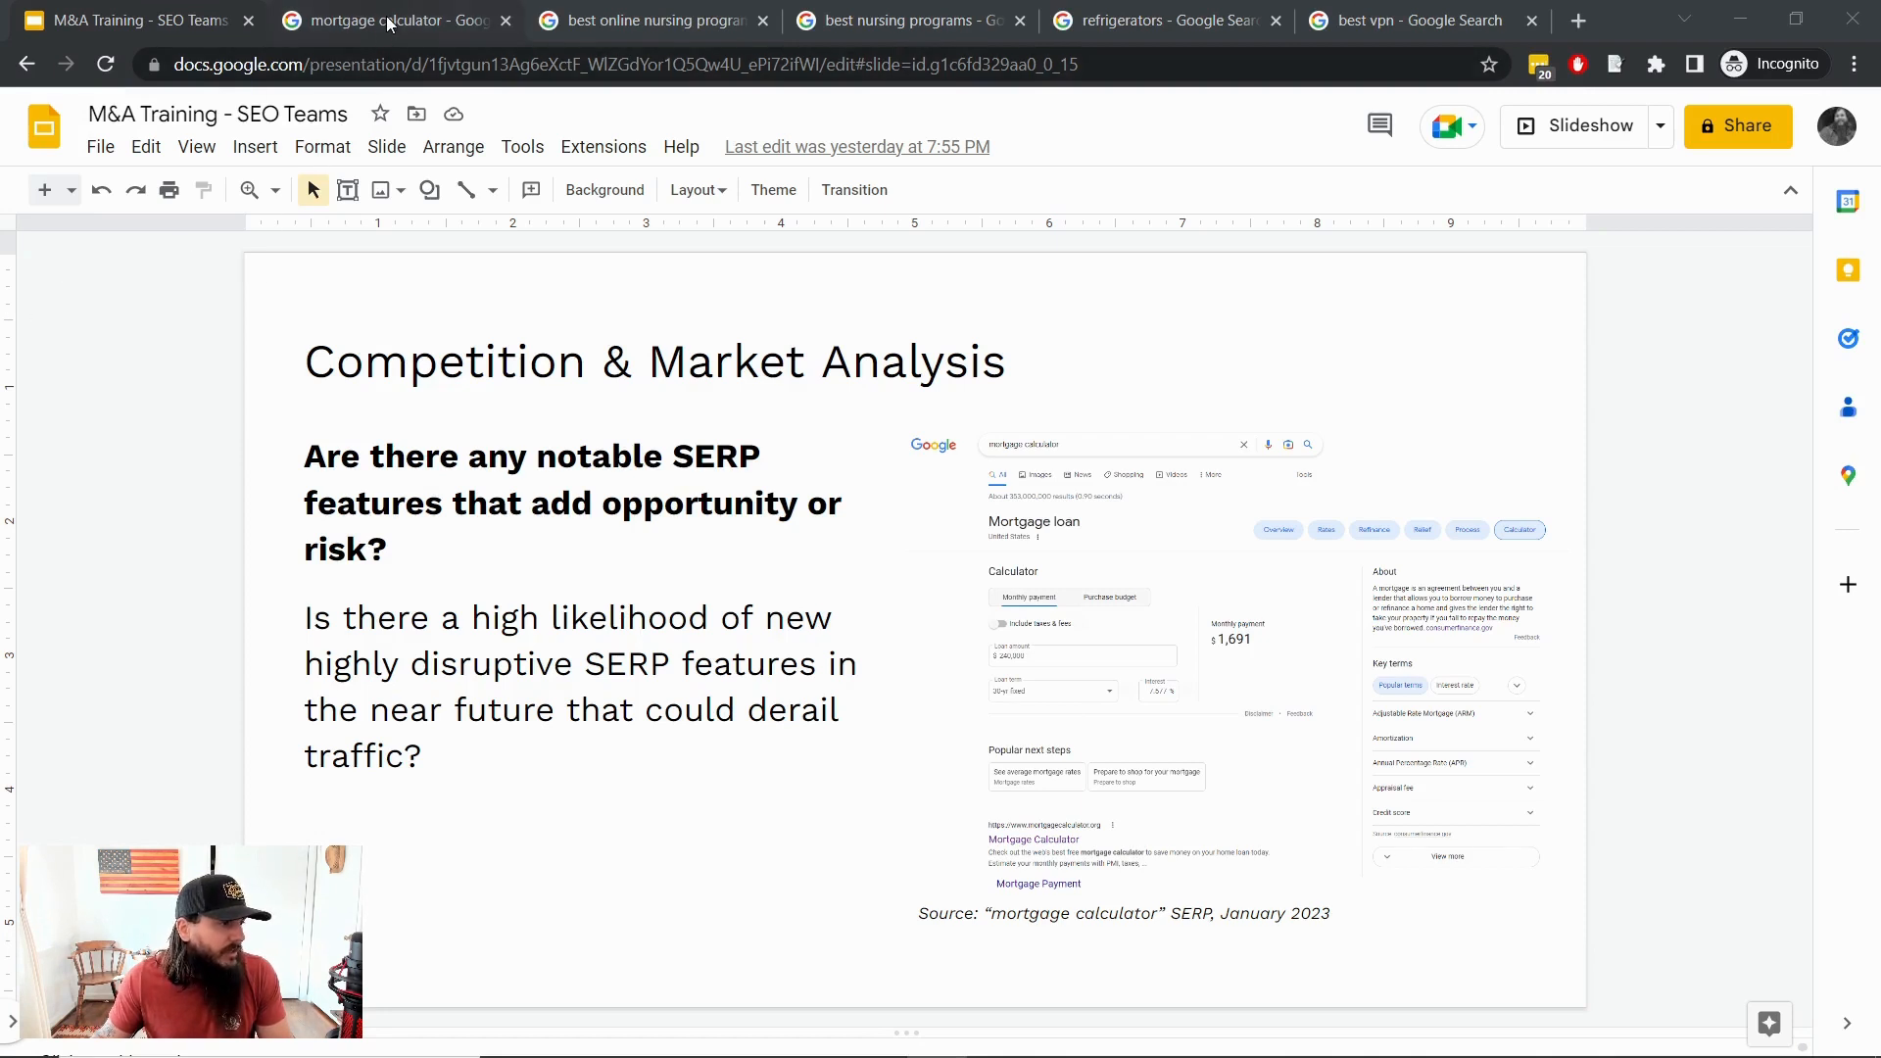
Show the mortgage calculator results with the built-in loan calculator panel
{"action": "left_click", "coordinate": [387, 21]}
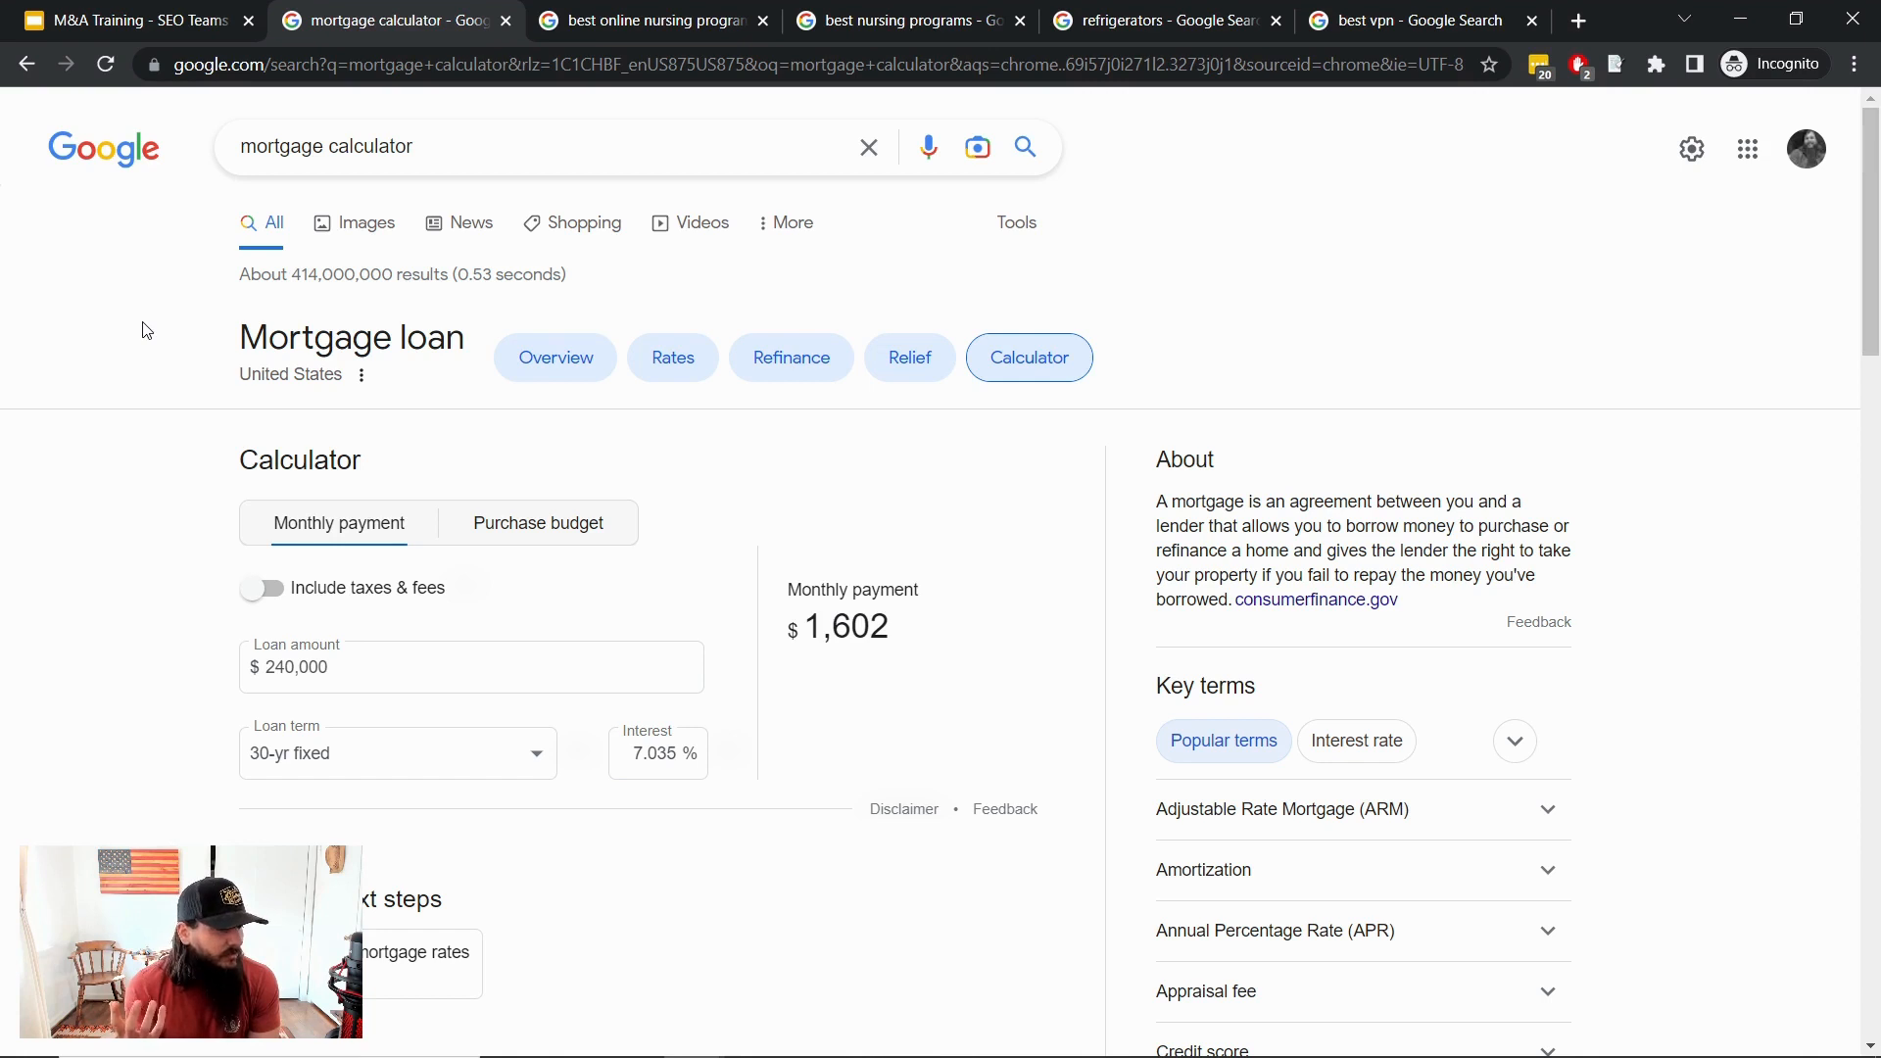
{"action": "mouse_move", "coordinate": [203, 476]}
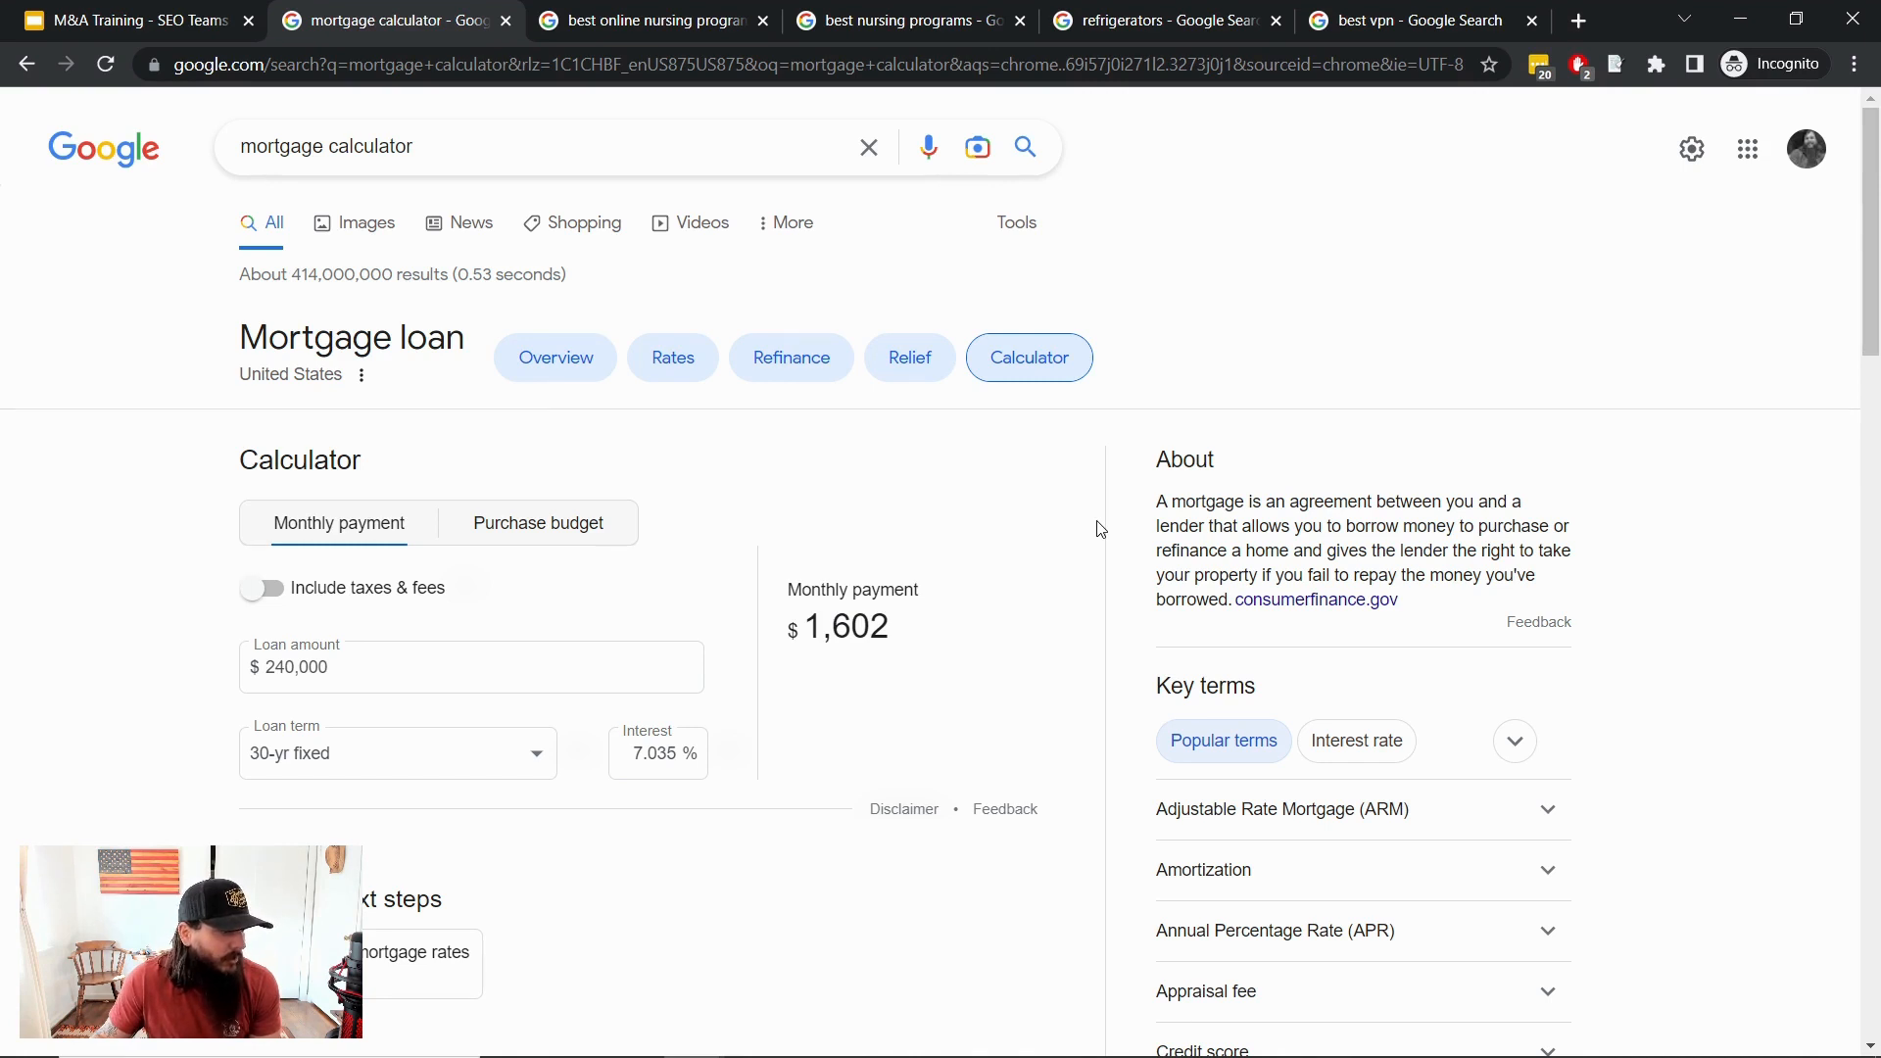
{"action": "mouse_move", "coordinate": [702, 472]}
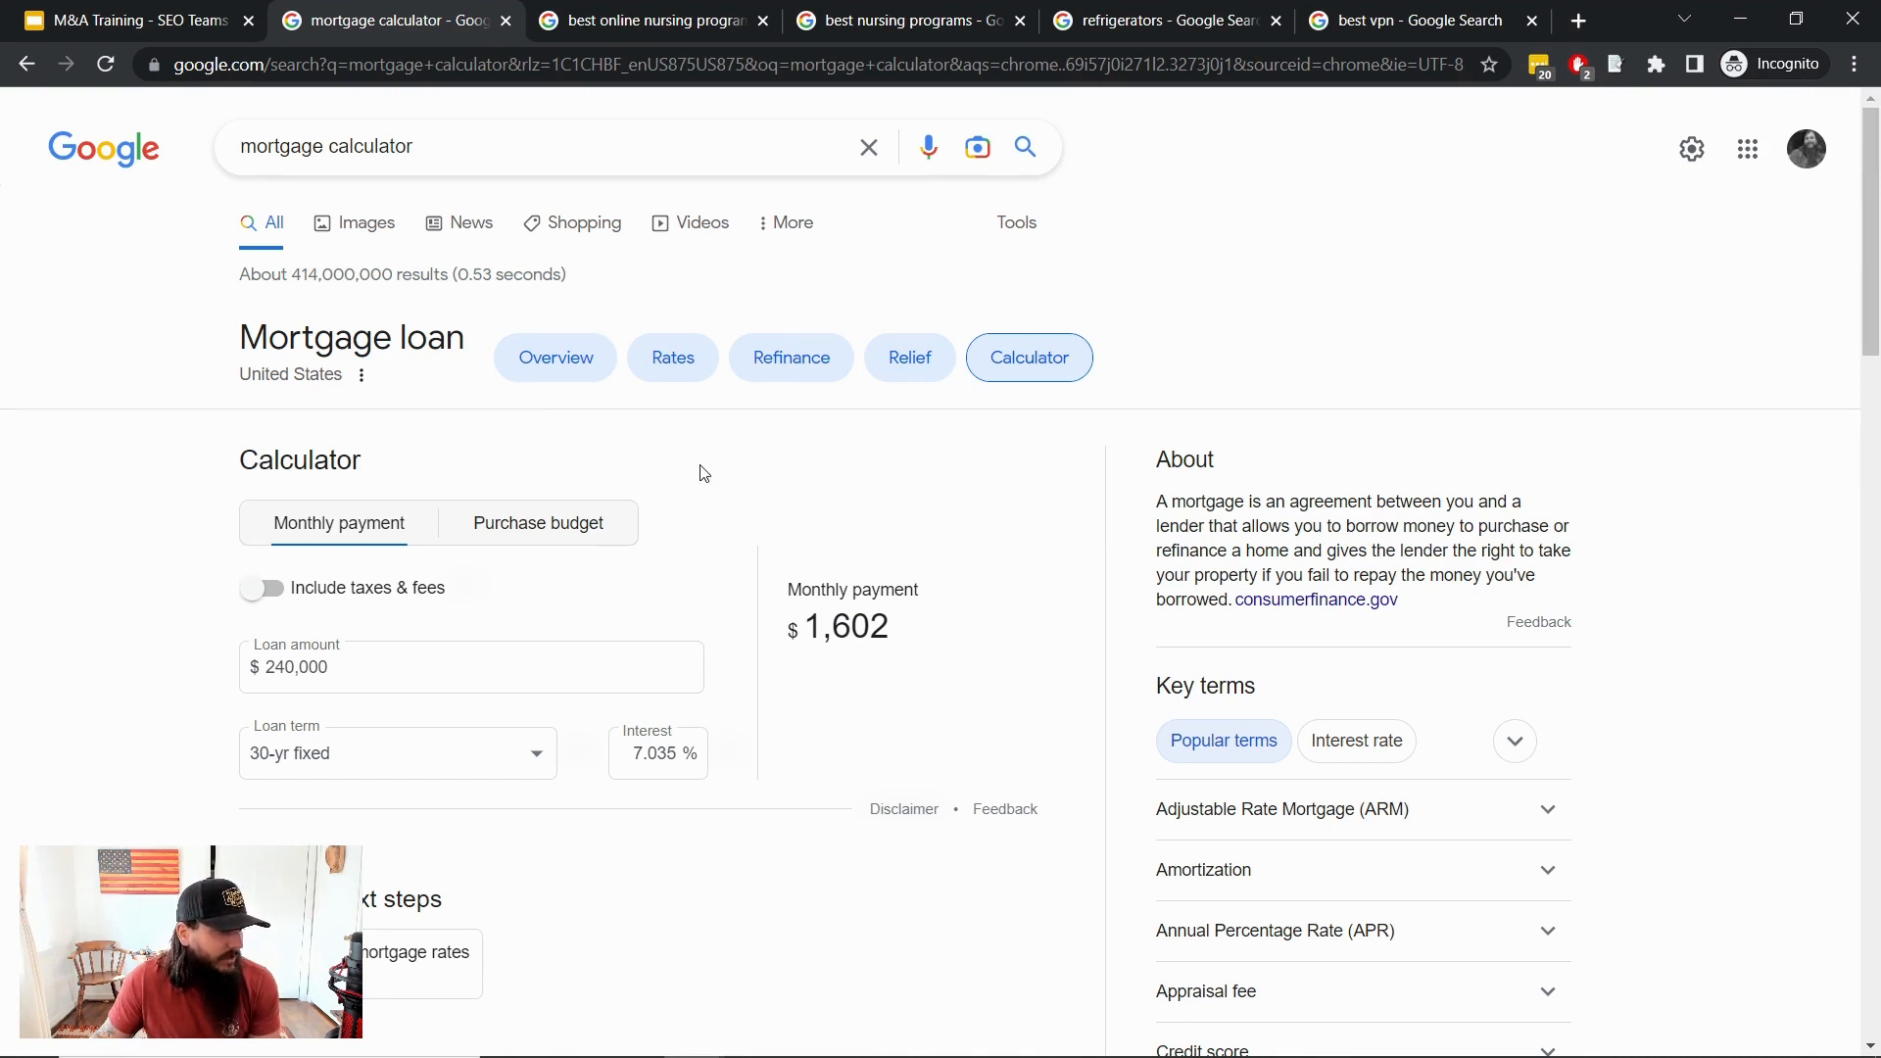
{"action": "mouse_move", "coordinate": [749, 336]}
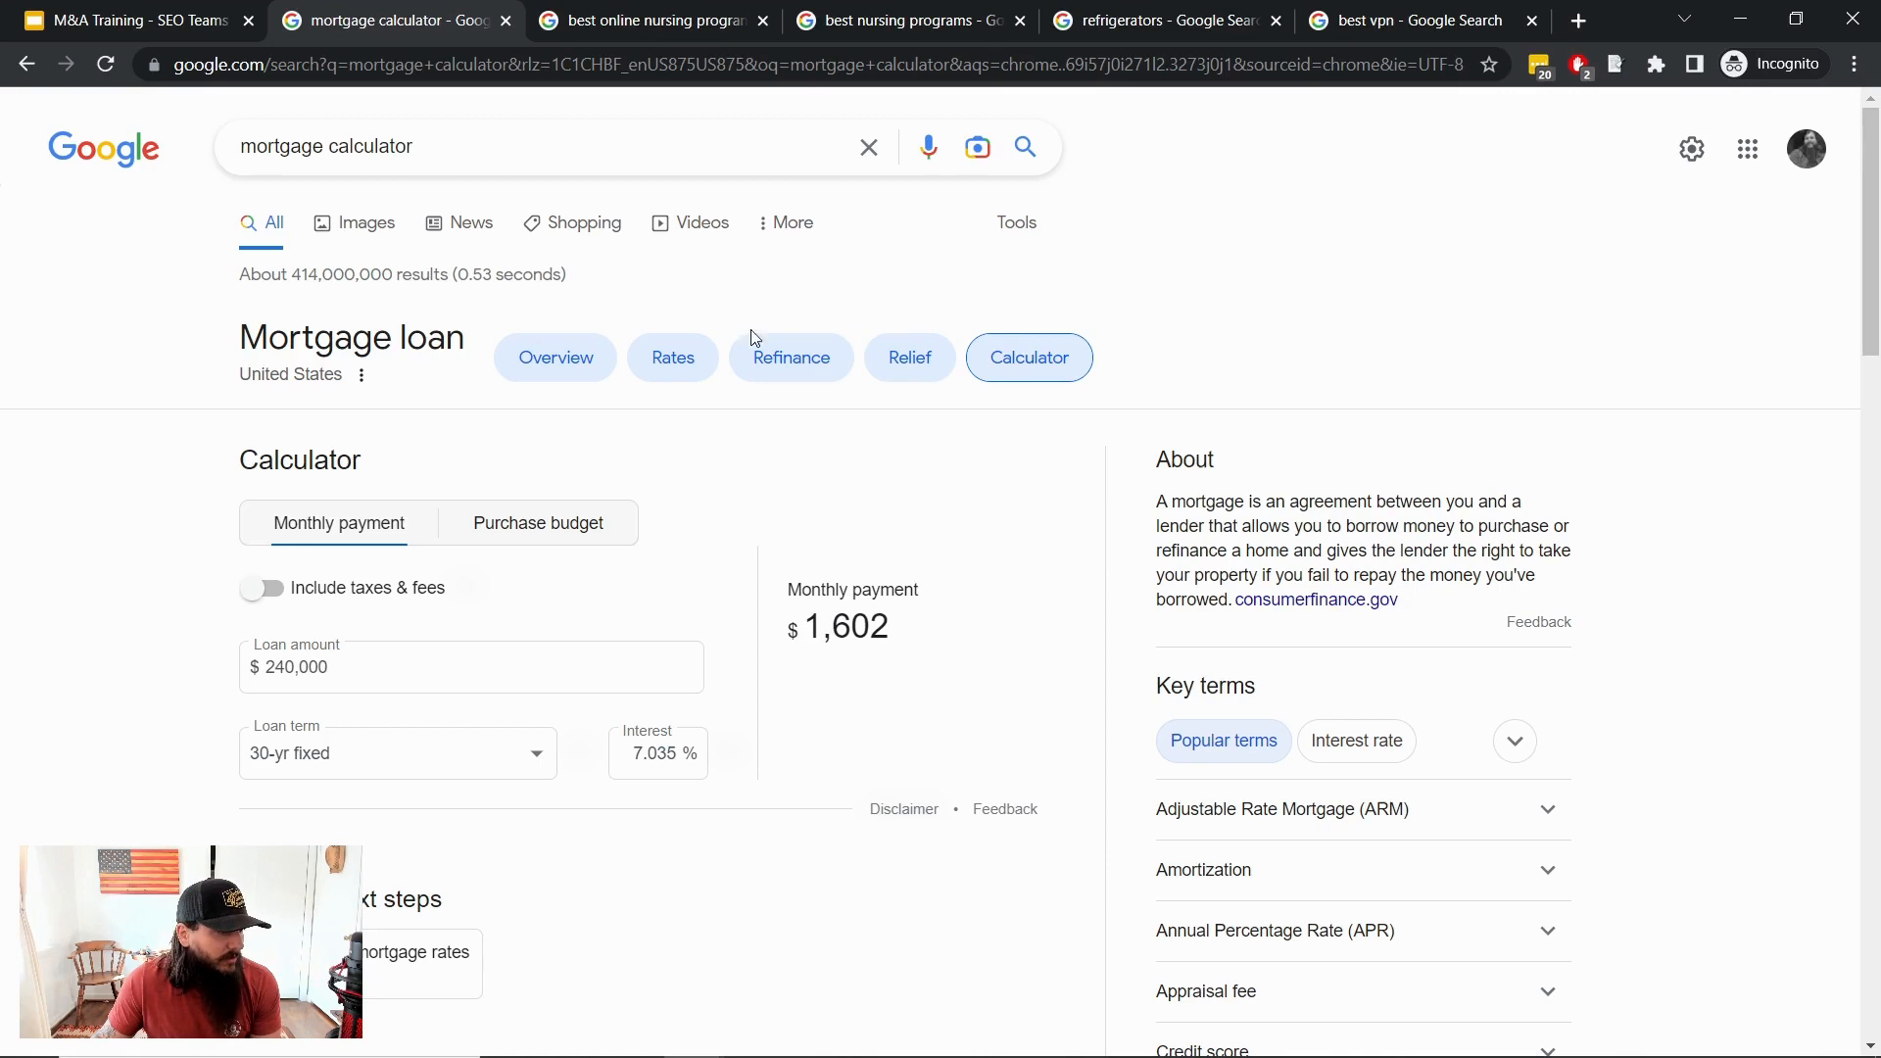
{"action": "mouse_move", "coordinate": [1002, 336]}
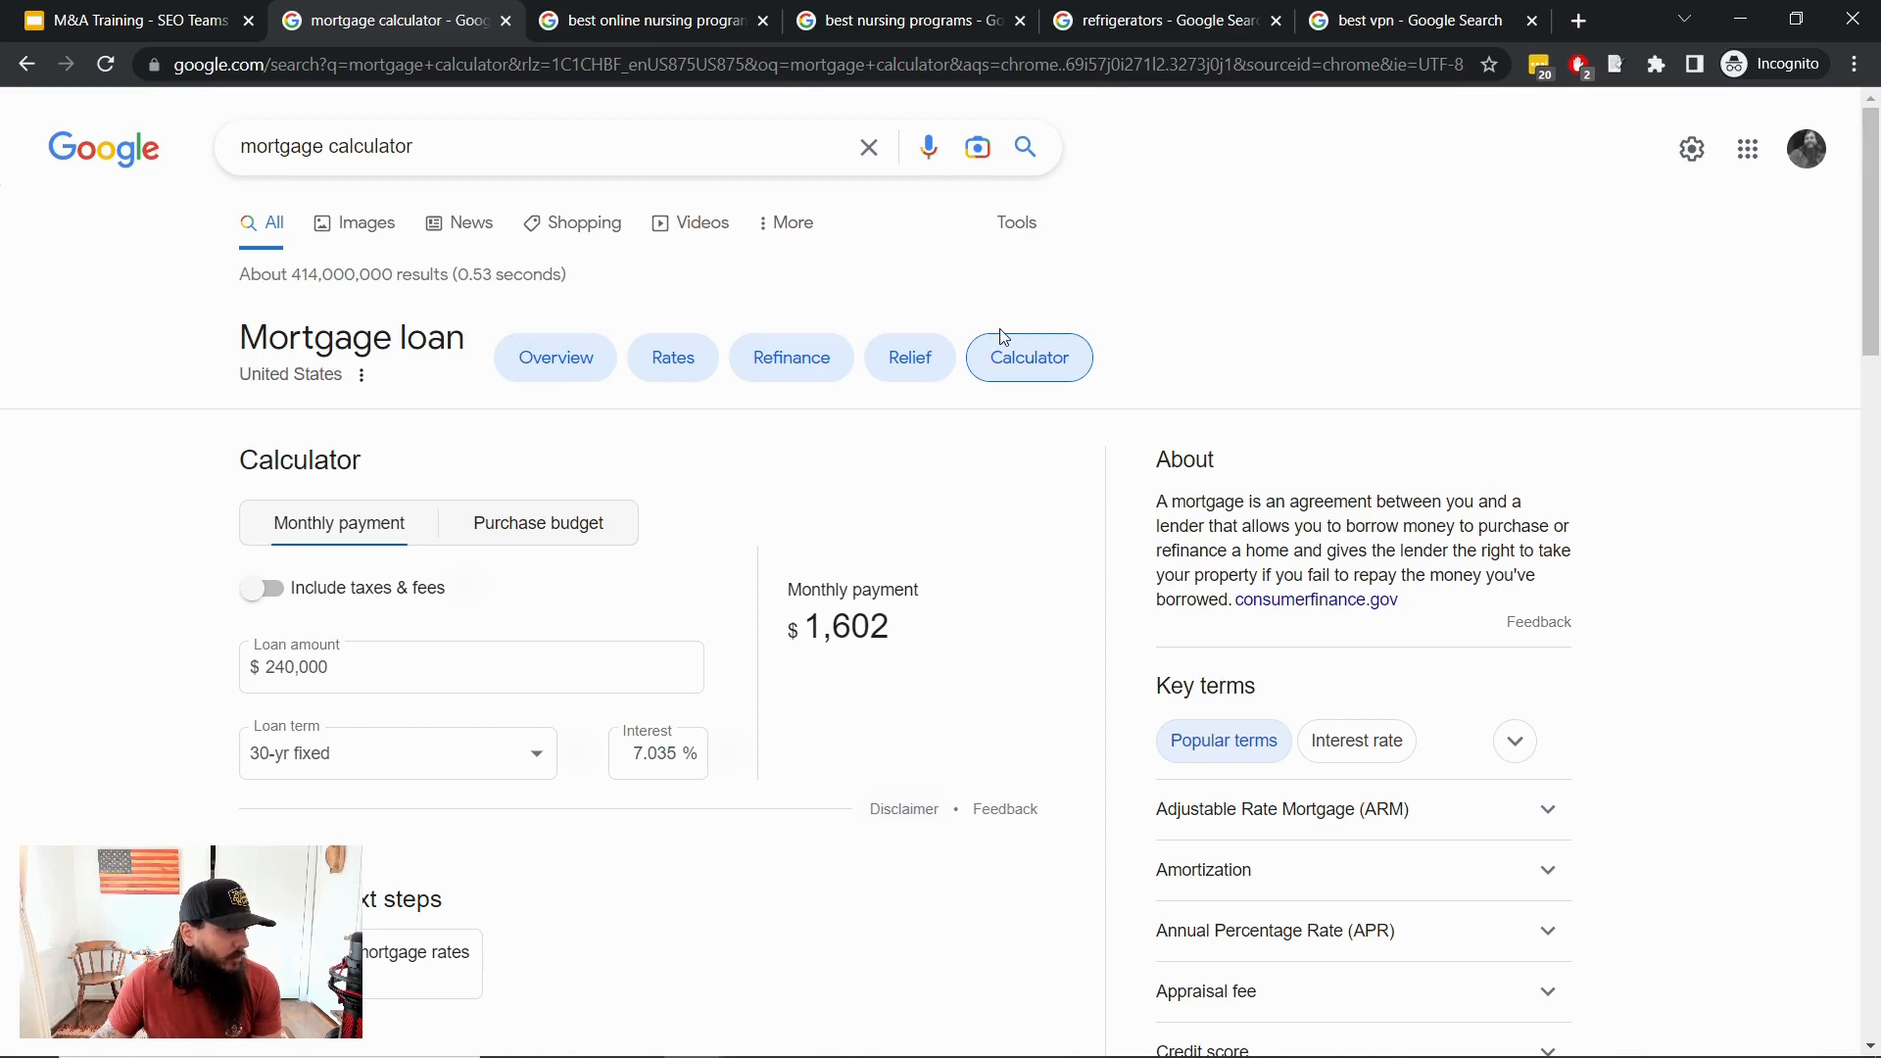
{"action": "mouse_move", "coordinate": [1330, 811]}
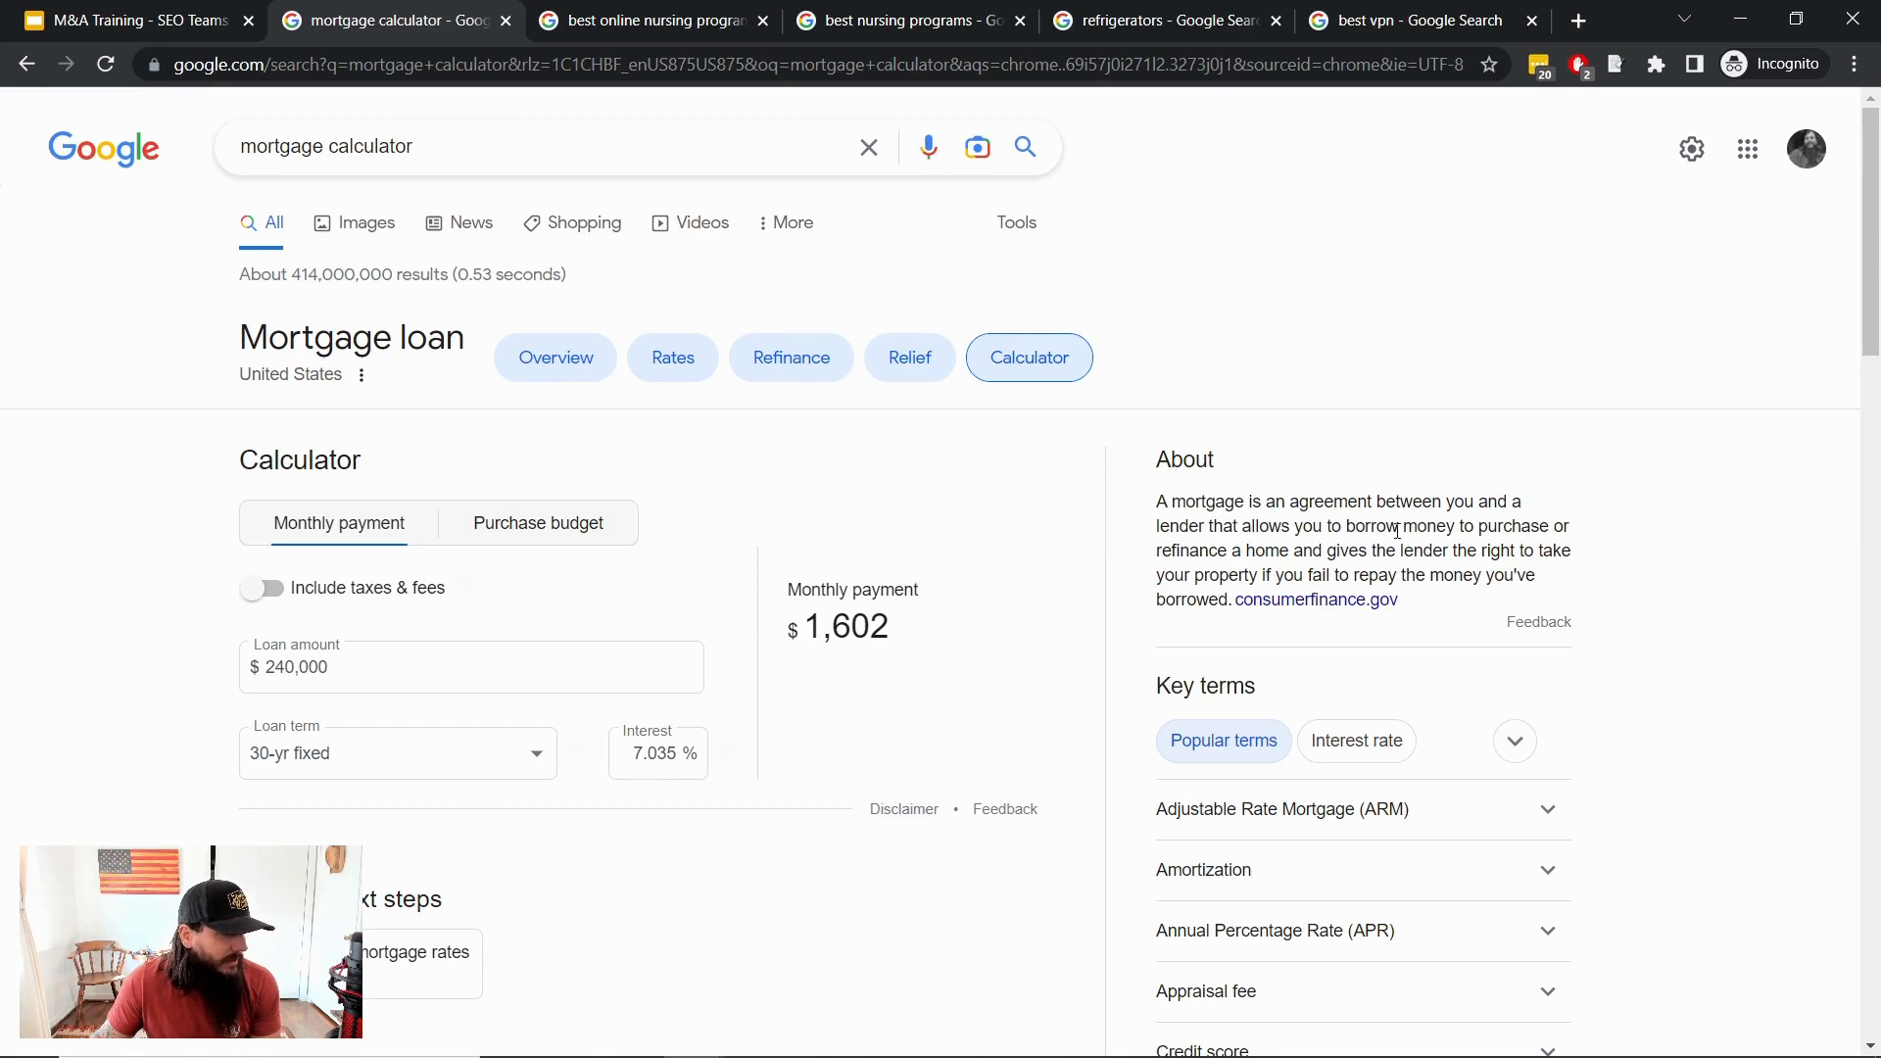
Skim the mortgage calculator results, then switch to the best online nursing programs results
{"action": "scroll", "scroll_direction": "down", "scroll_amount": 3}
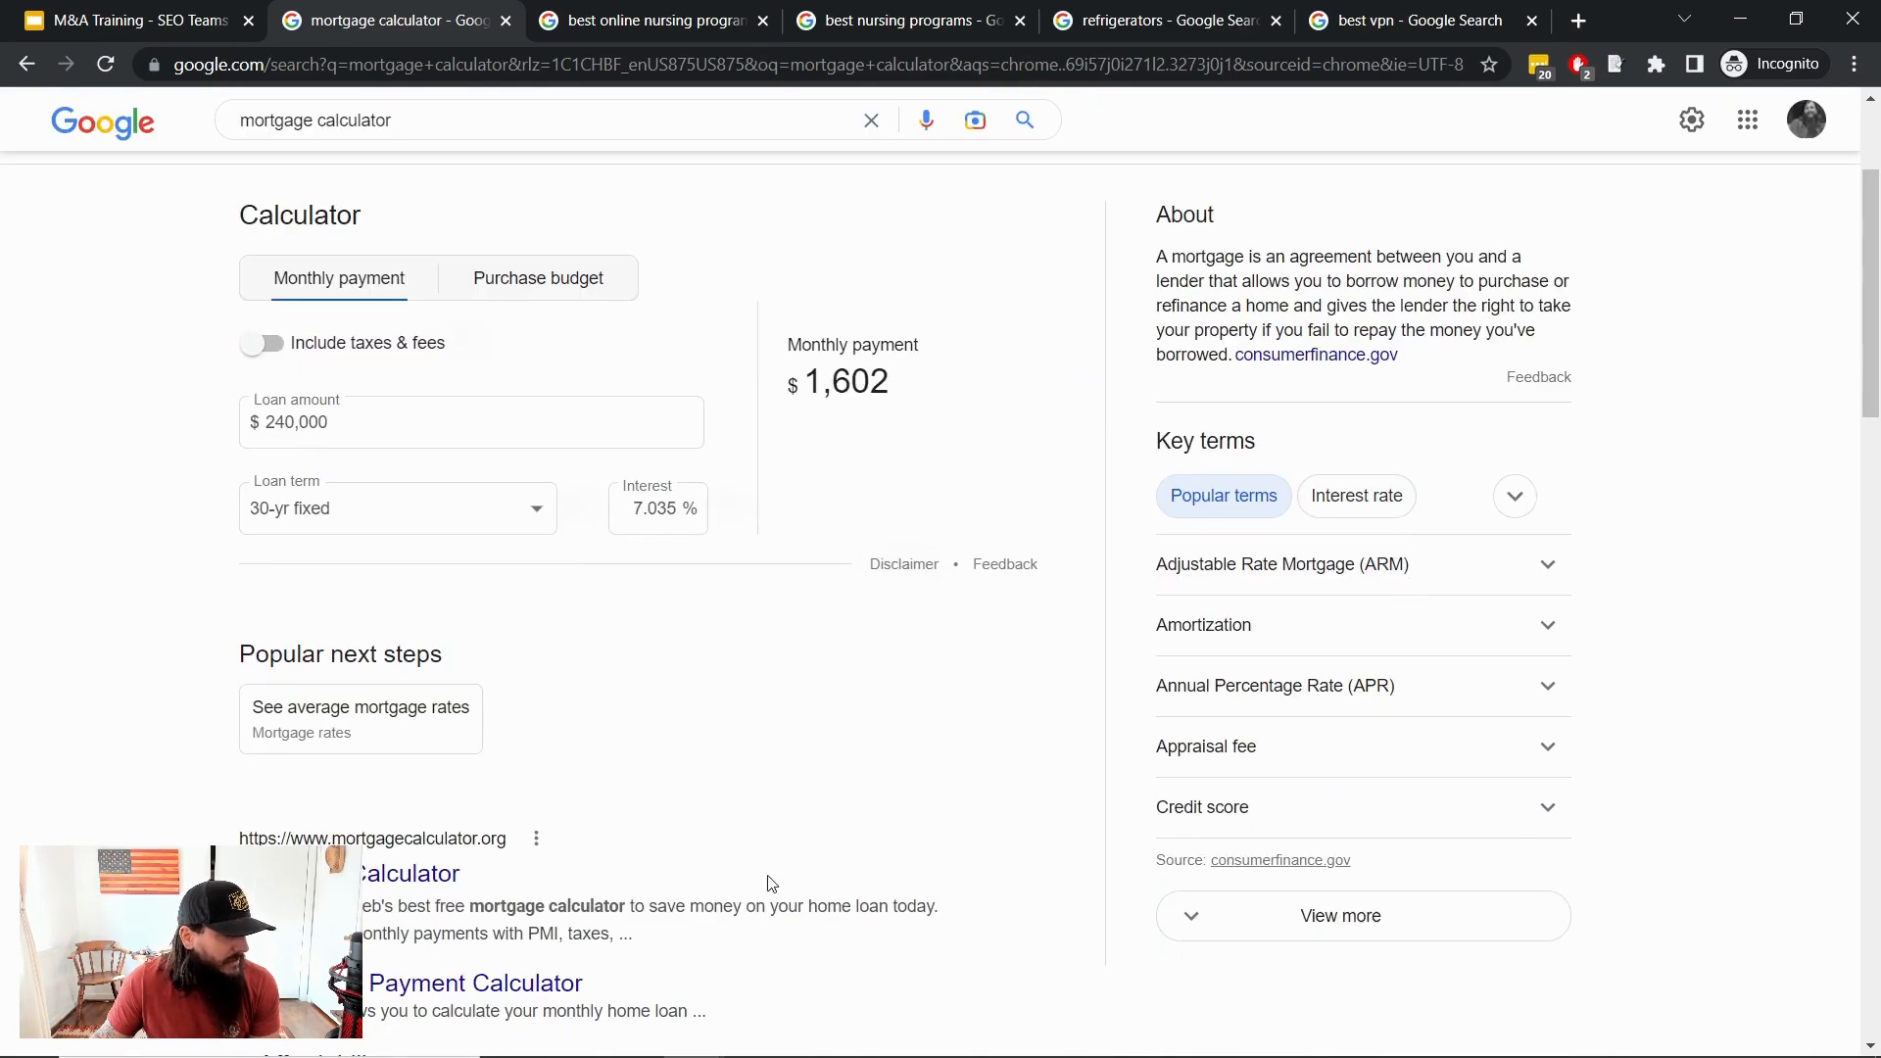
{"action": "scroll", "scroll_direction": "down", "scroll_amount": 3}
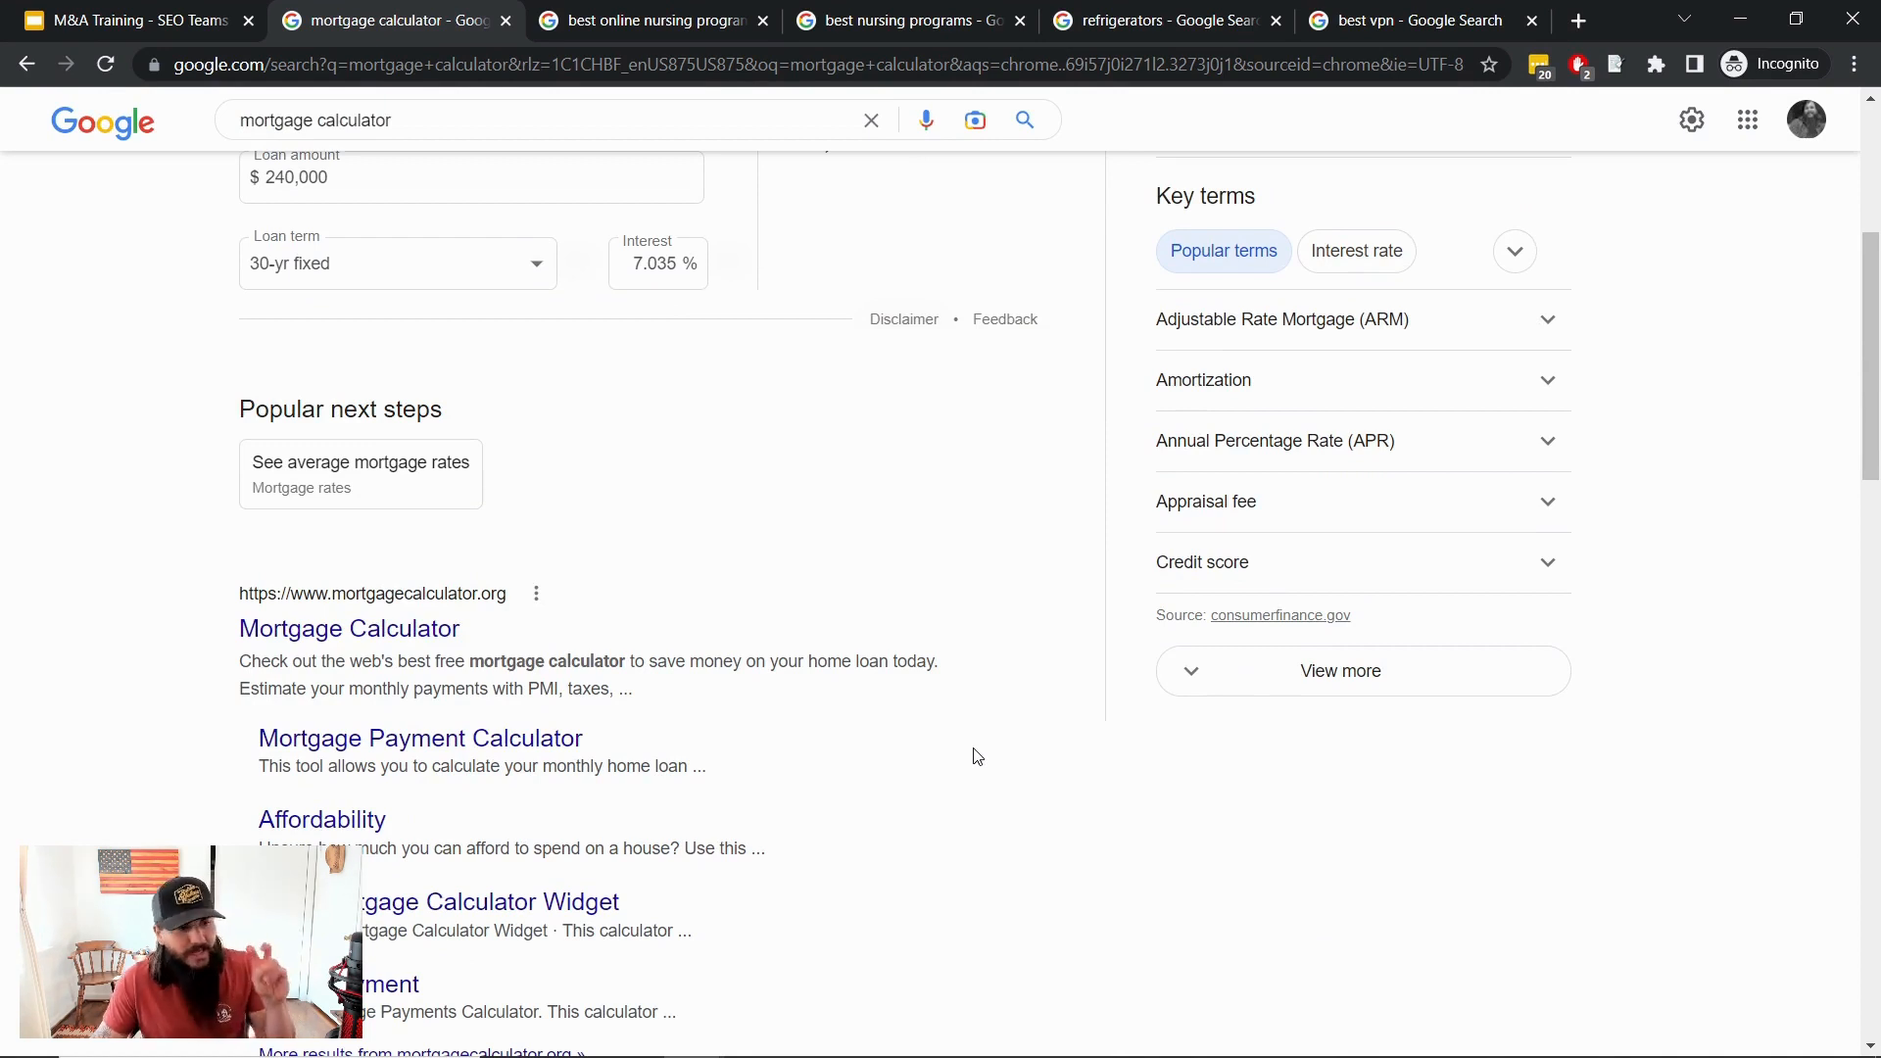
{"action": "mouse_move", "coordinate": [926, 770]}
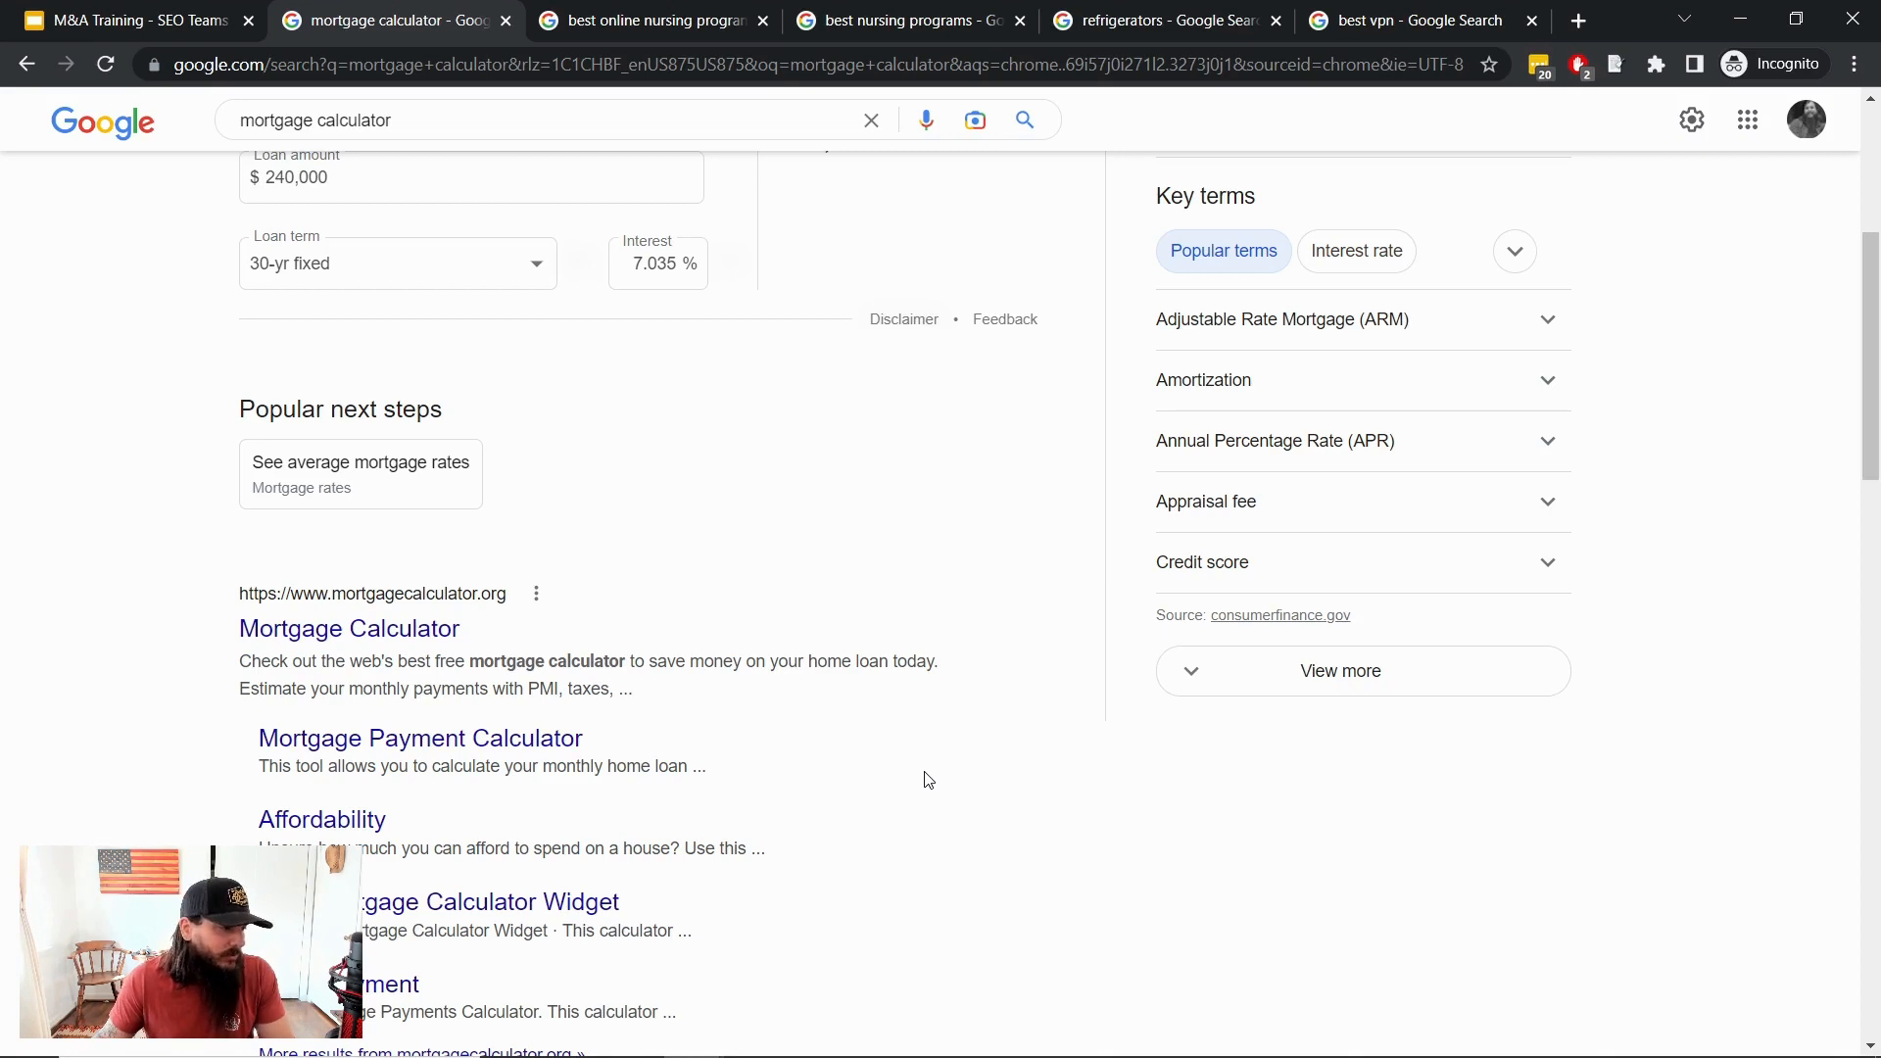
{"action": "mouse_move", "coordinate": [78, 670]}
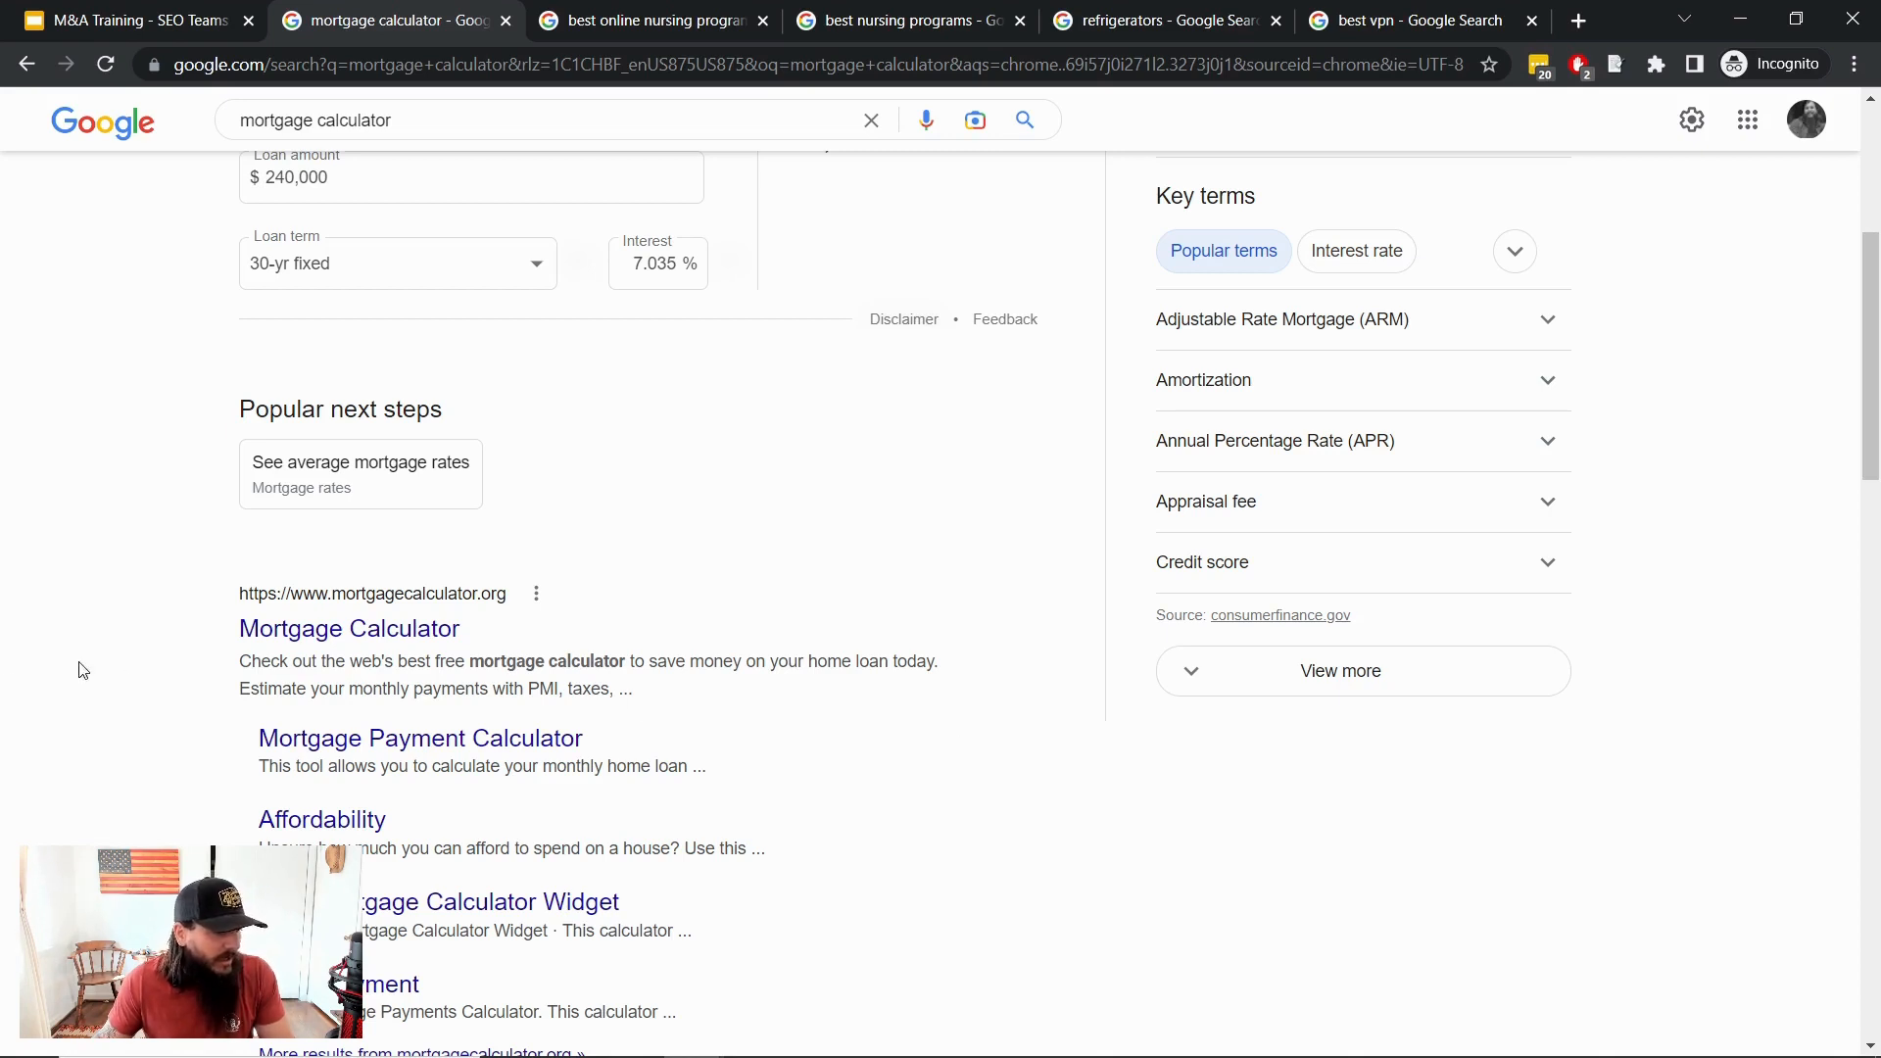
{"action": "mouse_move", "coordinate": [160, 762]}
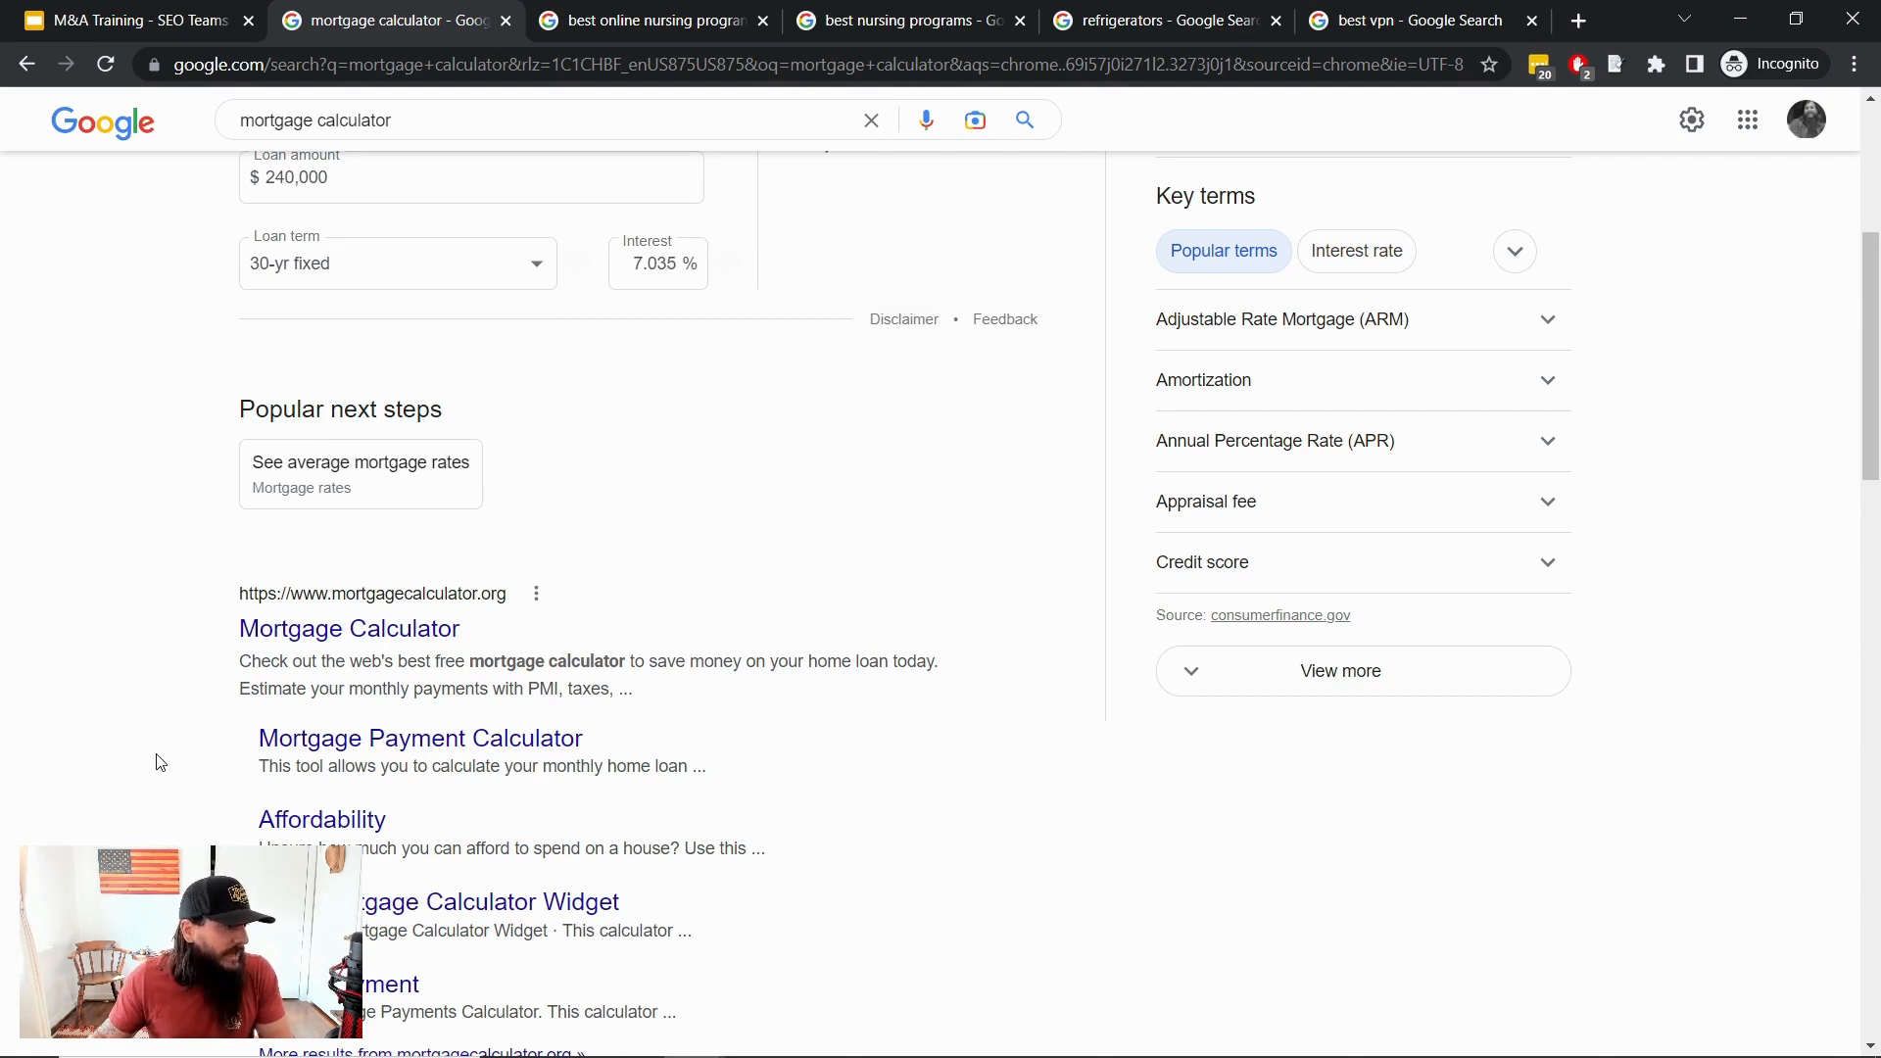
{"action": "scroll", "scroll_direction": "up", "scroll_amount": 3}
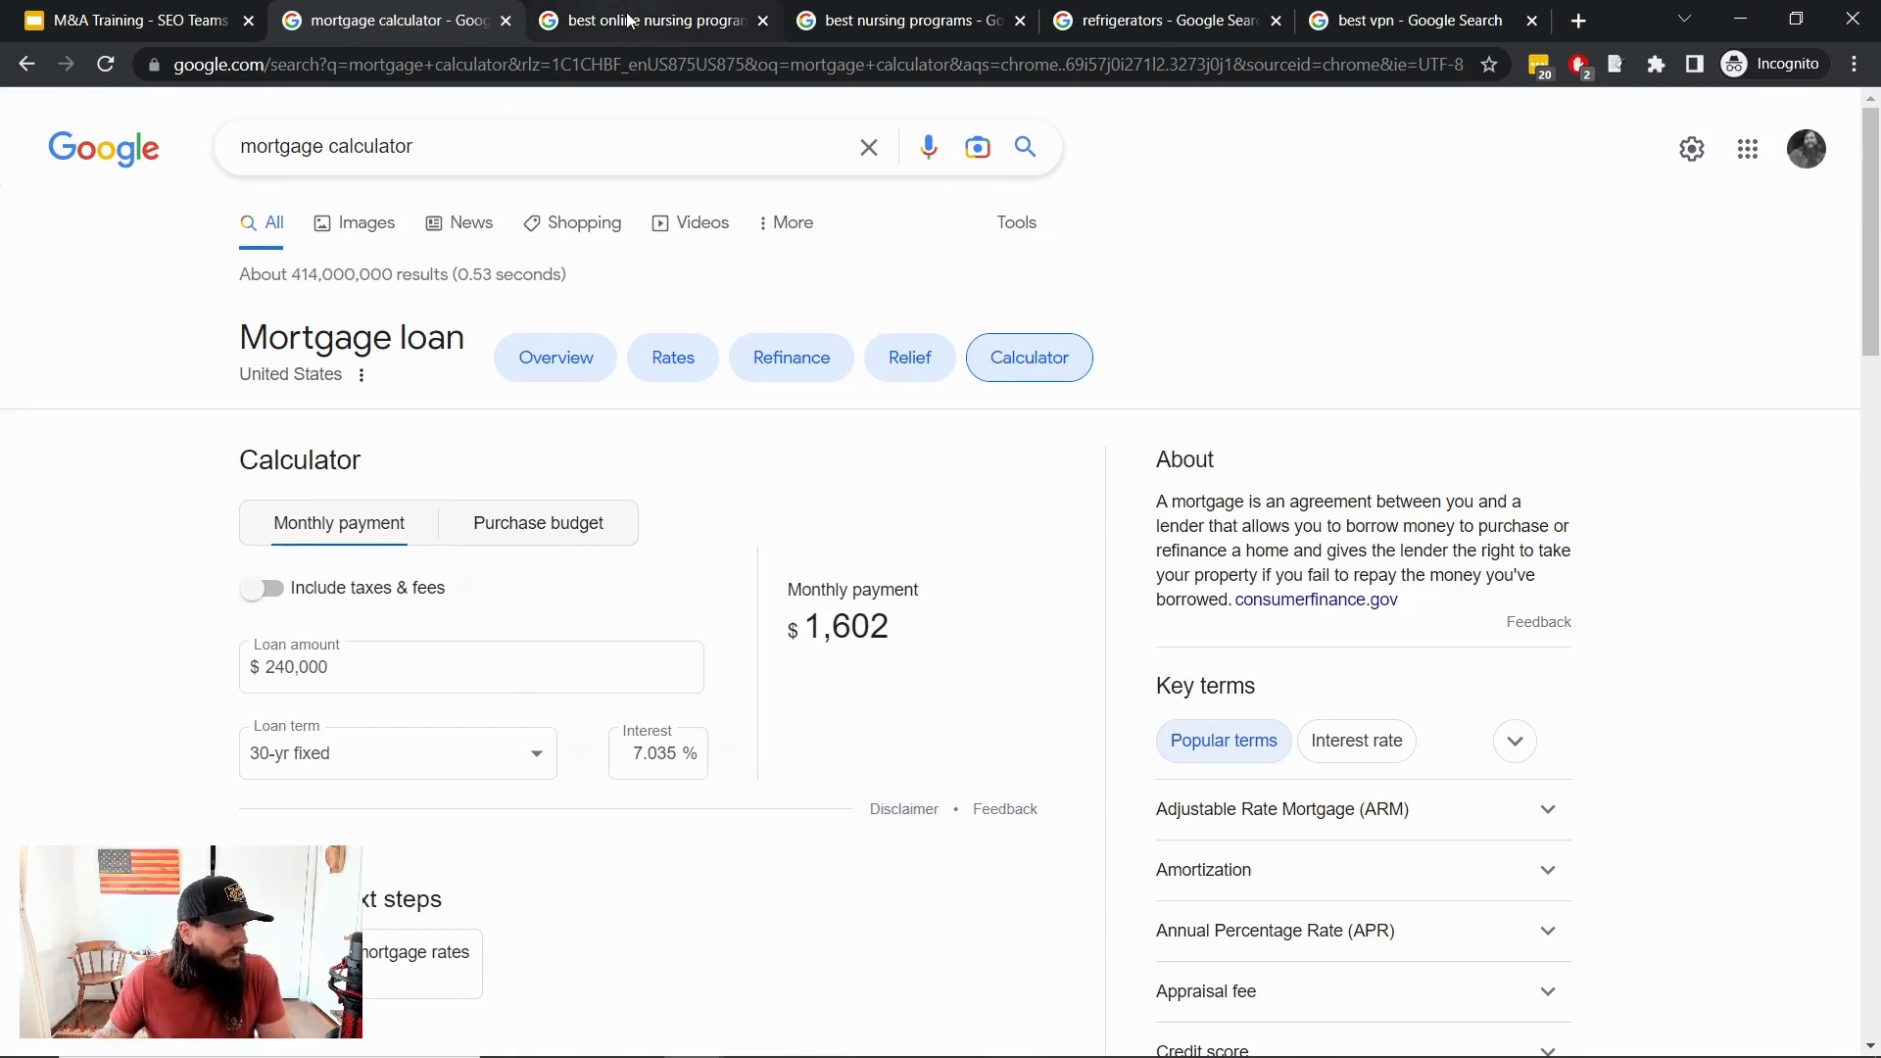
{"action": "left_click", "coordinate": [648, 20]}
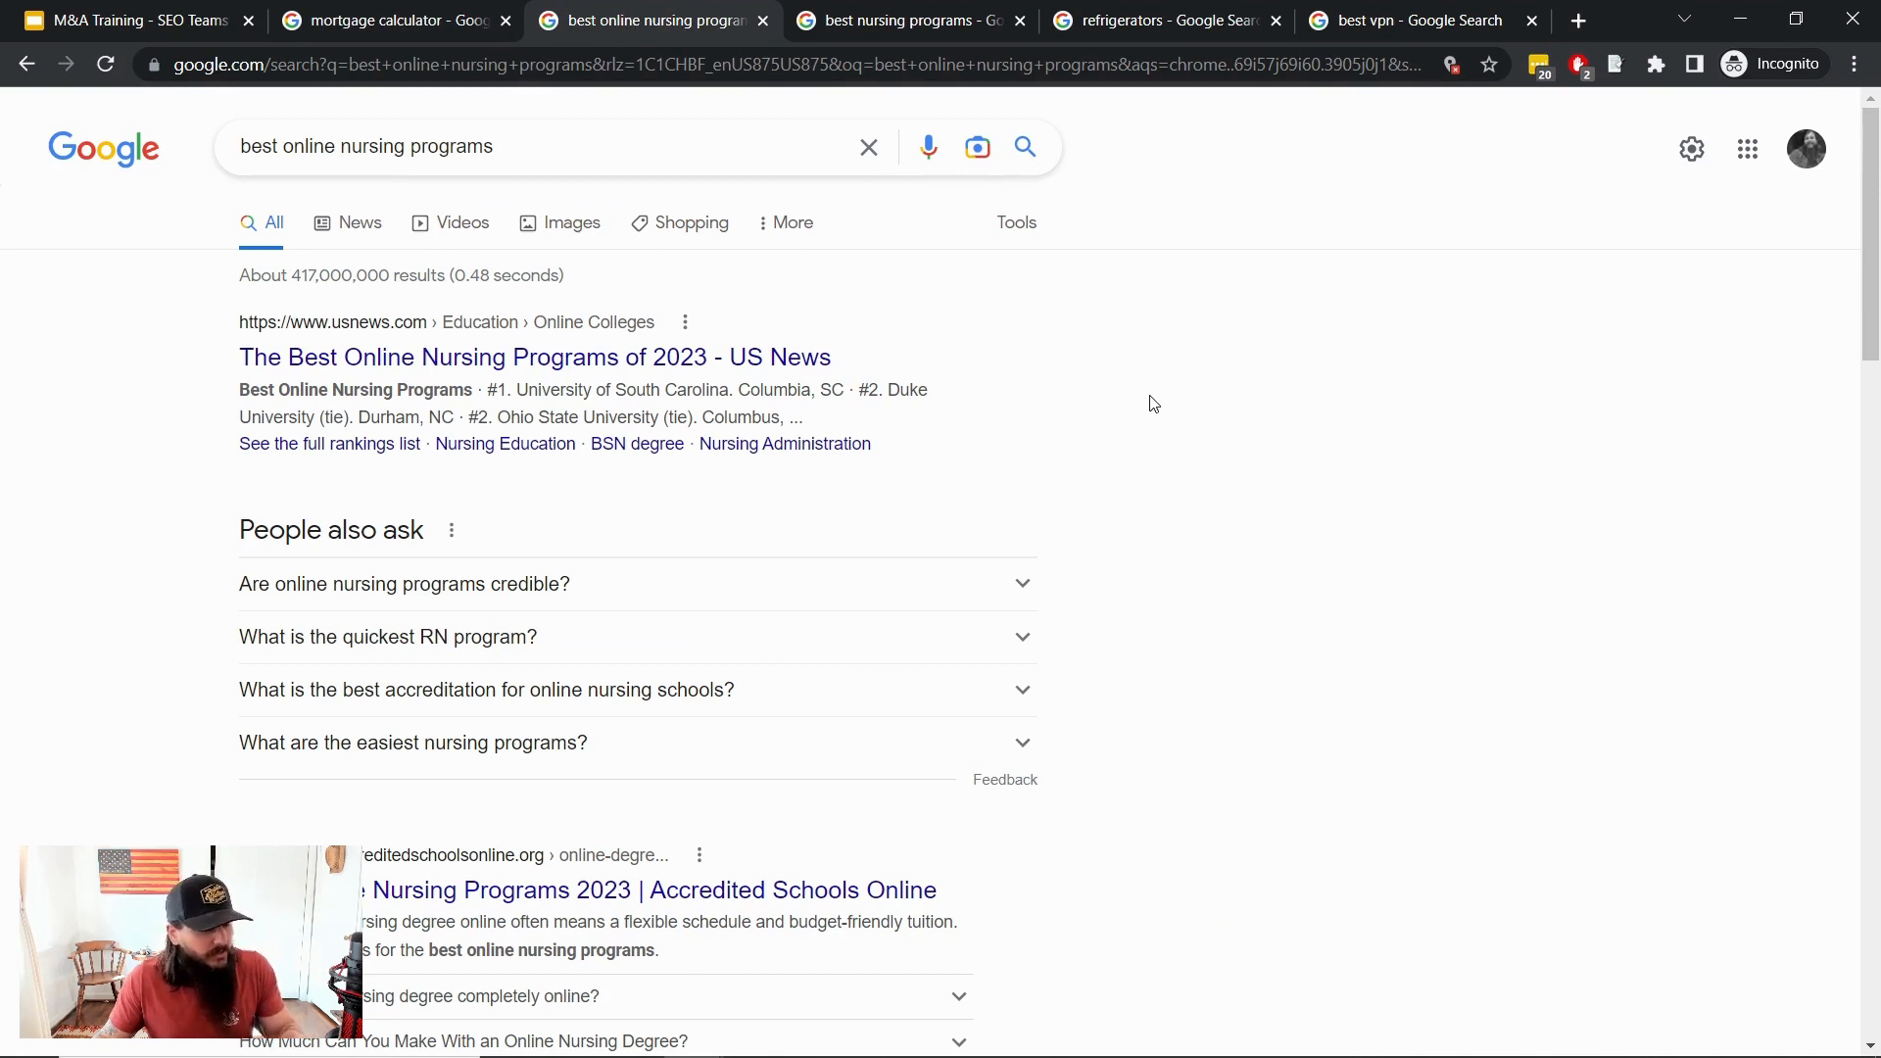
{"action": "mouse_move", "coordinate": [1172, 424]}
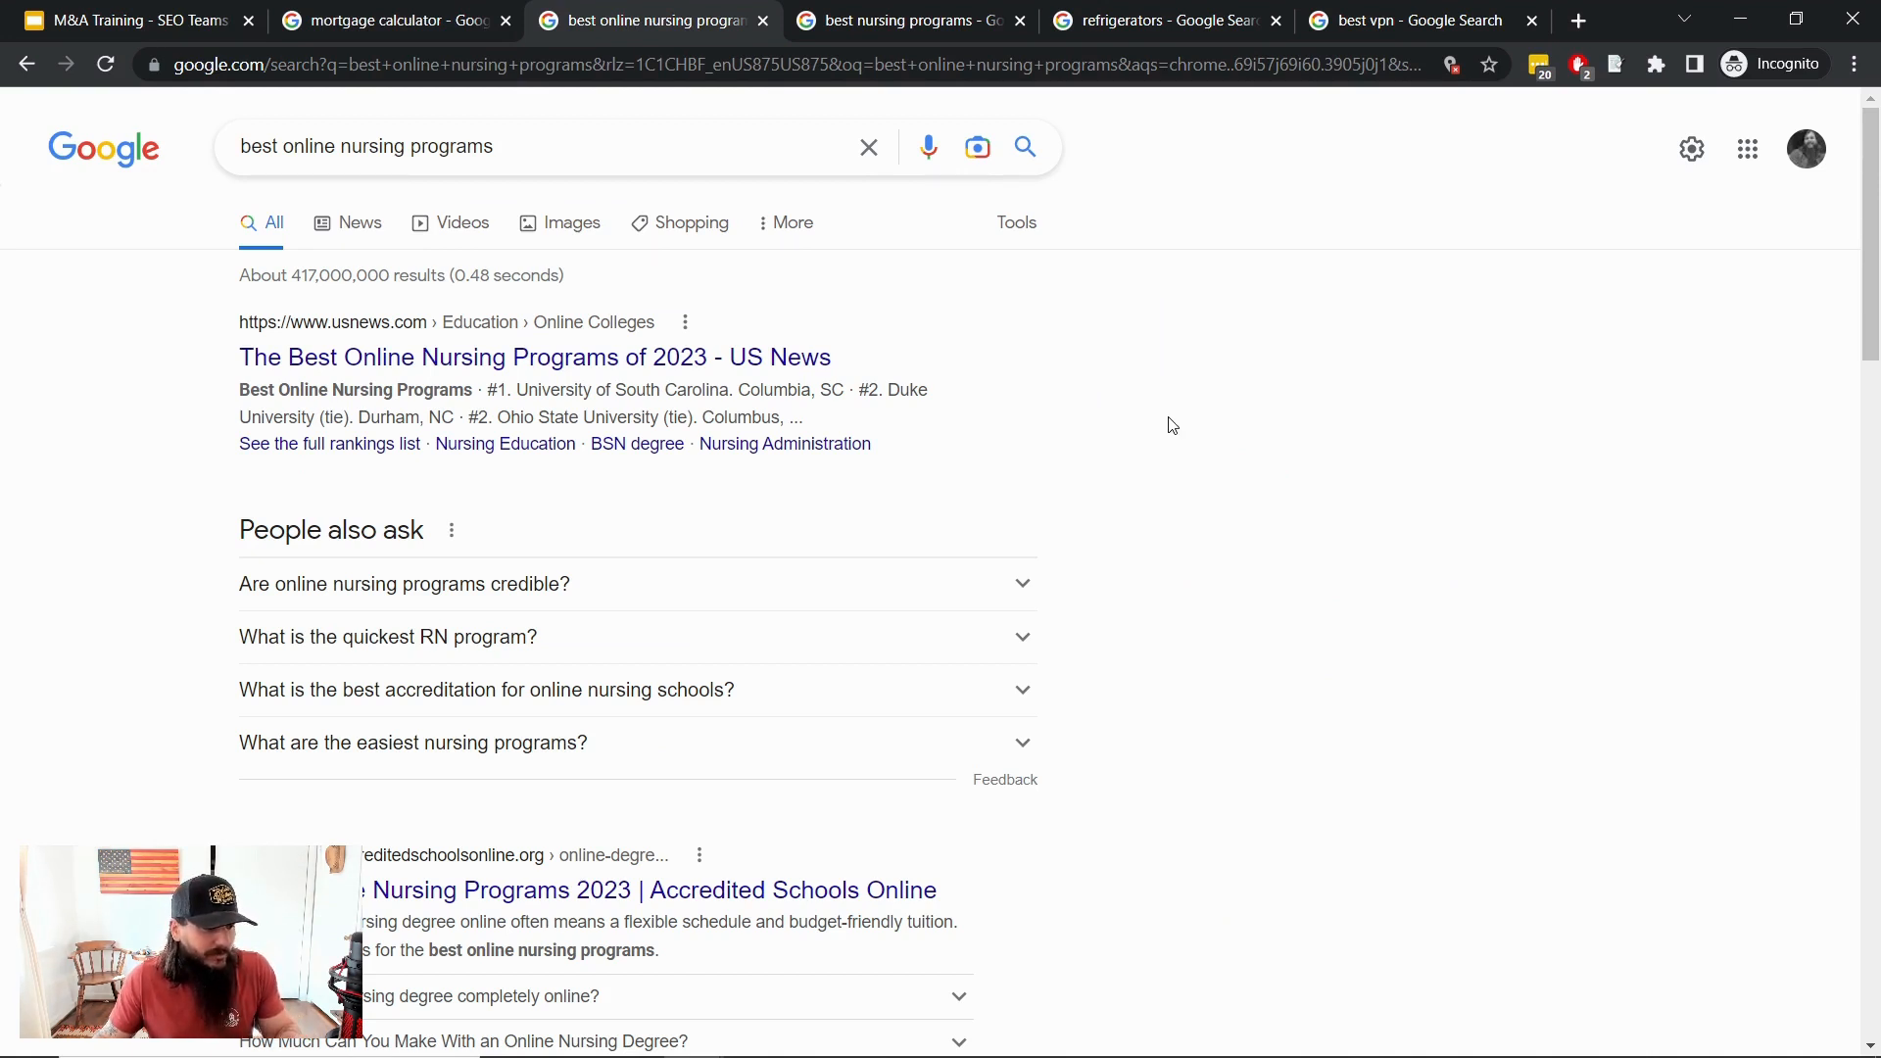
{"action": "mouse_move", "coordinate": [1212, 505]}
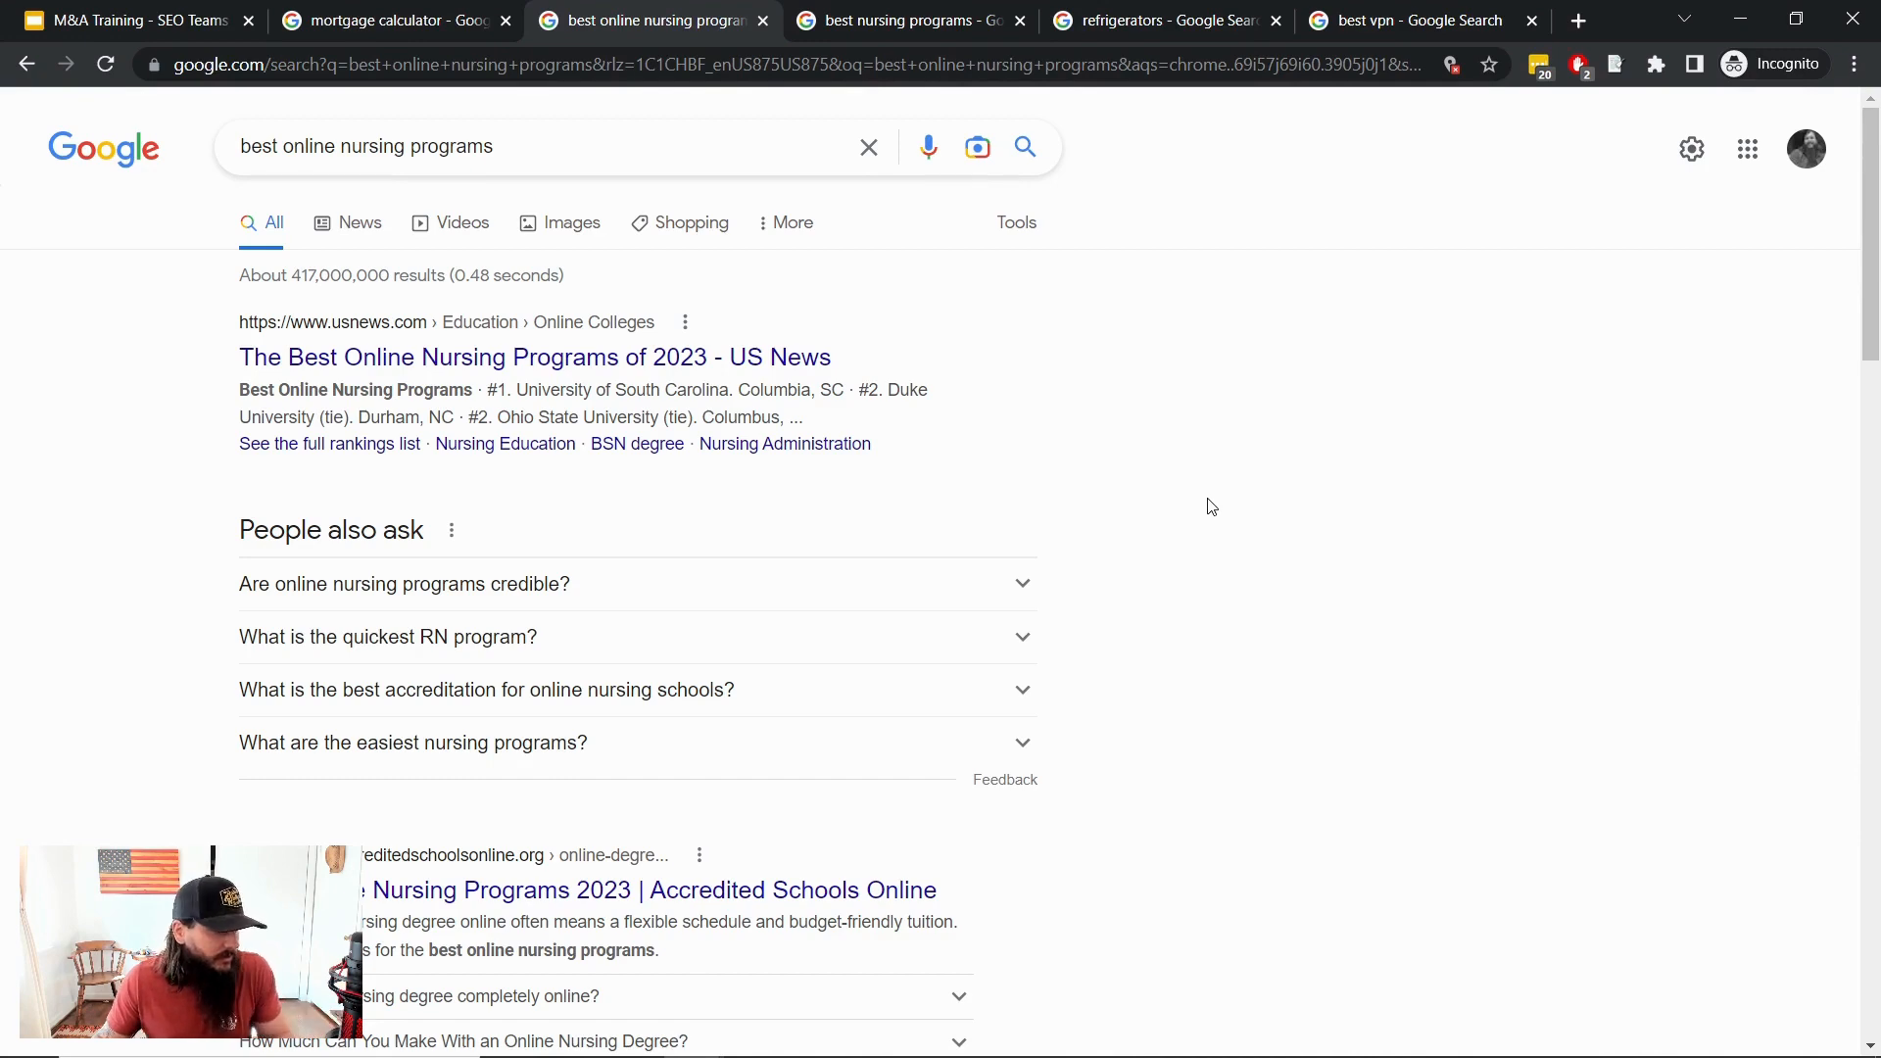
{"action": "mouse_move", "coordinate": [1272, 597]}
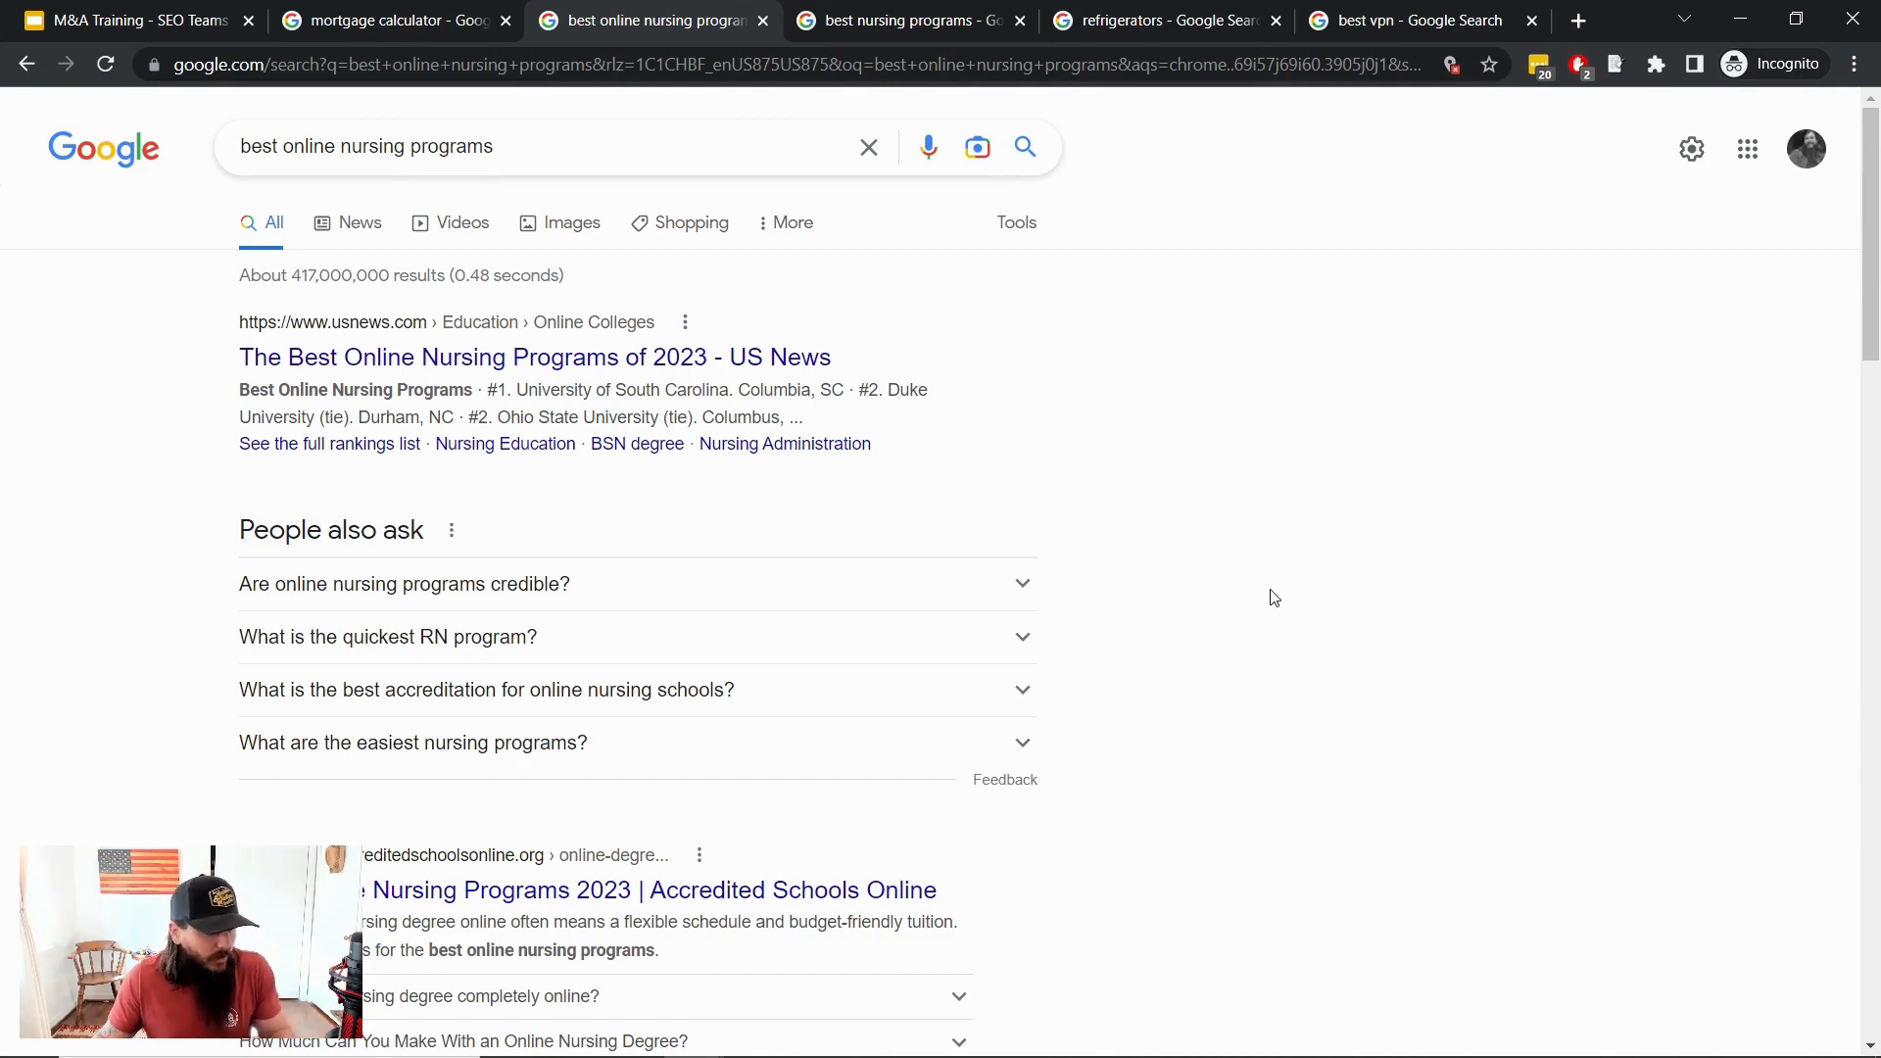
Skim the online nursing results, then bring up the best nursing programs Colleges panel
{"action": "scroll", "scroll_direction": "down", "scroll_amount": 3}
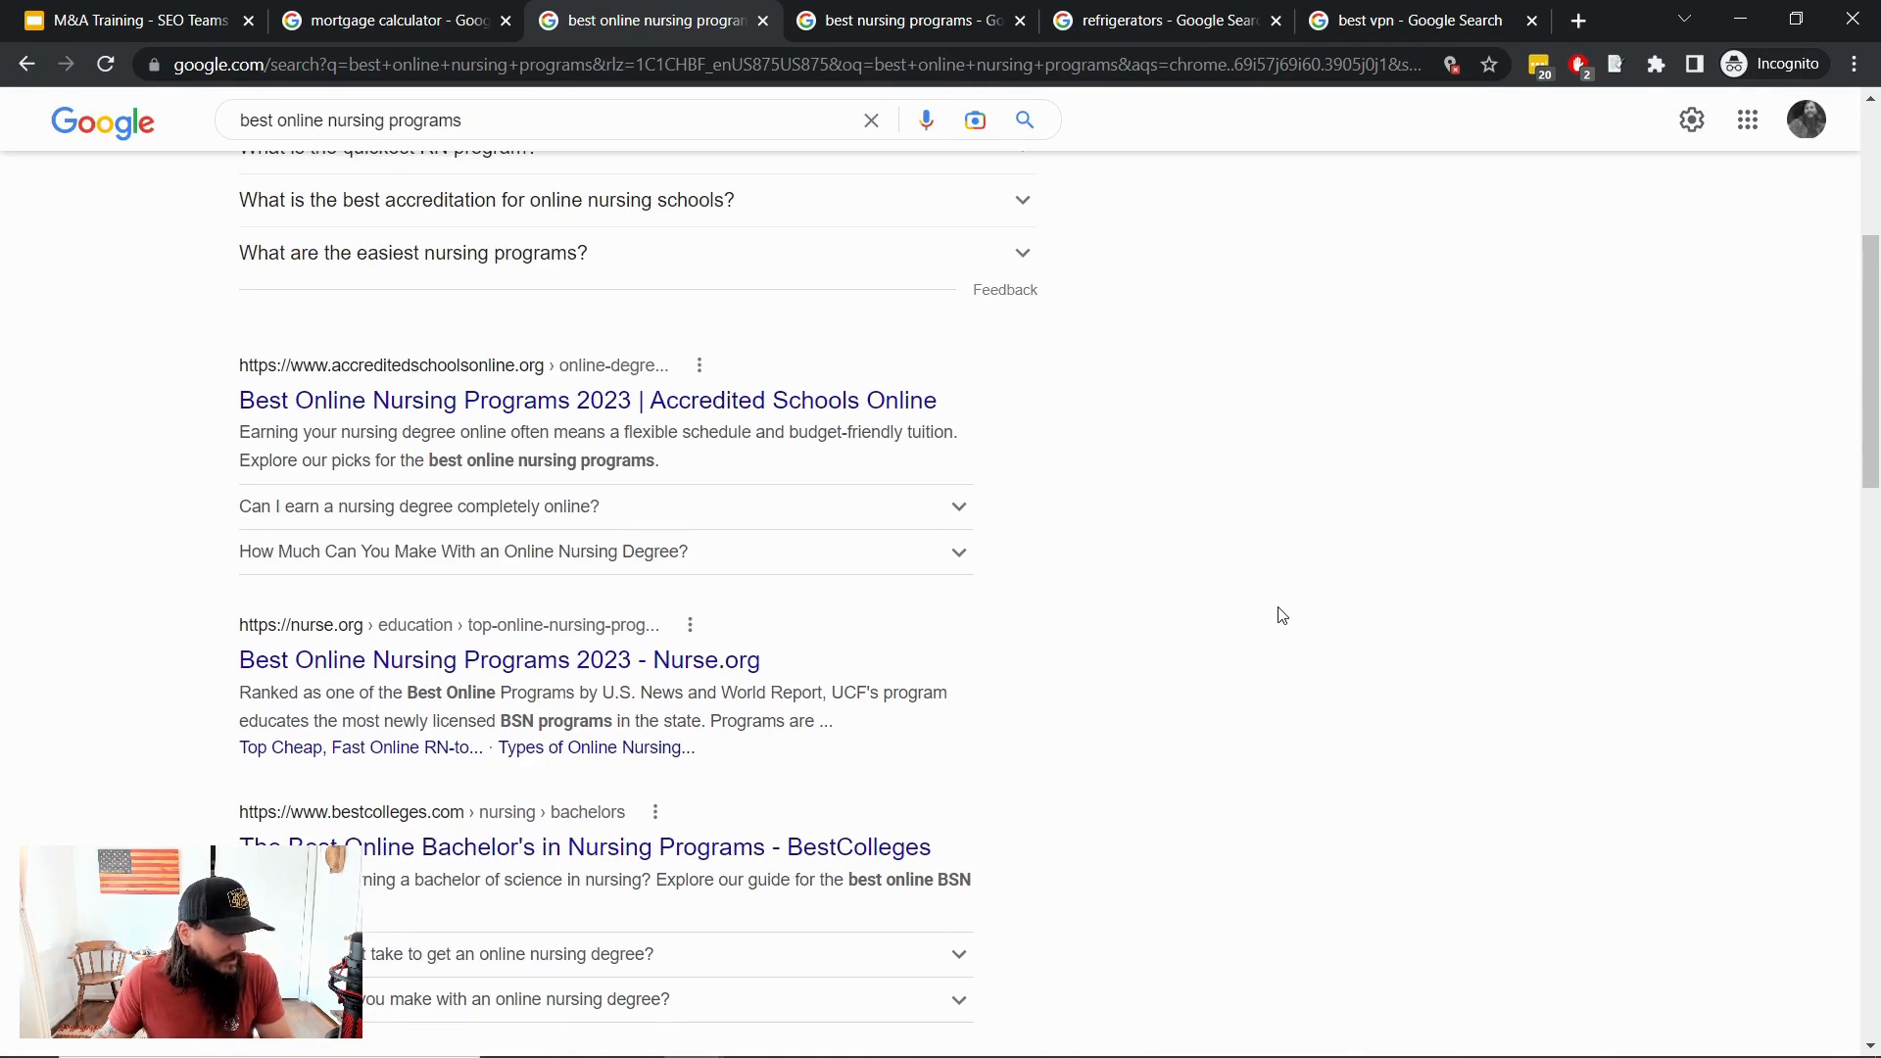
{"action": "scroll", "scroll_direction": "down", "scroll_amount": 3}
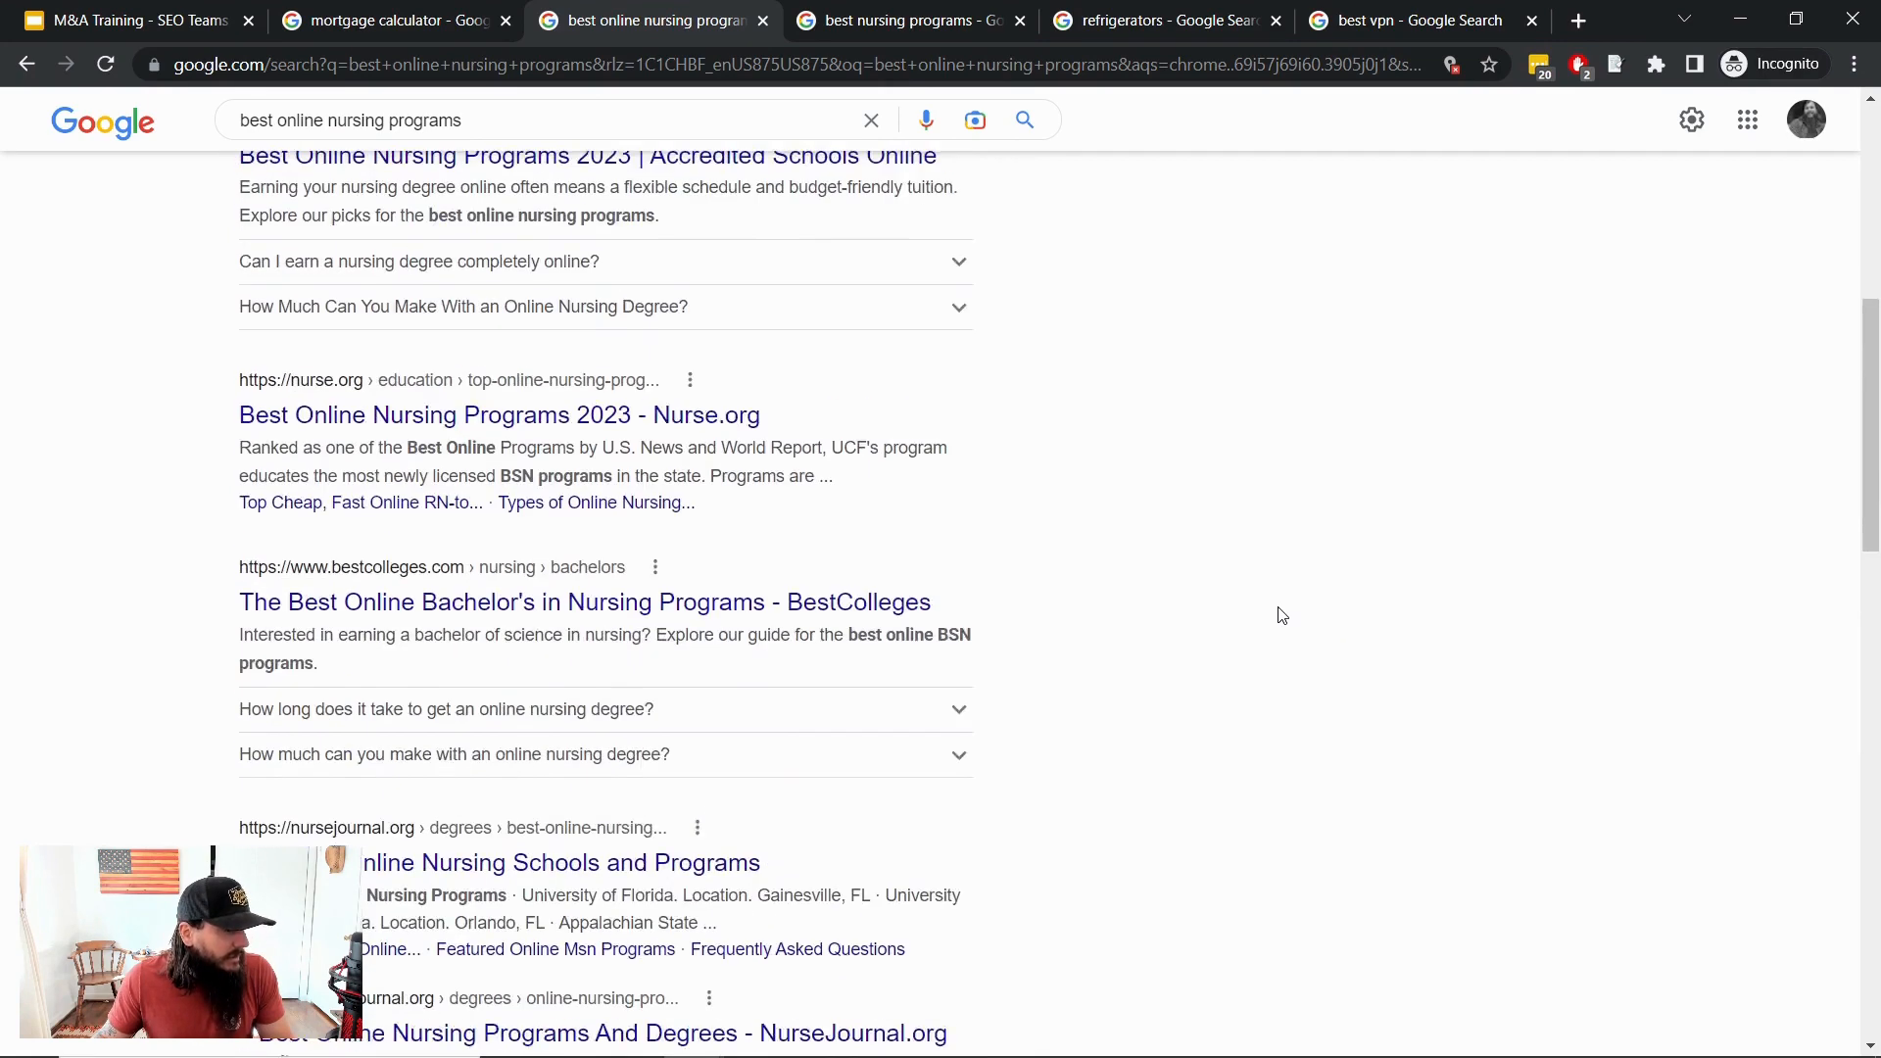
{"action": "scroll", "scroll_direction": "up", "scroll_amount": 3}
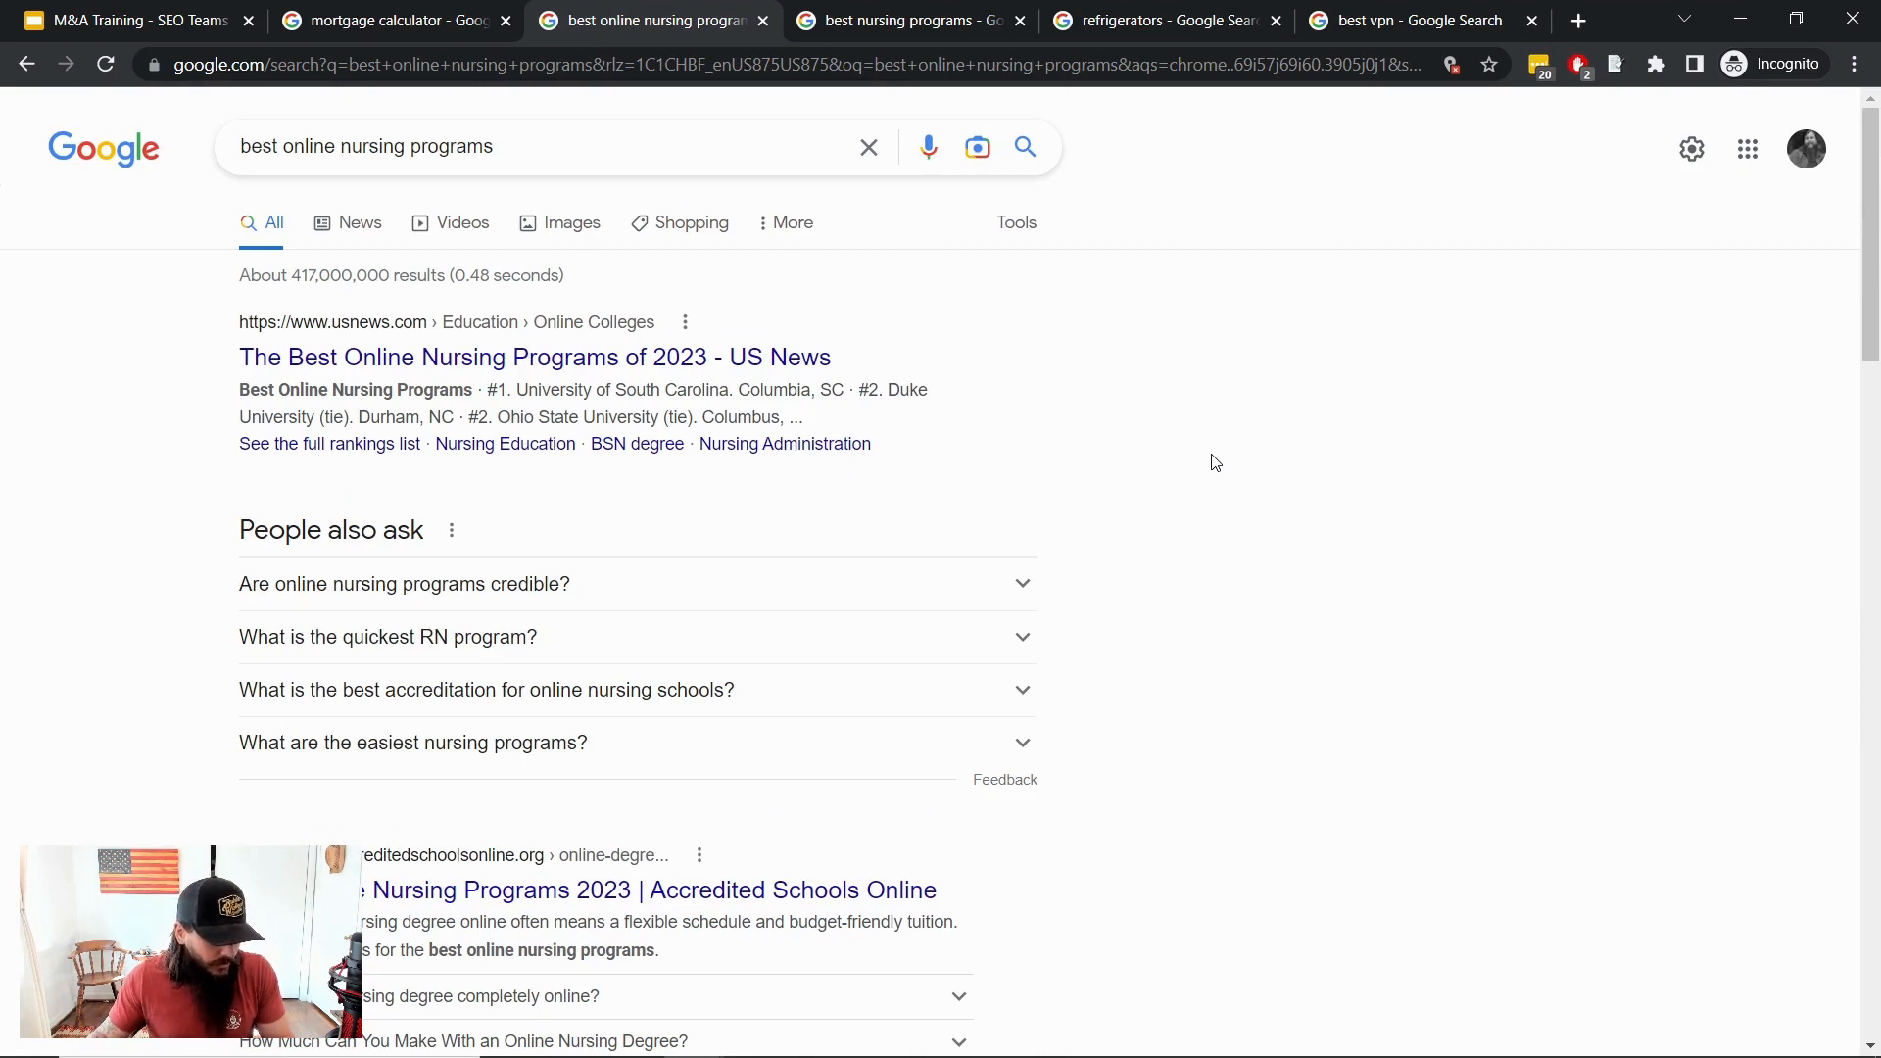
{"action": "left_click", "coordinate": [893, 21]}
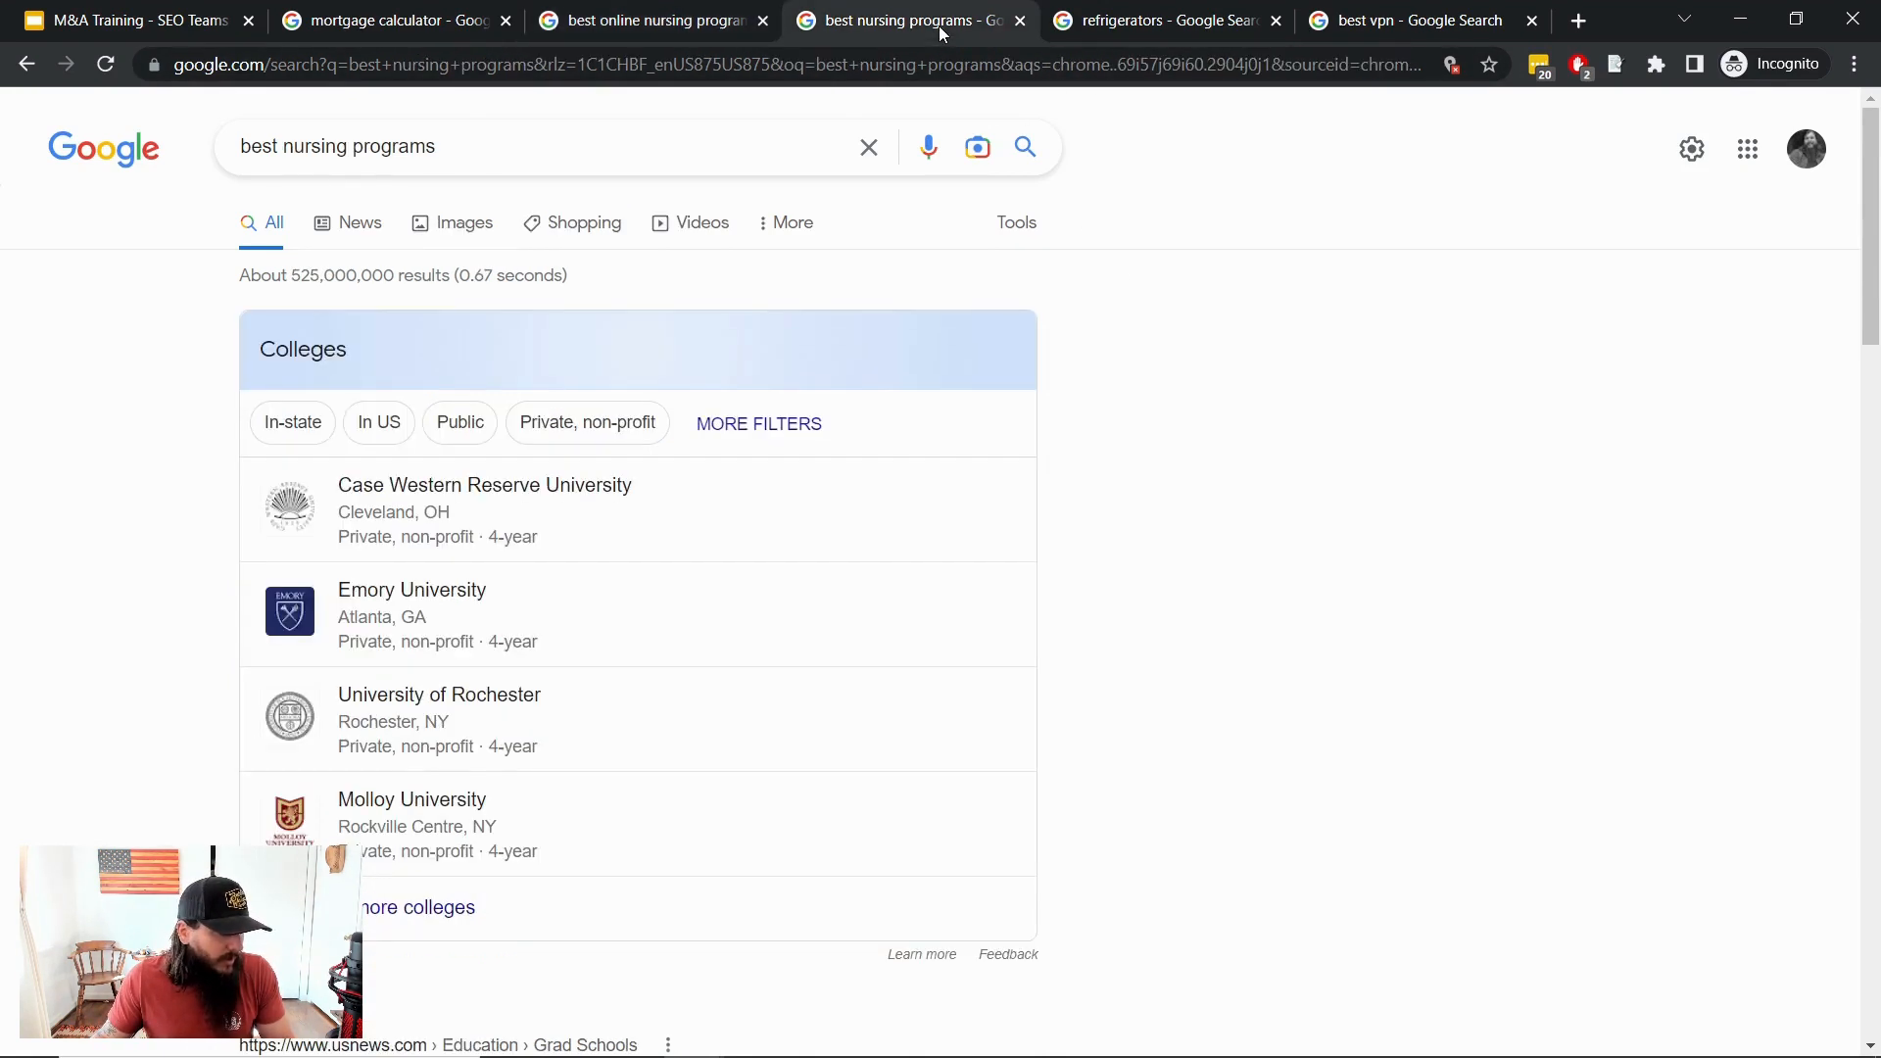
{"action": "mouse_move", "coordinate": [453, 819]}
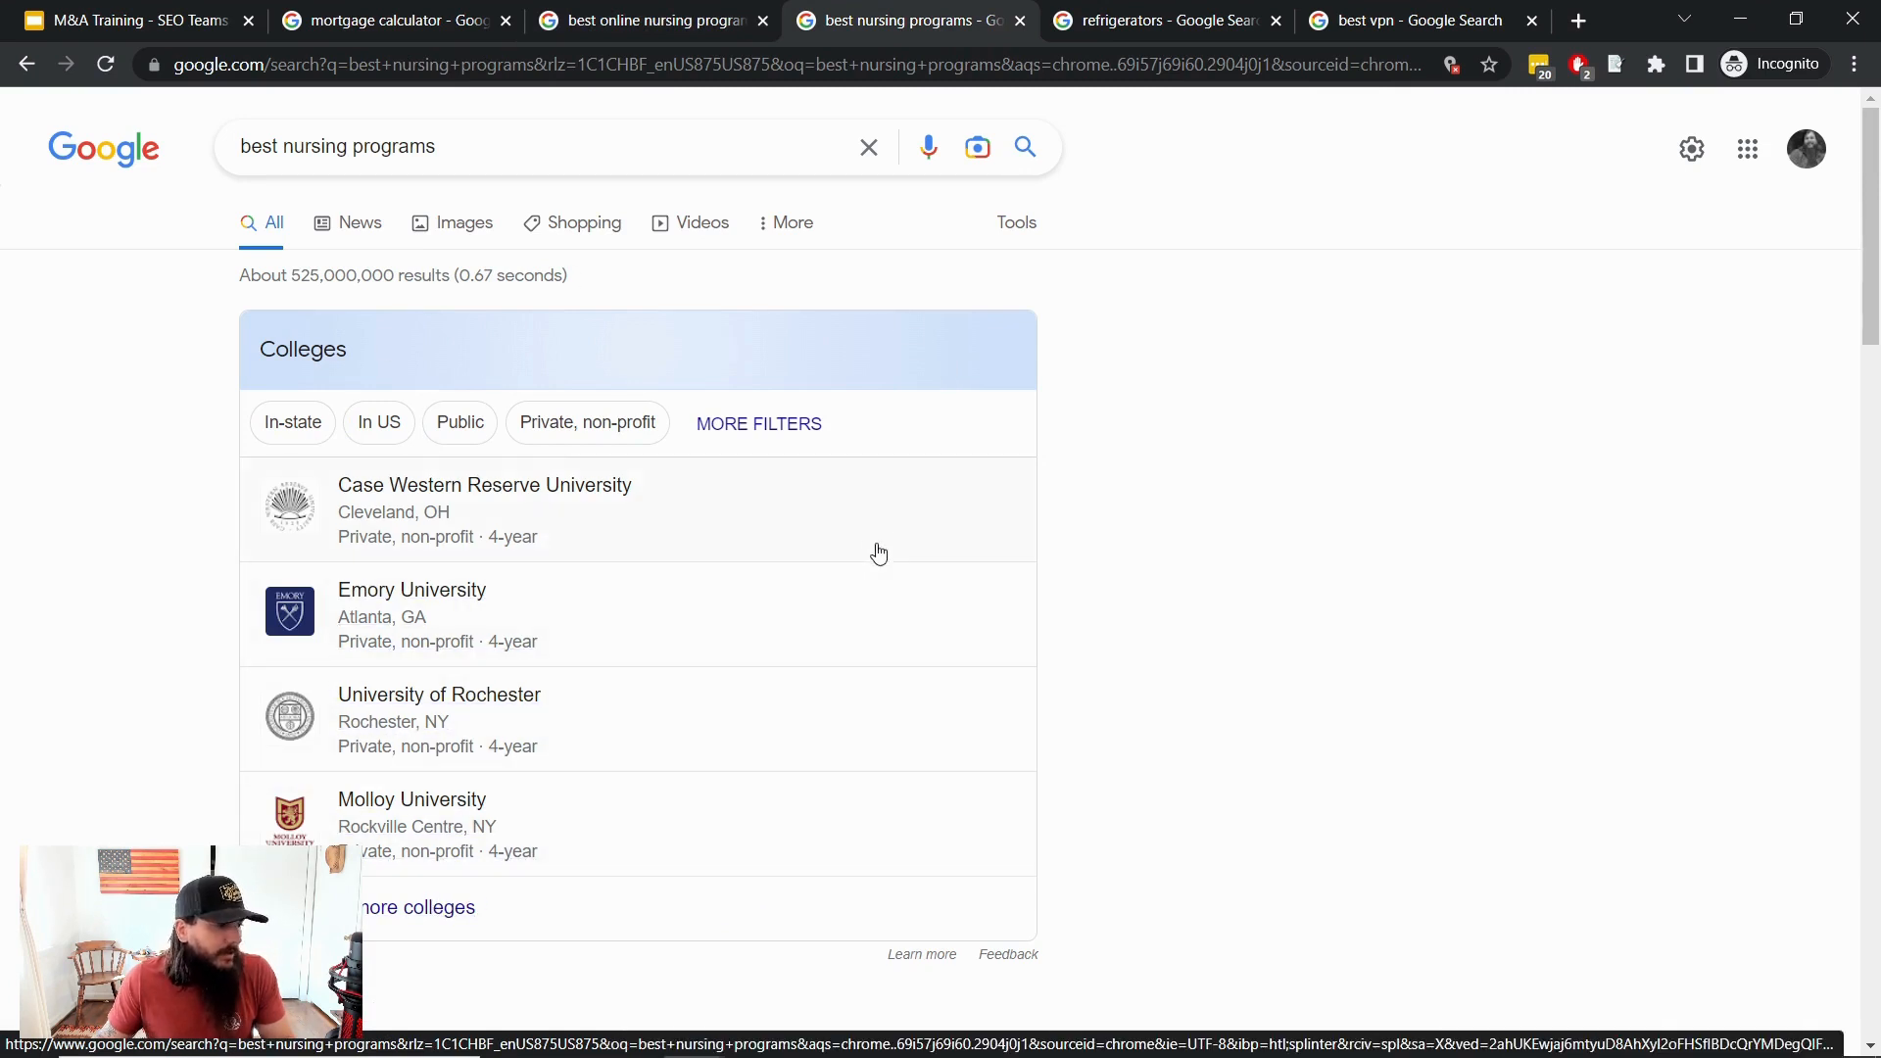
{"action": "mouse_move", "coordinate": [1159, 521]}
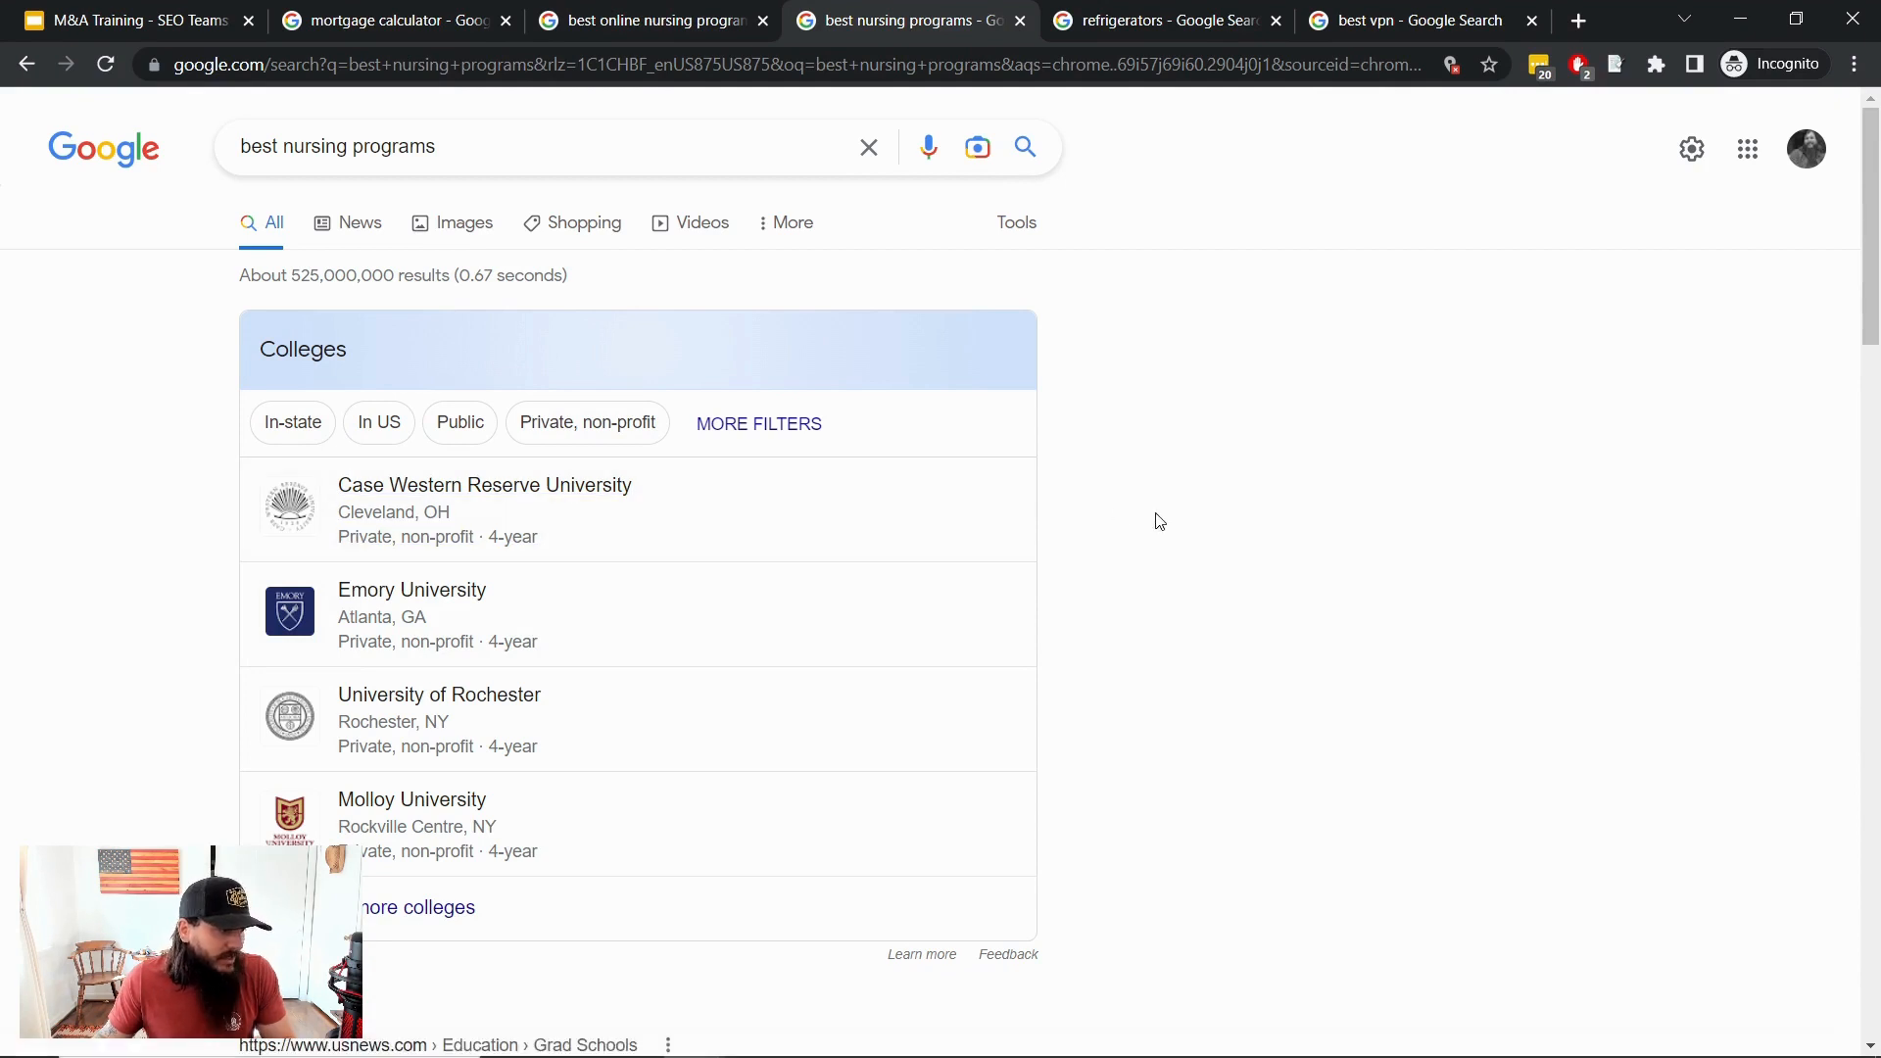
{"action": "mouse_move", "coordinate": [1223, 524]}
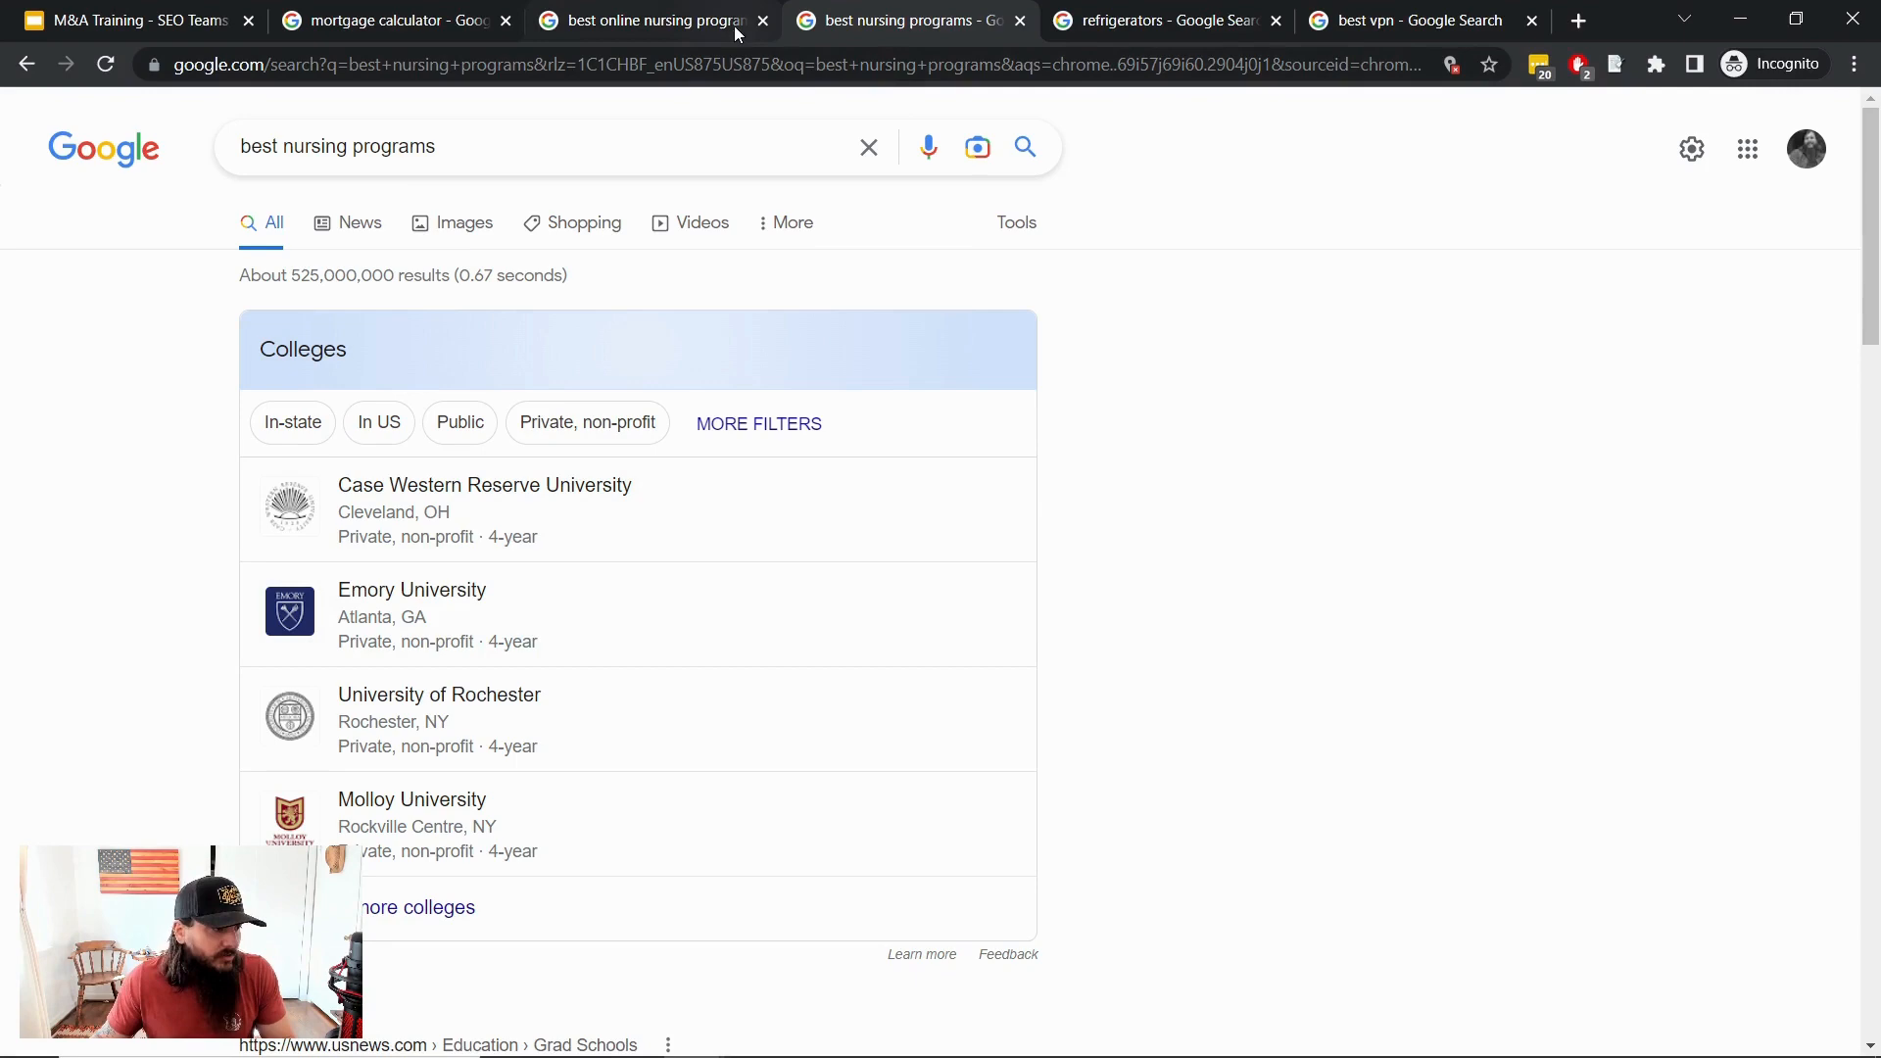
Go back to the best online nursing programs results with US News rankings
{"action": "left_click", "coordinate": [648, 20]}
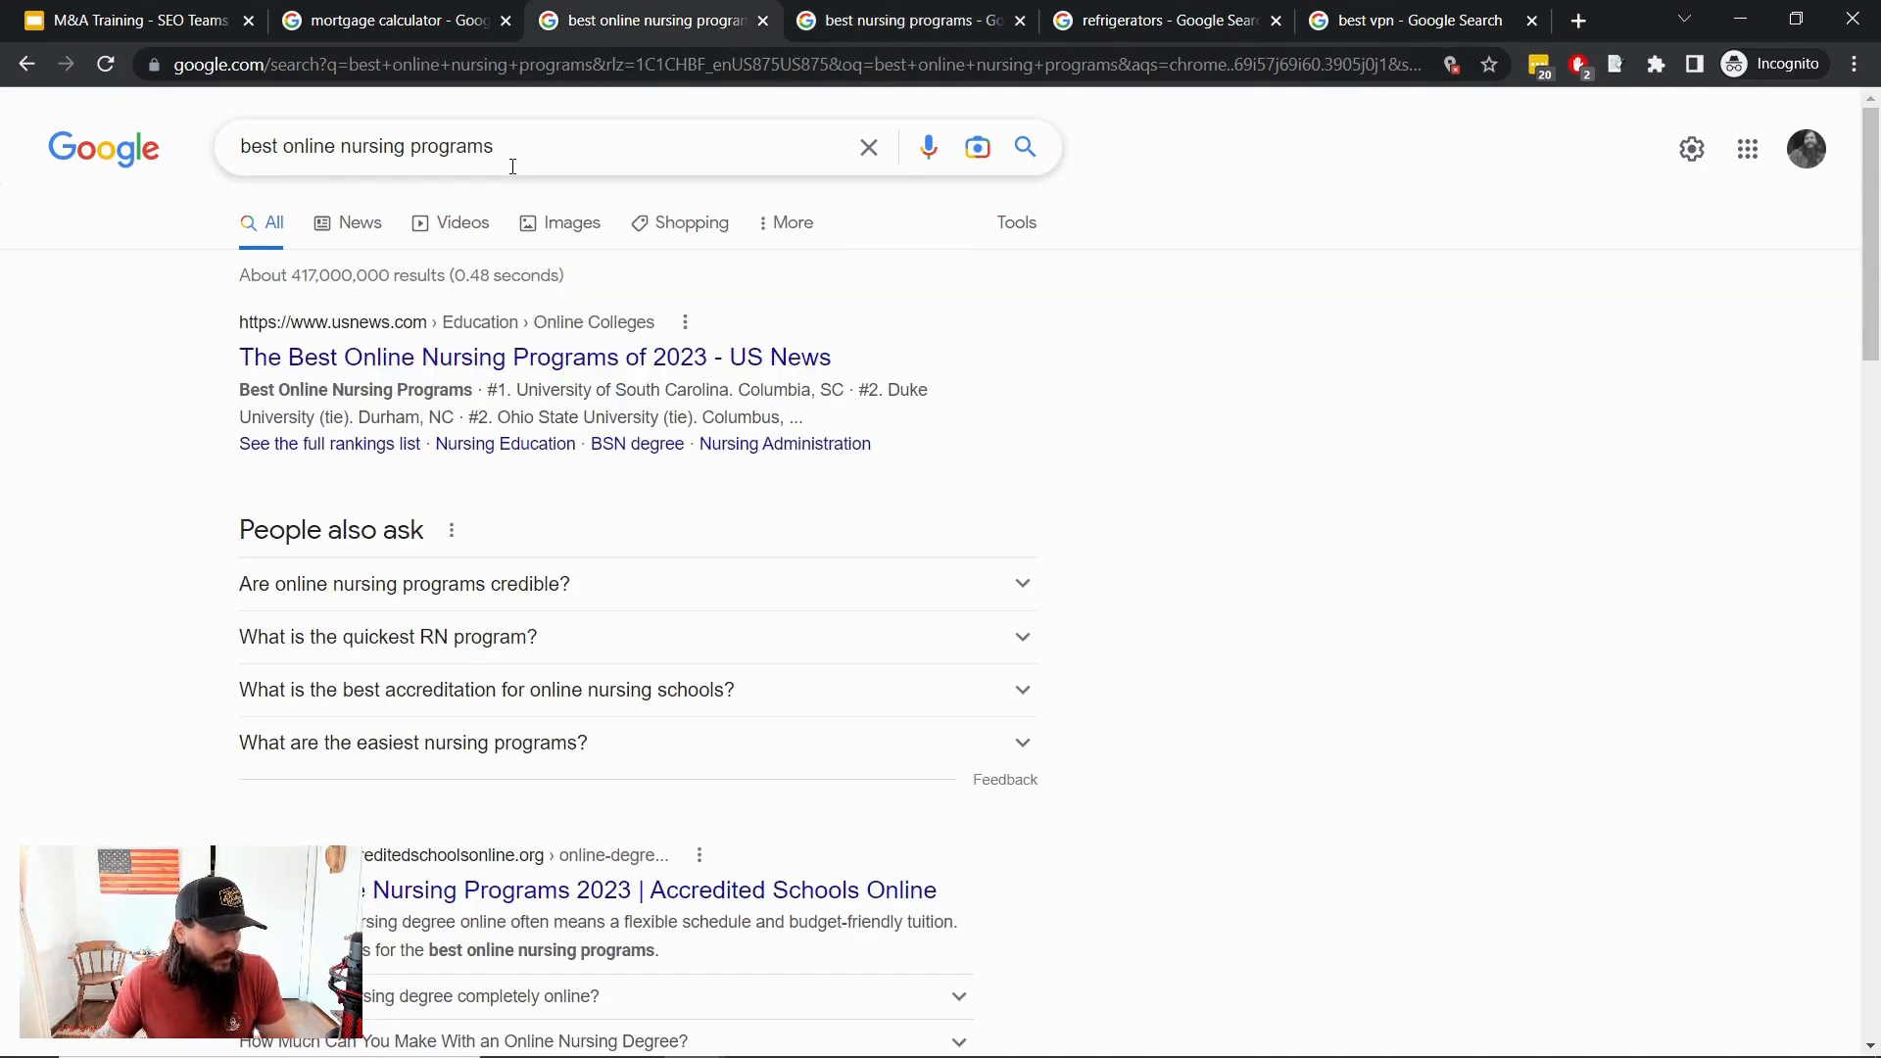
Skim the online nursing results, pass through best nursing programs, and land on refrigerators results
{"action": "scroll", "scroll_direction": "down", "scroll_amount": 3}
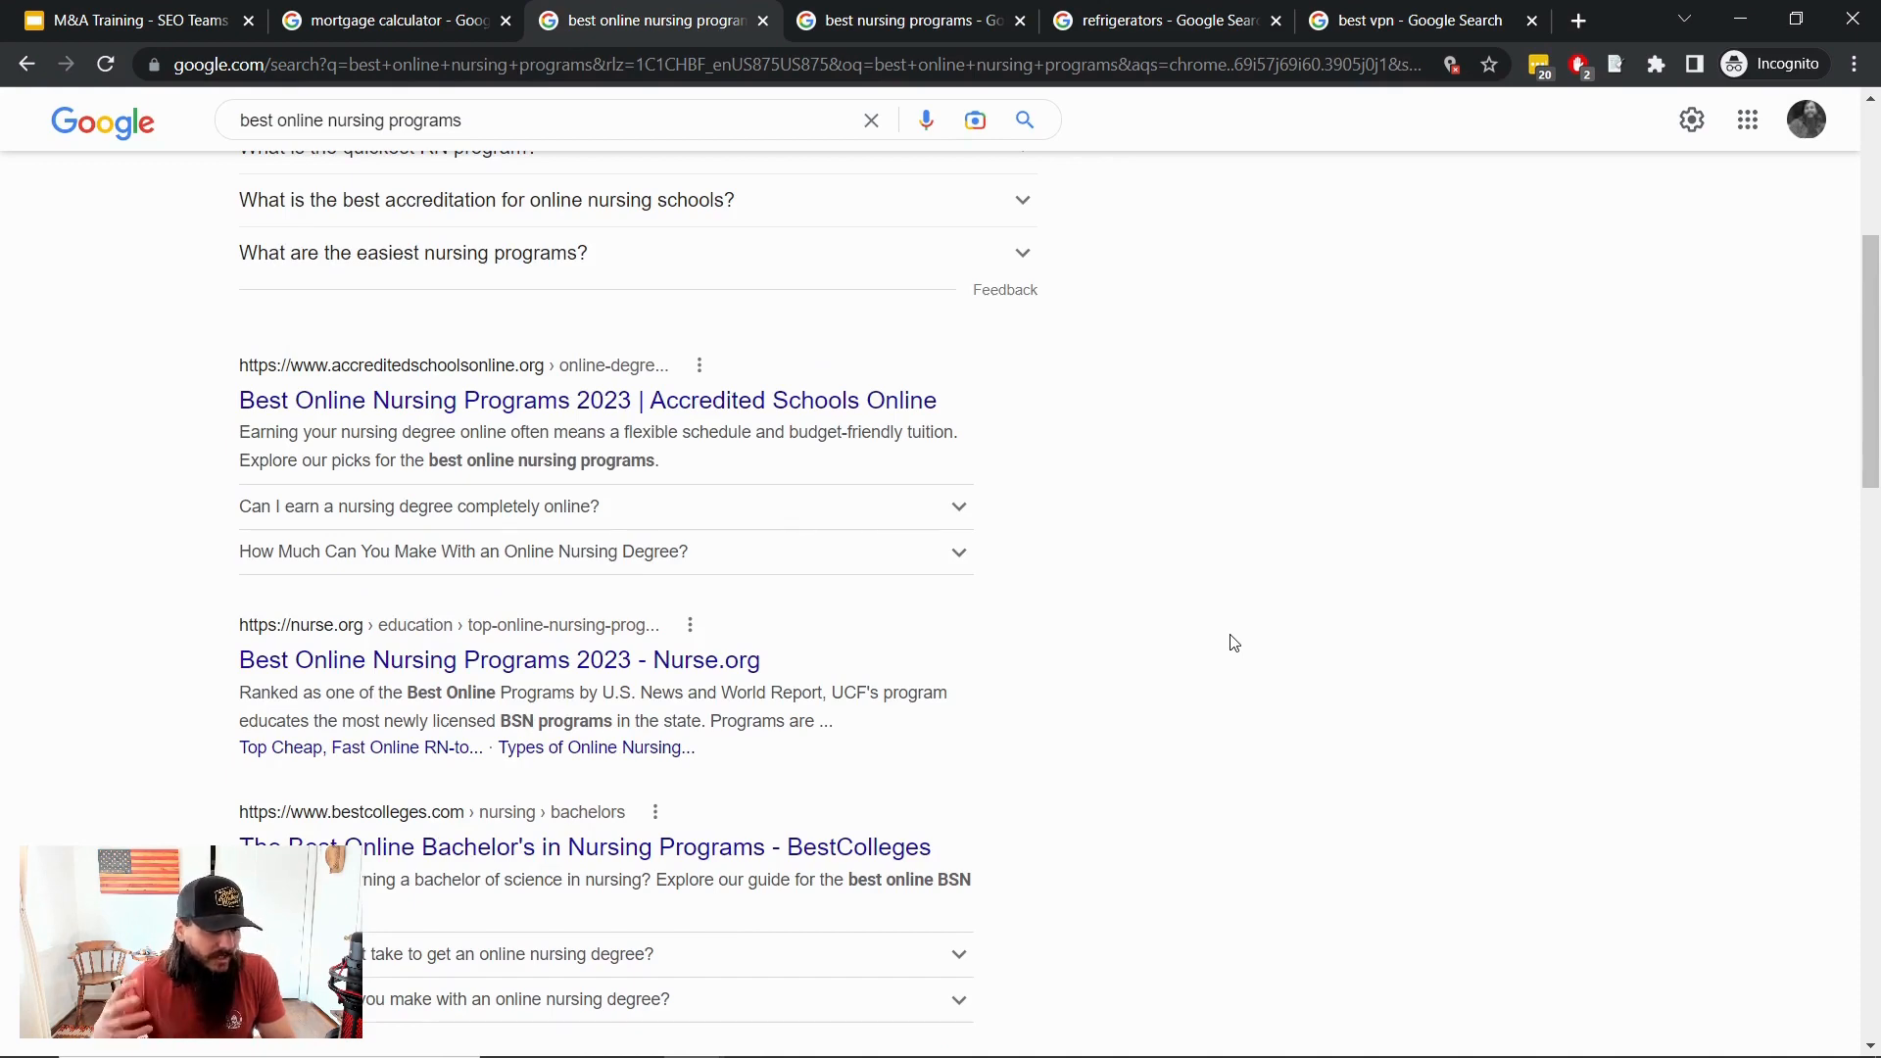
{"action": "scroll", "scroll_direction": "down", "scroll_amount": 3}
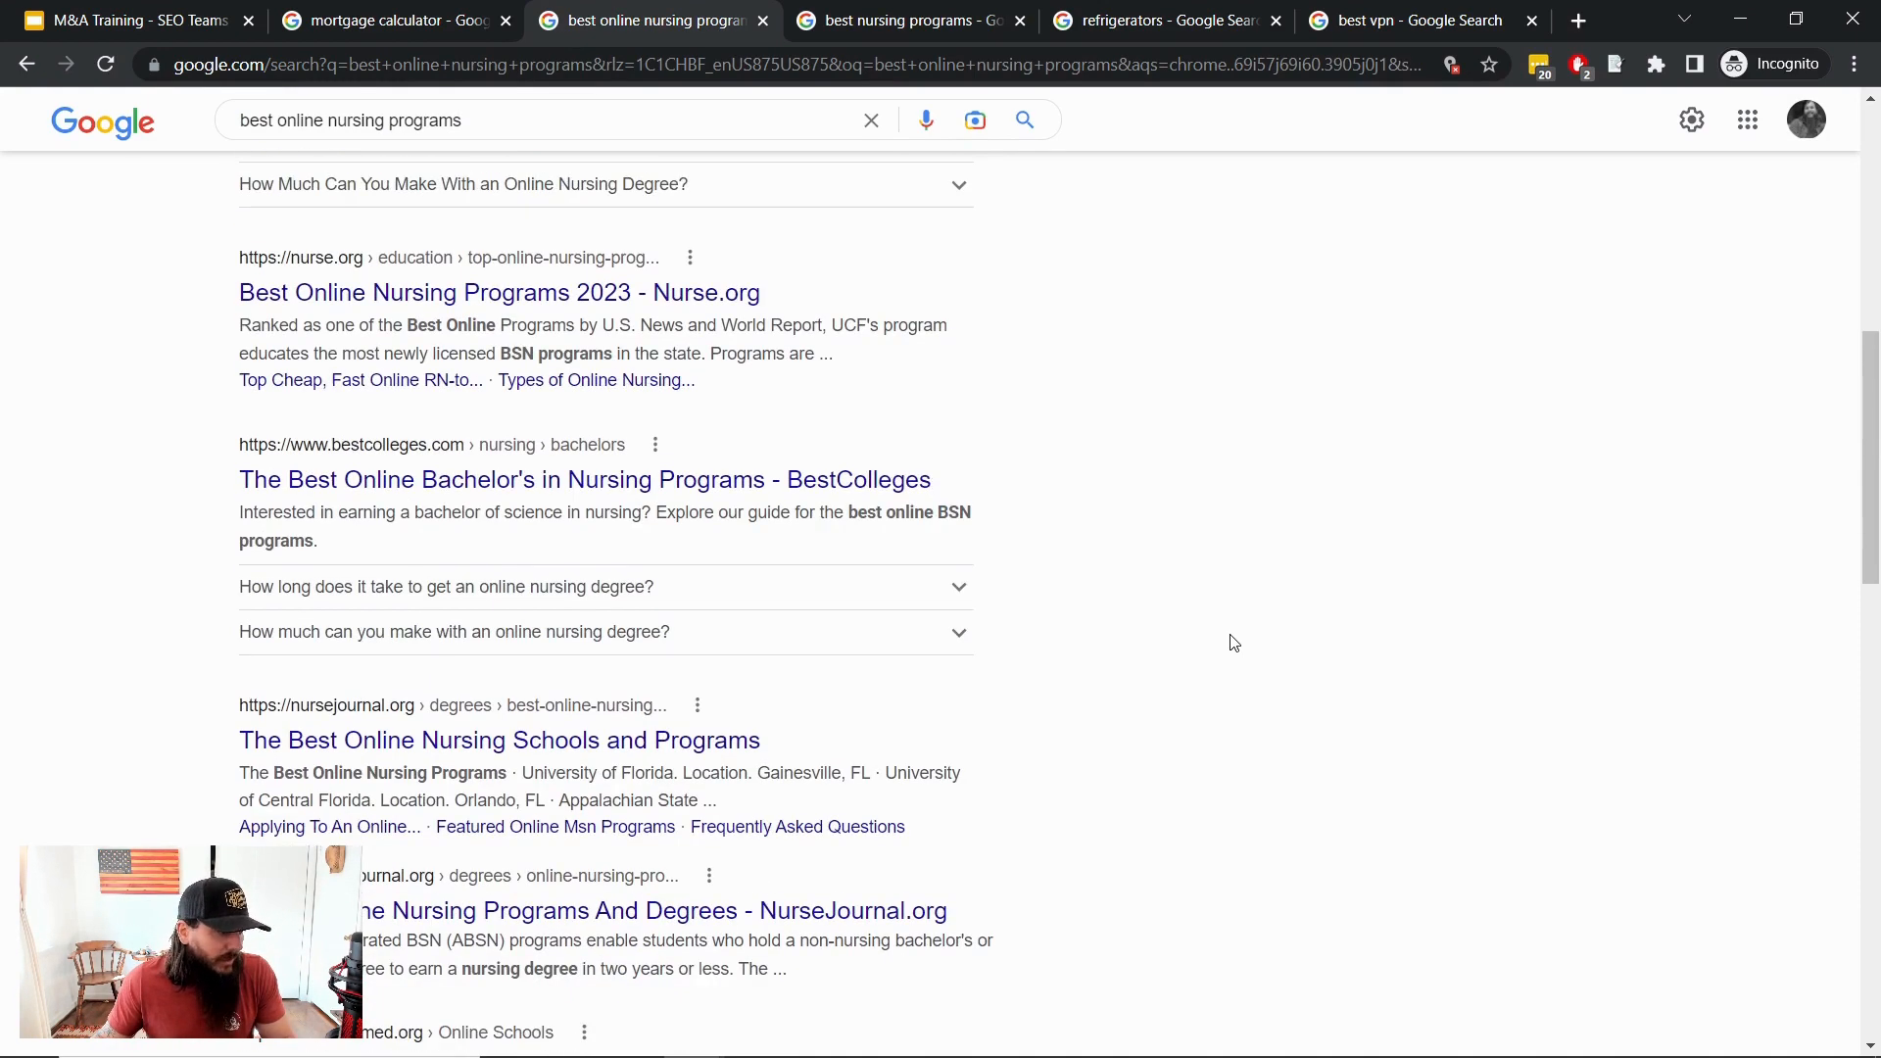
{"action": "scroll", "scroll_direction": "down", "scroll_amount": 3}
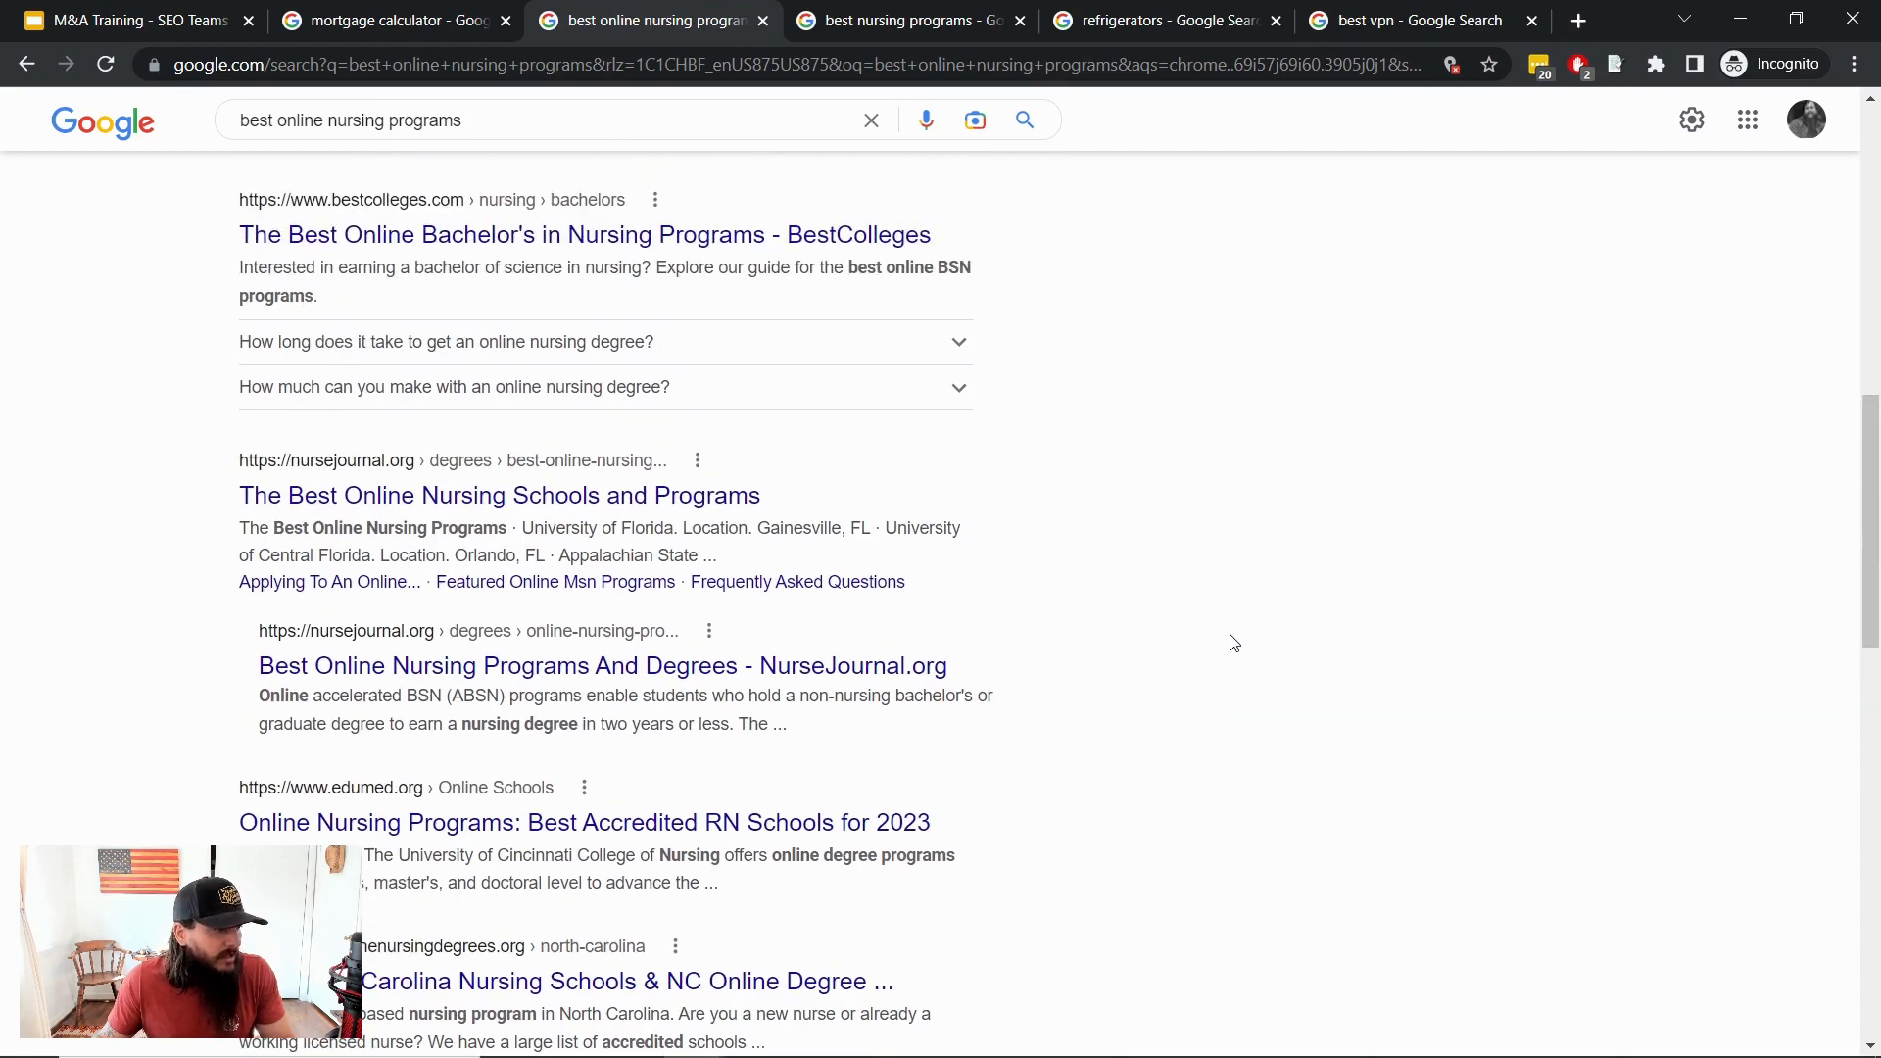
{"action": "scroll", "scroll_direction": "up", "scroll_amount": 3}
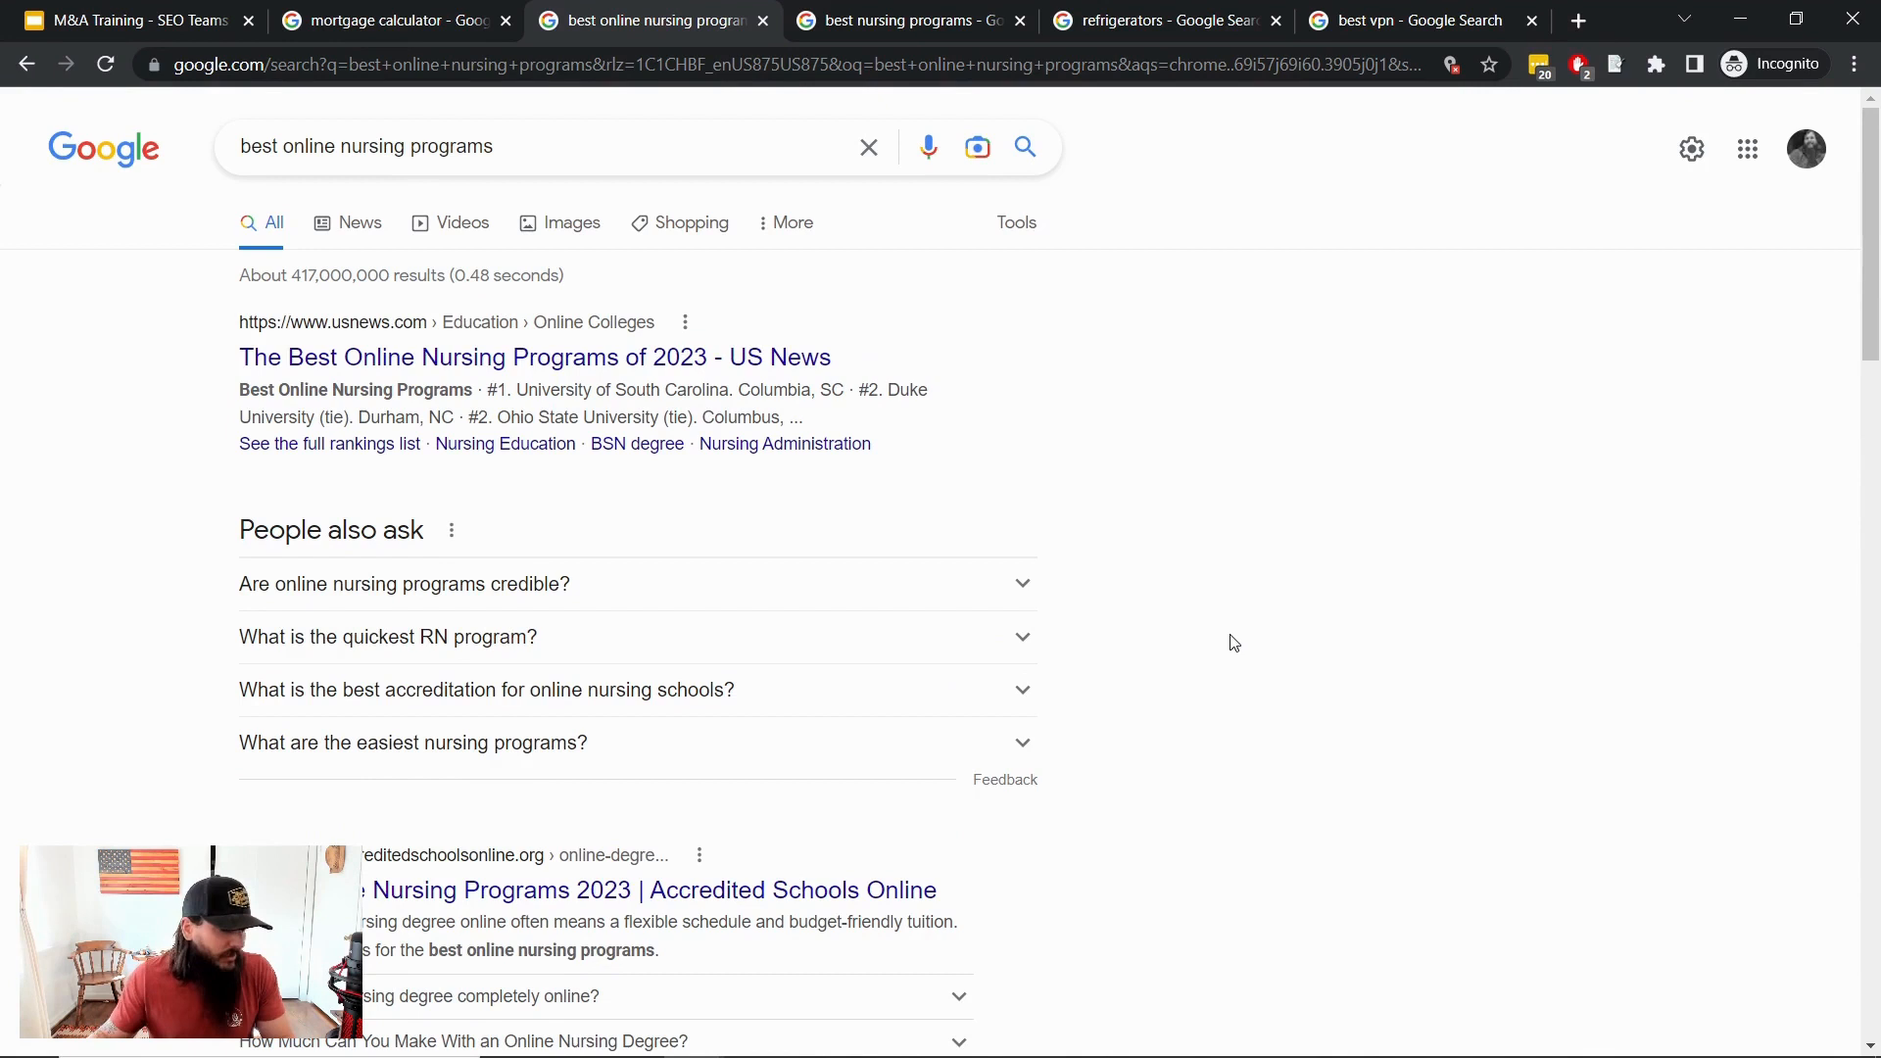
{"action": "mouse_move", "coordinate": [1241, 443]}
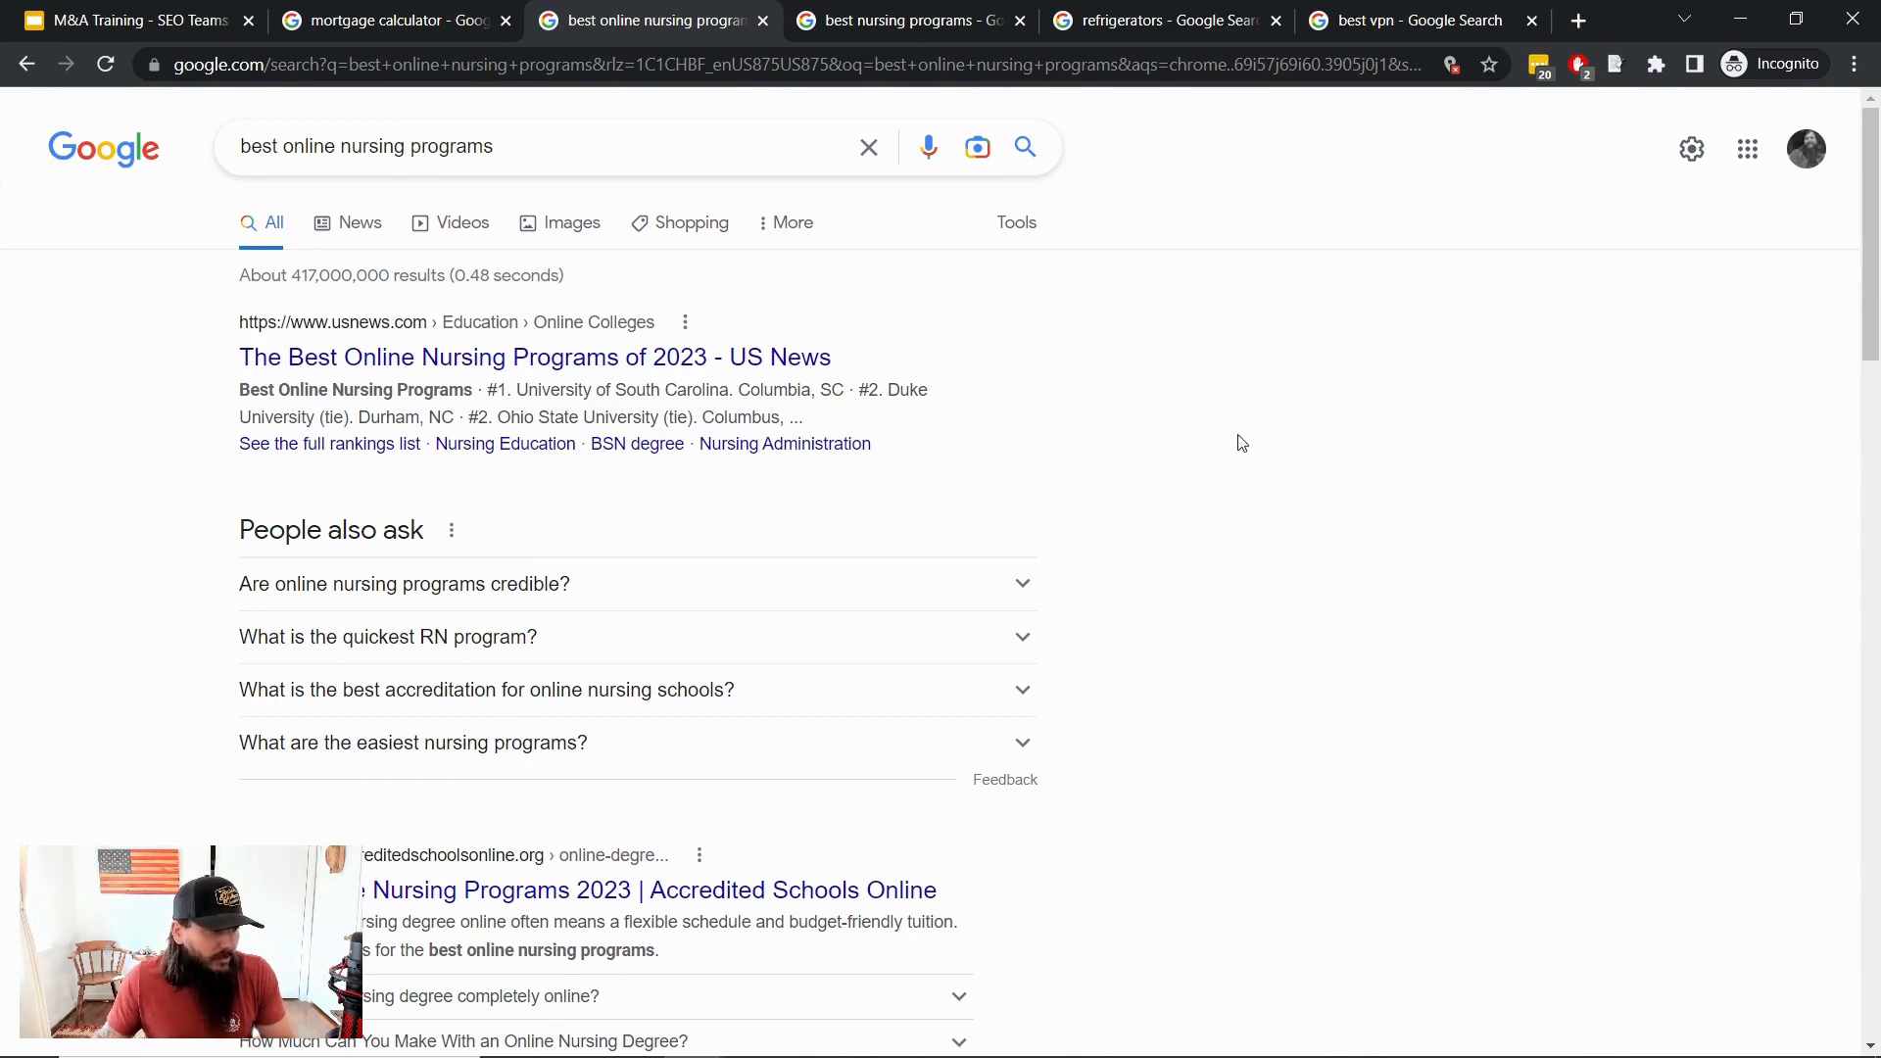
{"action": "left_click", "coordinate": [905, 20]}
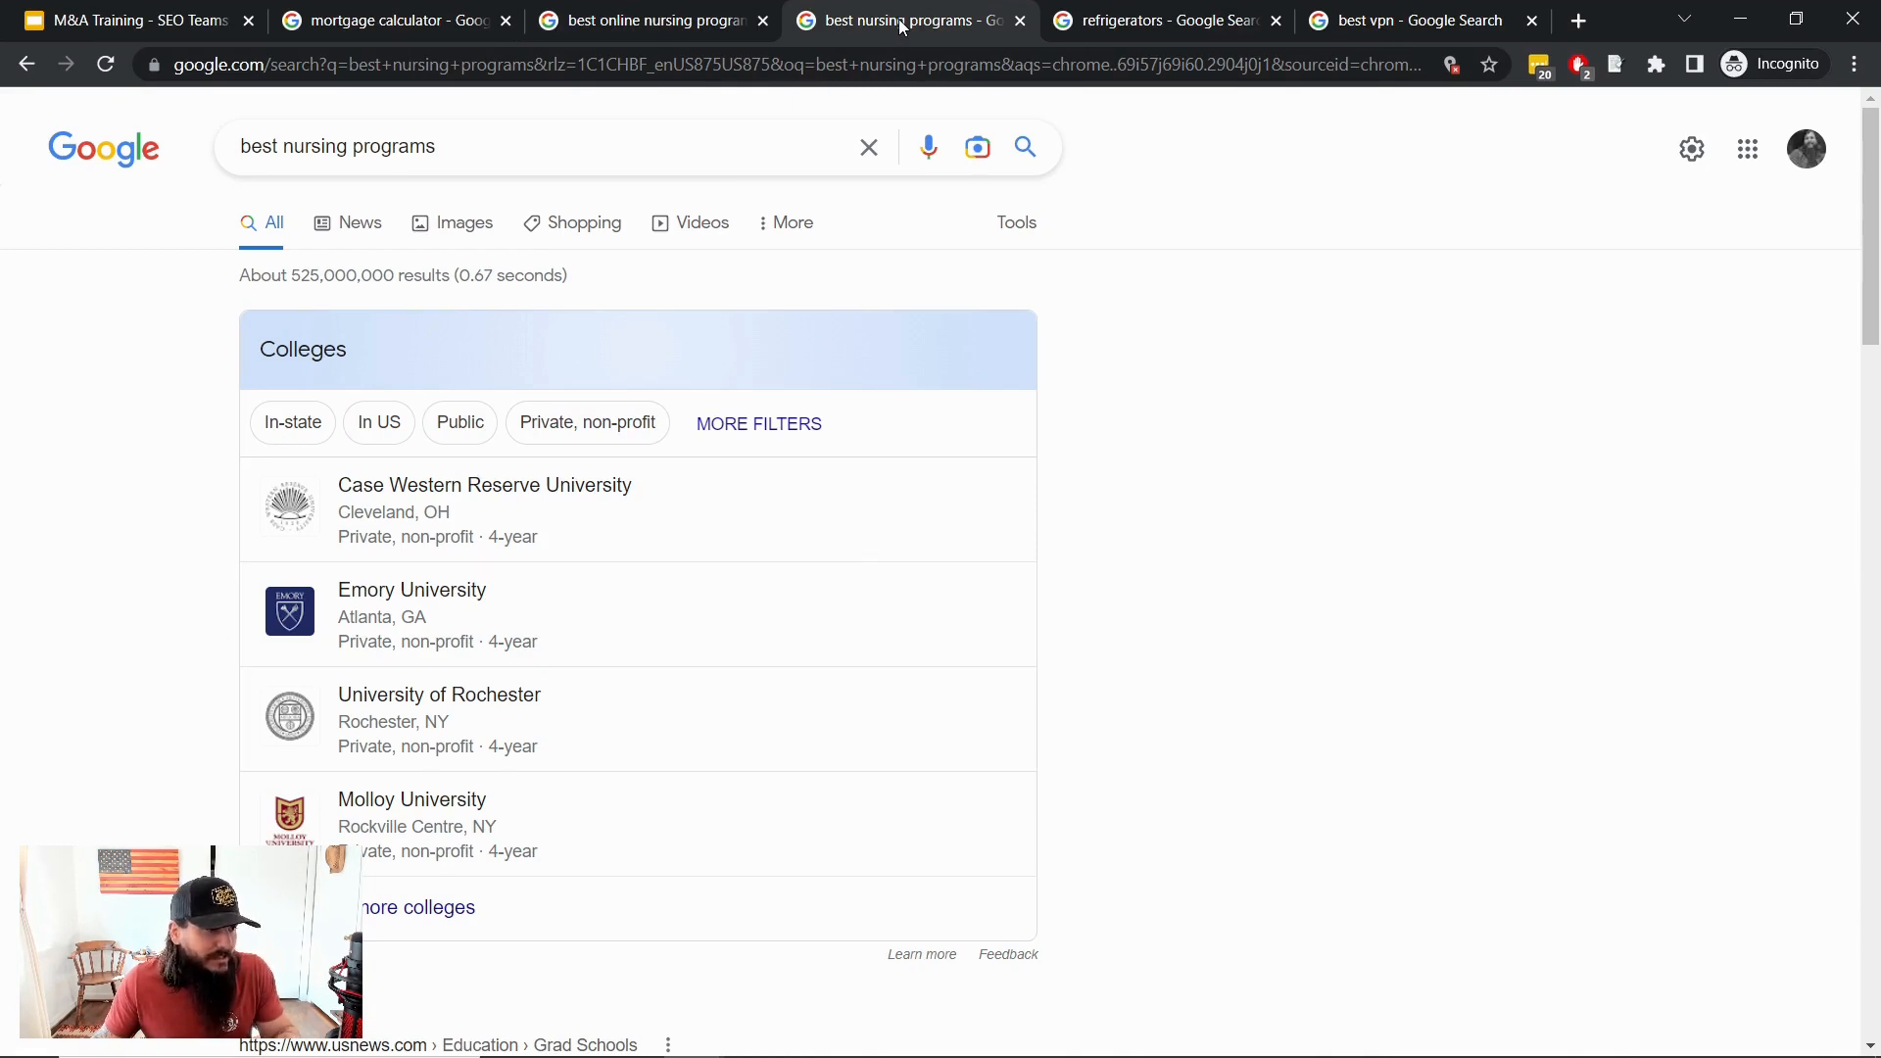
{"action": "mouse_move", "coordinate": [1159, 21]}
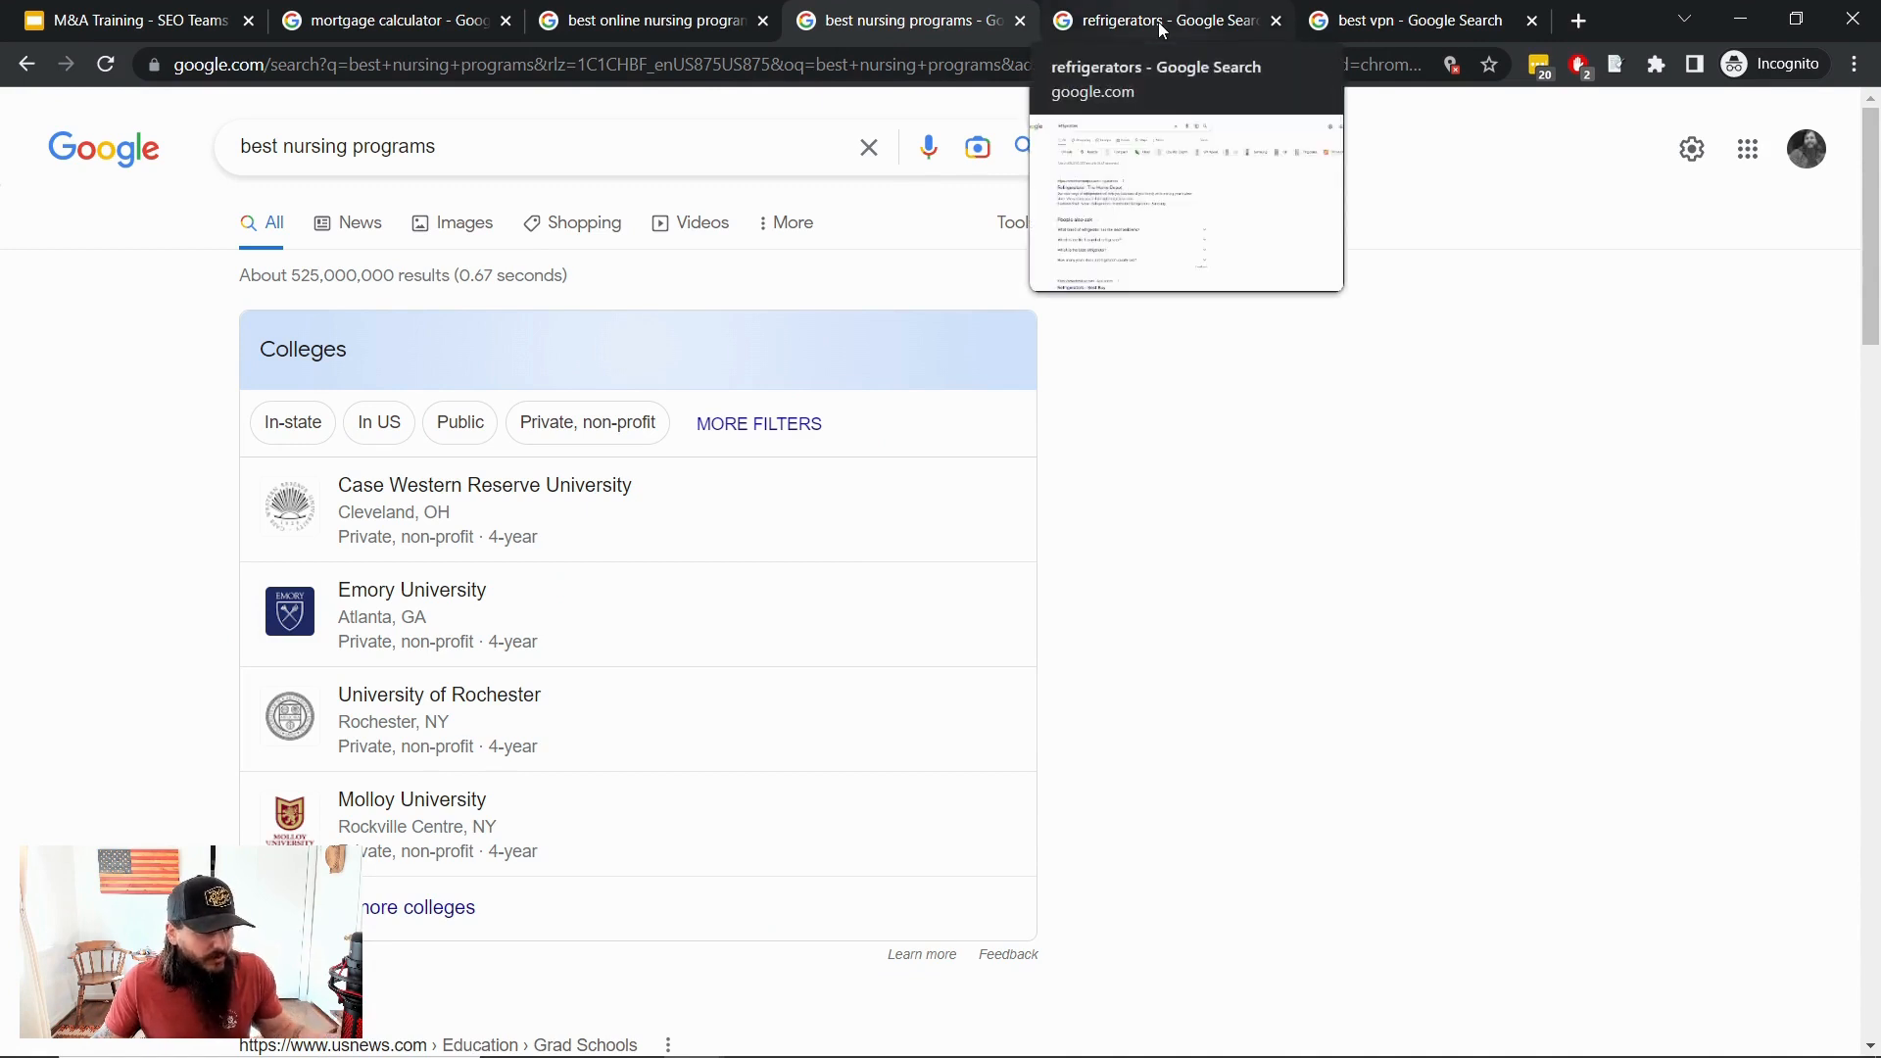
{"action": "left_click", "coordinate": [1158, 21]}
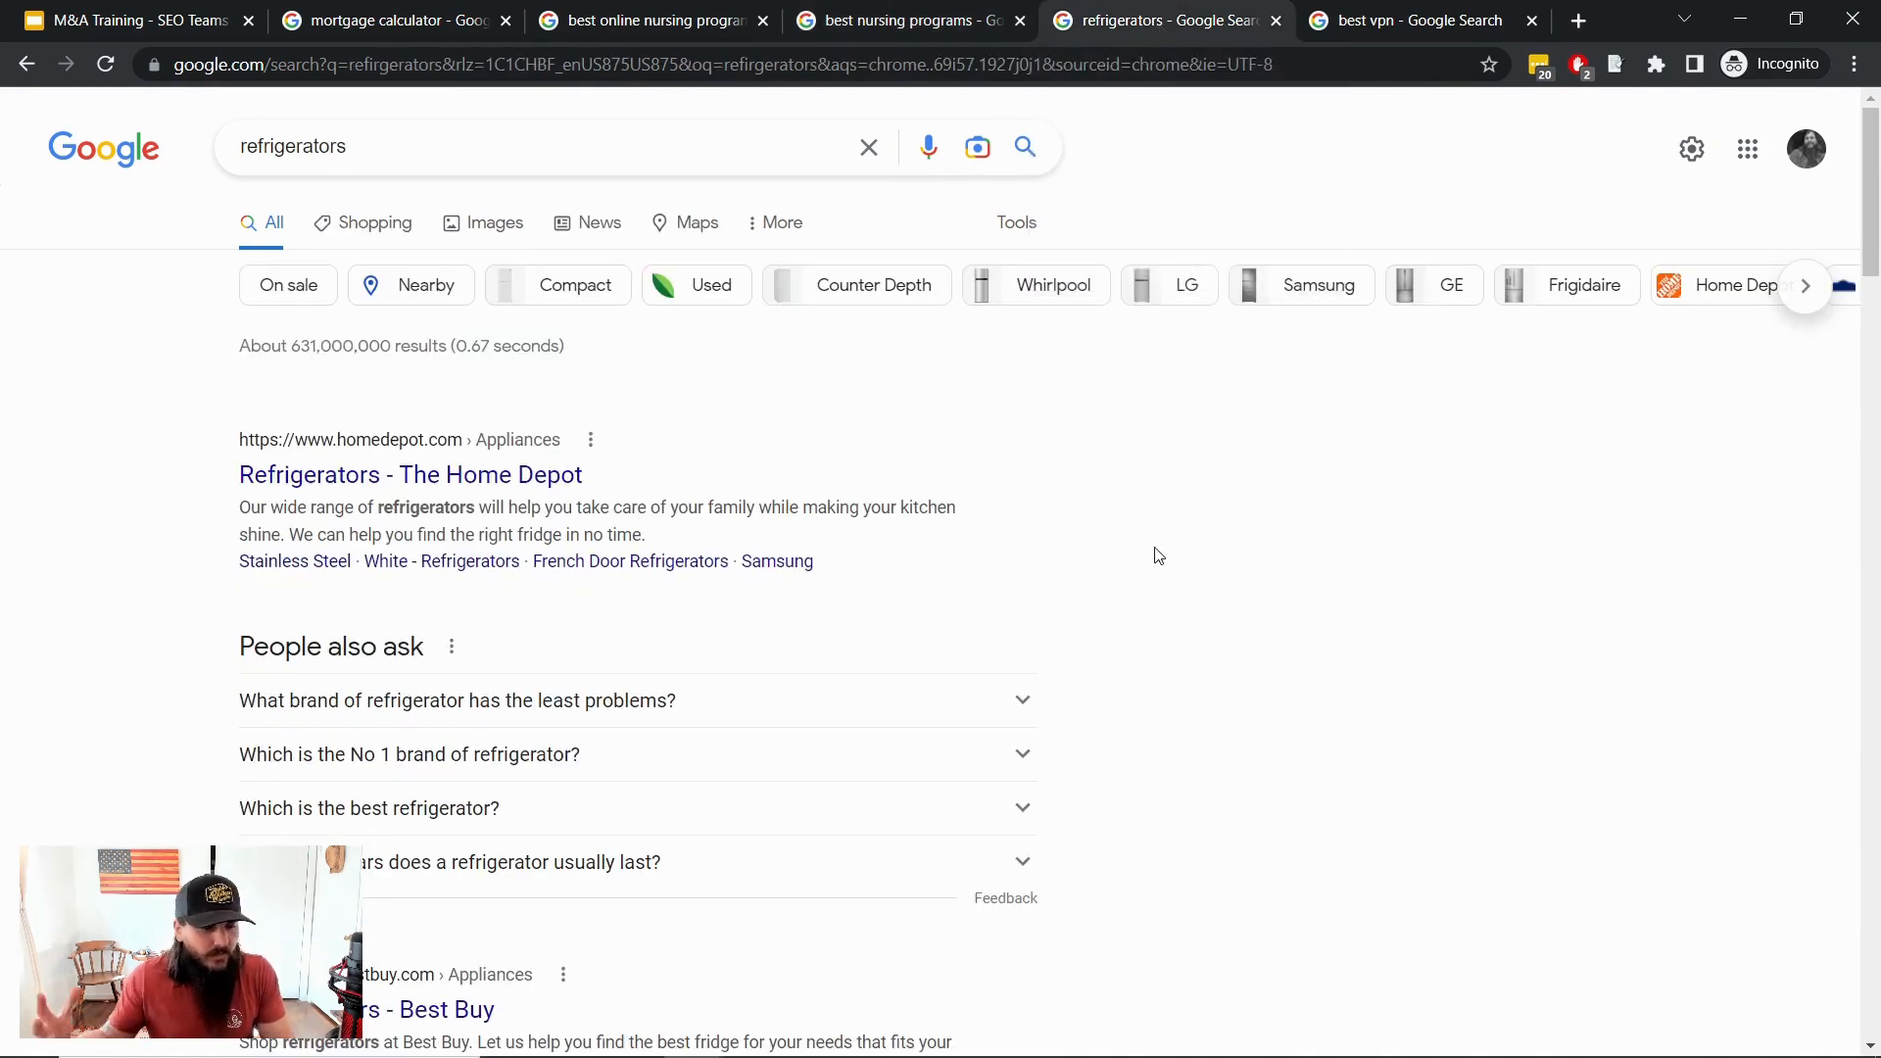
{"action": "mouse_move", "coordinate": [1254, 572]}
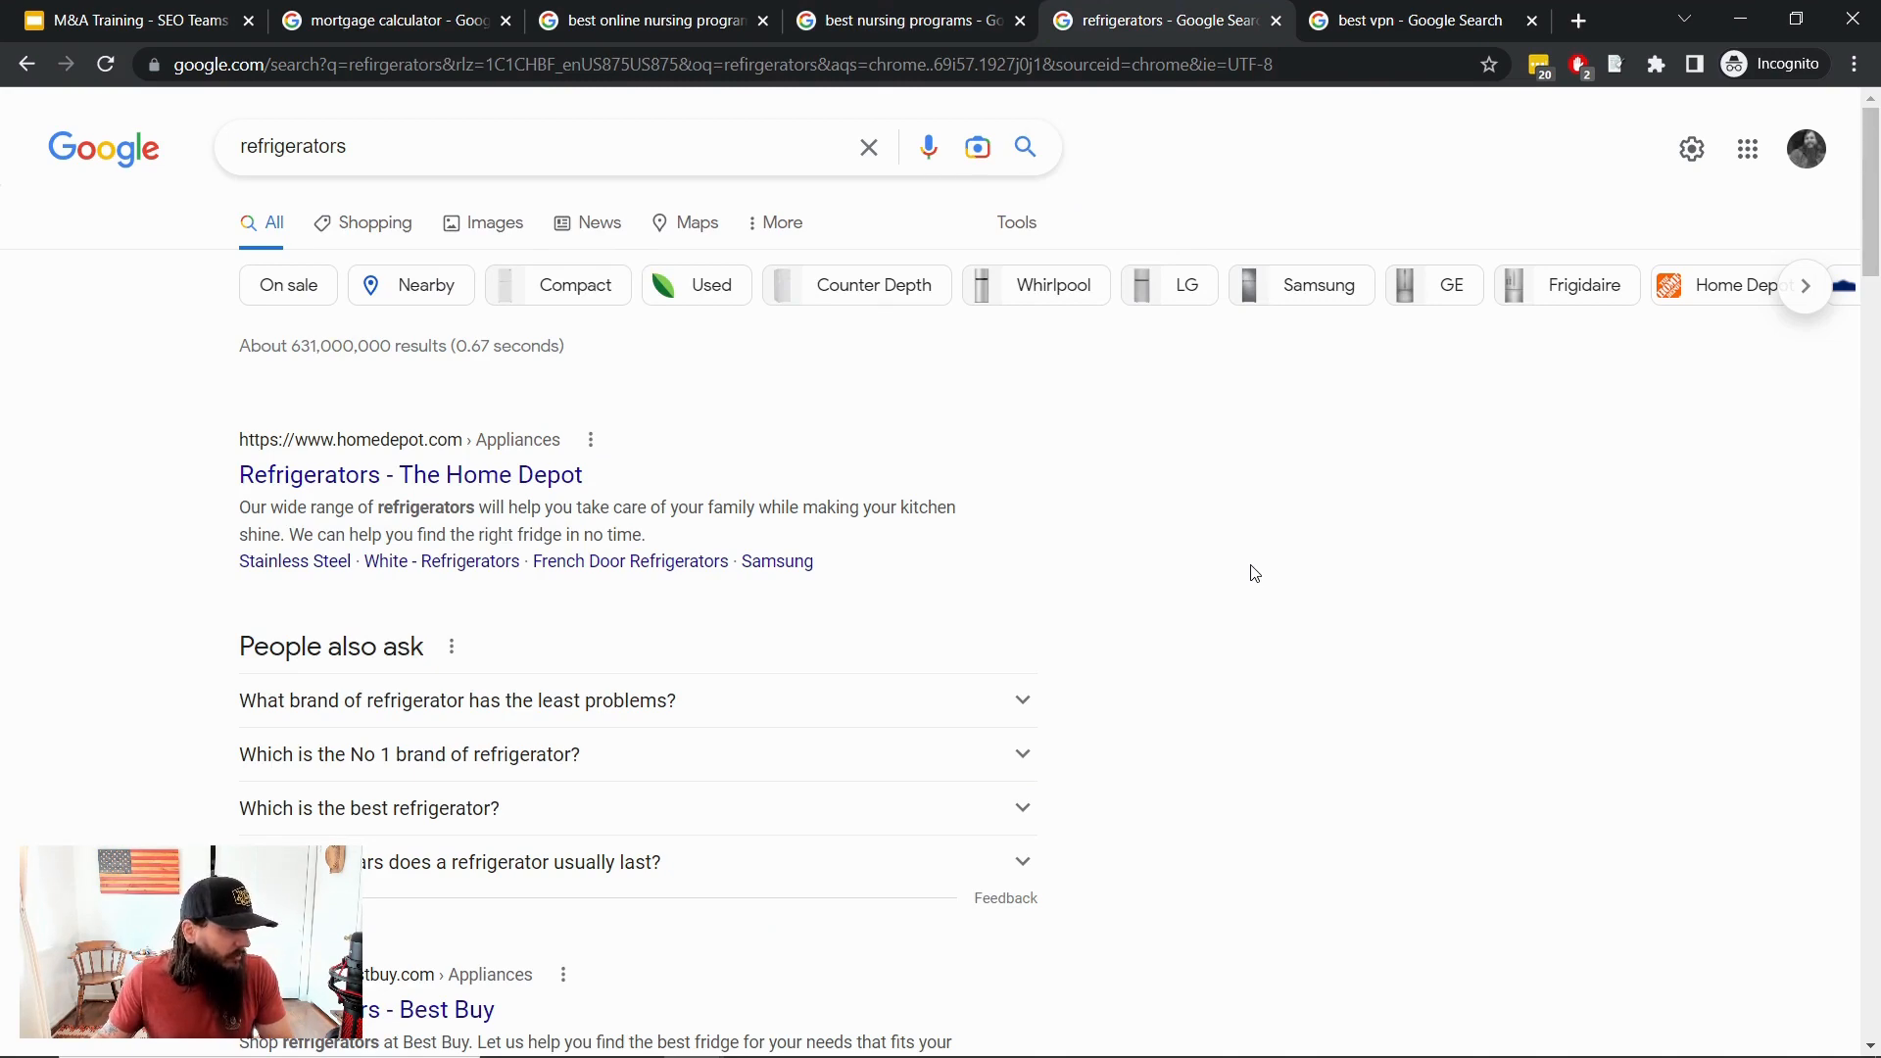
Scroll the refrigerators results to review the Buying guide and Best Buy, Lowe's, Consumer Reports listings
{"action": "scroll", "scroll_direction": "down", "scroll_amount": 3}
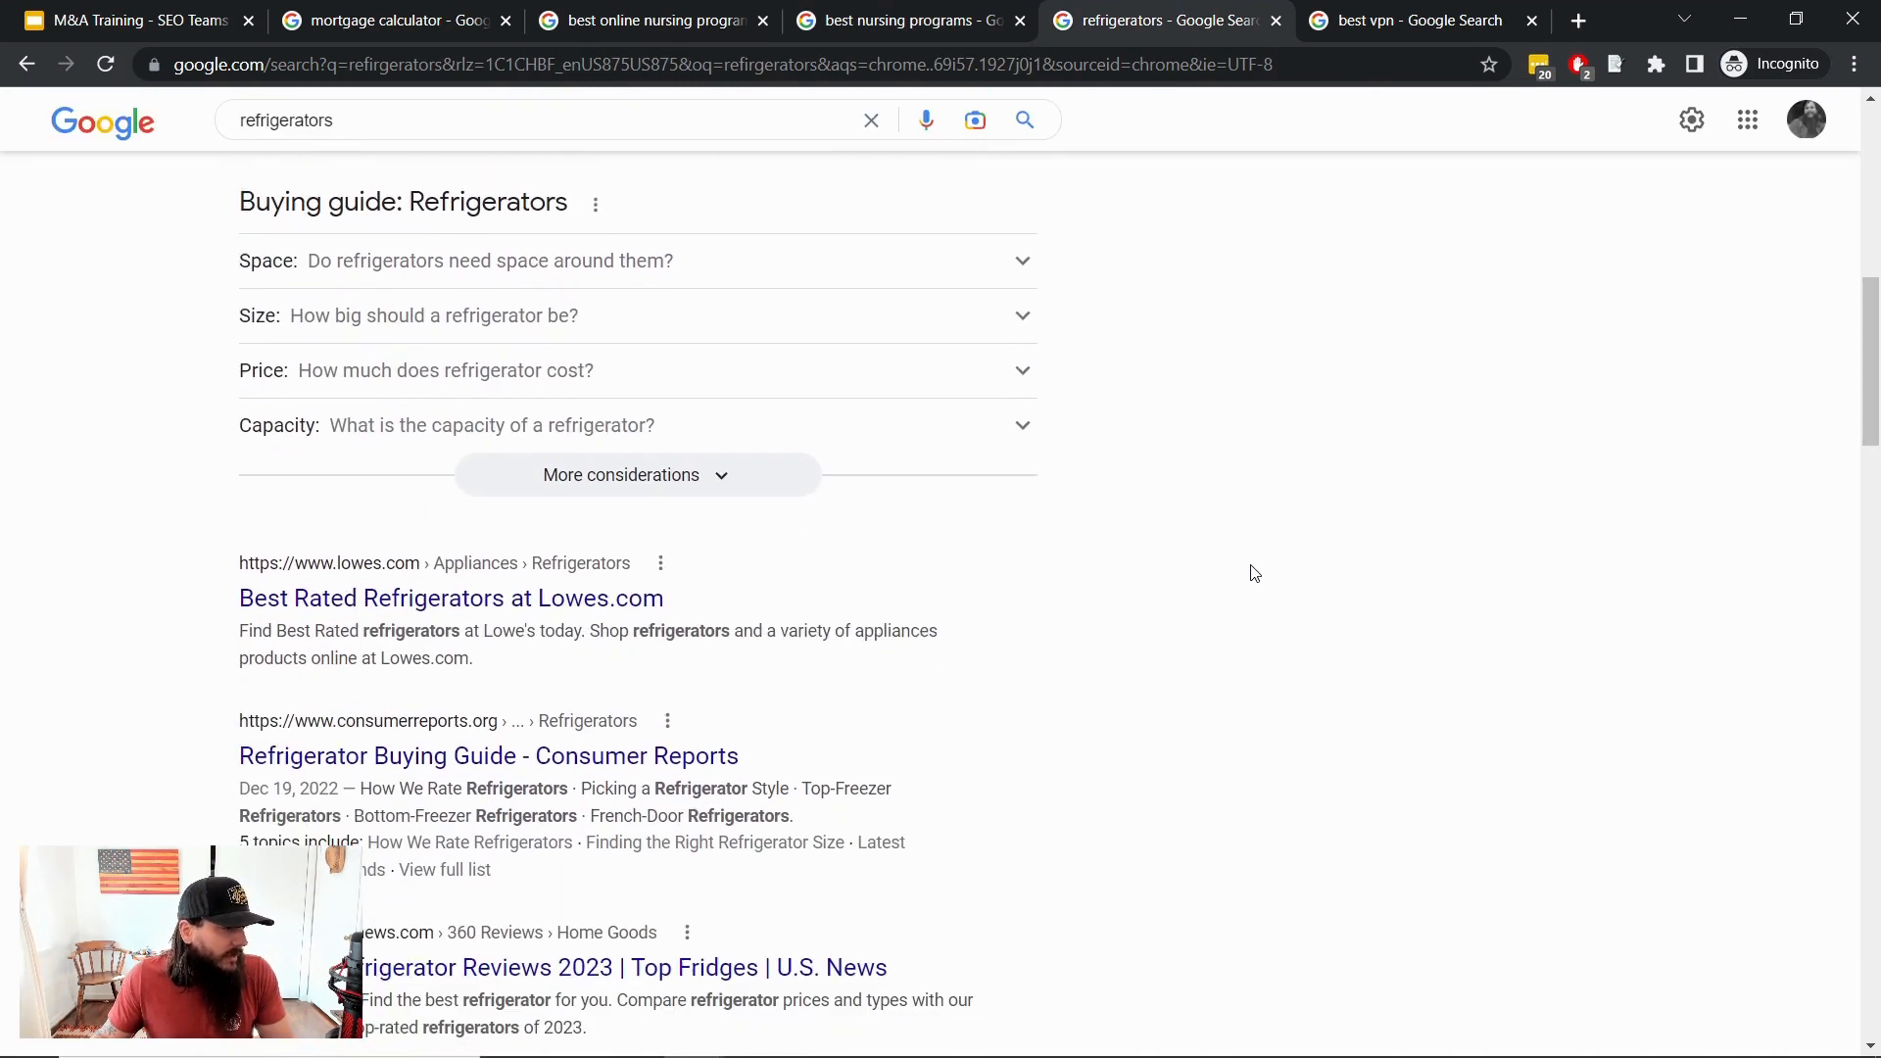
{"action": "mouse_move", "coordinate": [726, 295]}
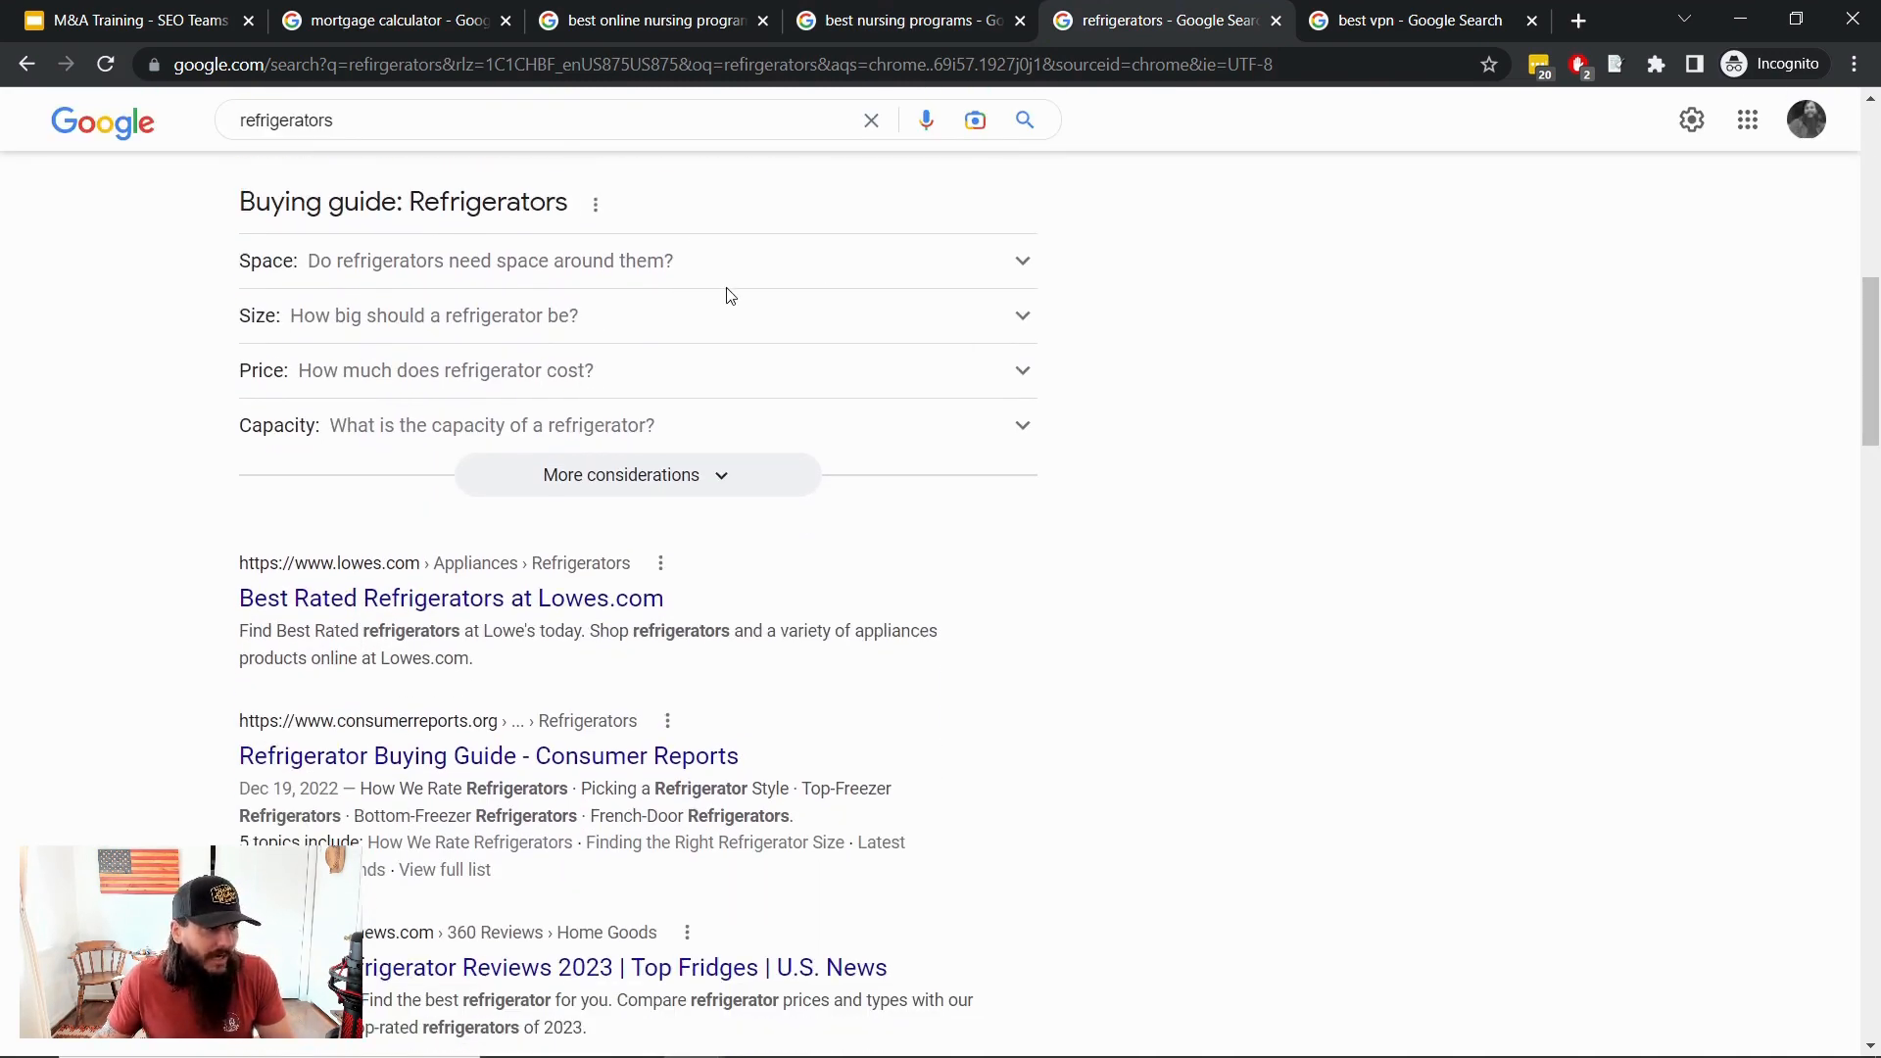
{"action": "scroll", "scroll_direction": "down", "scroll_amount": 3}
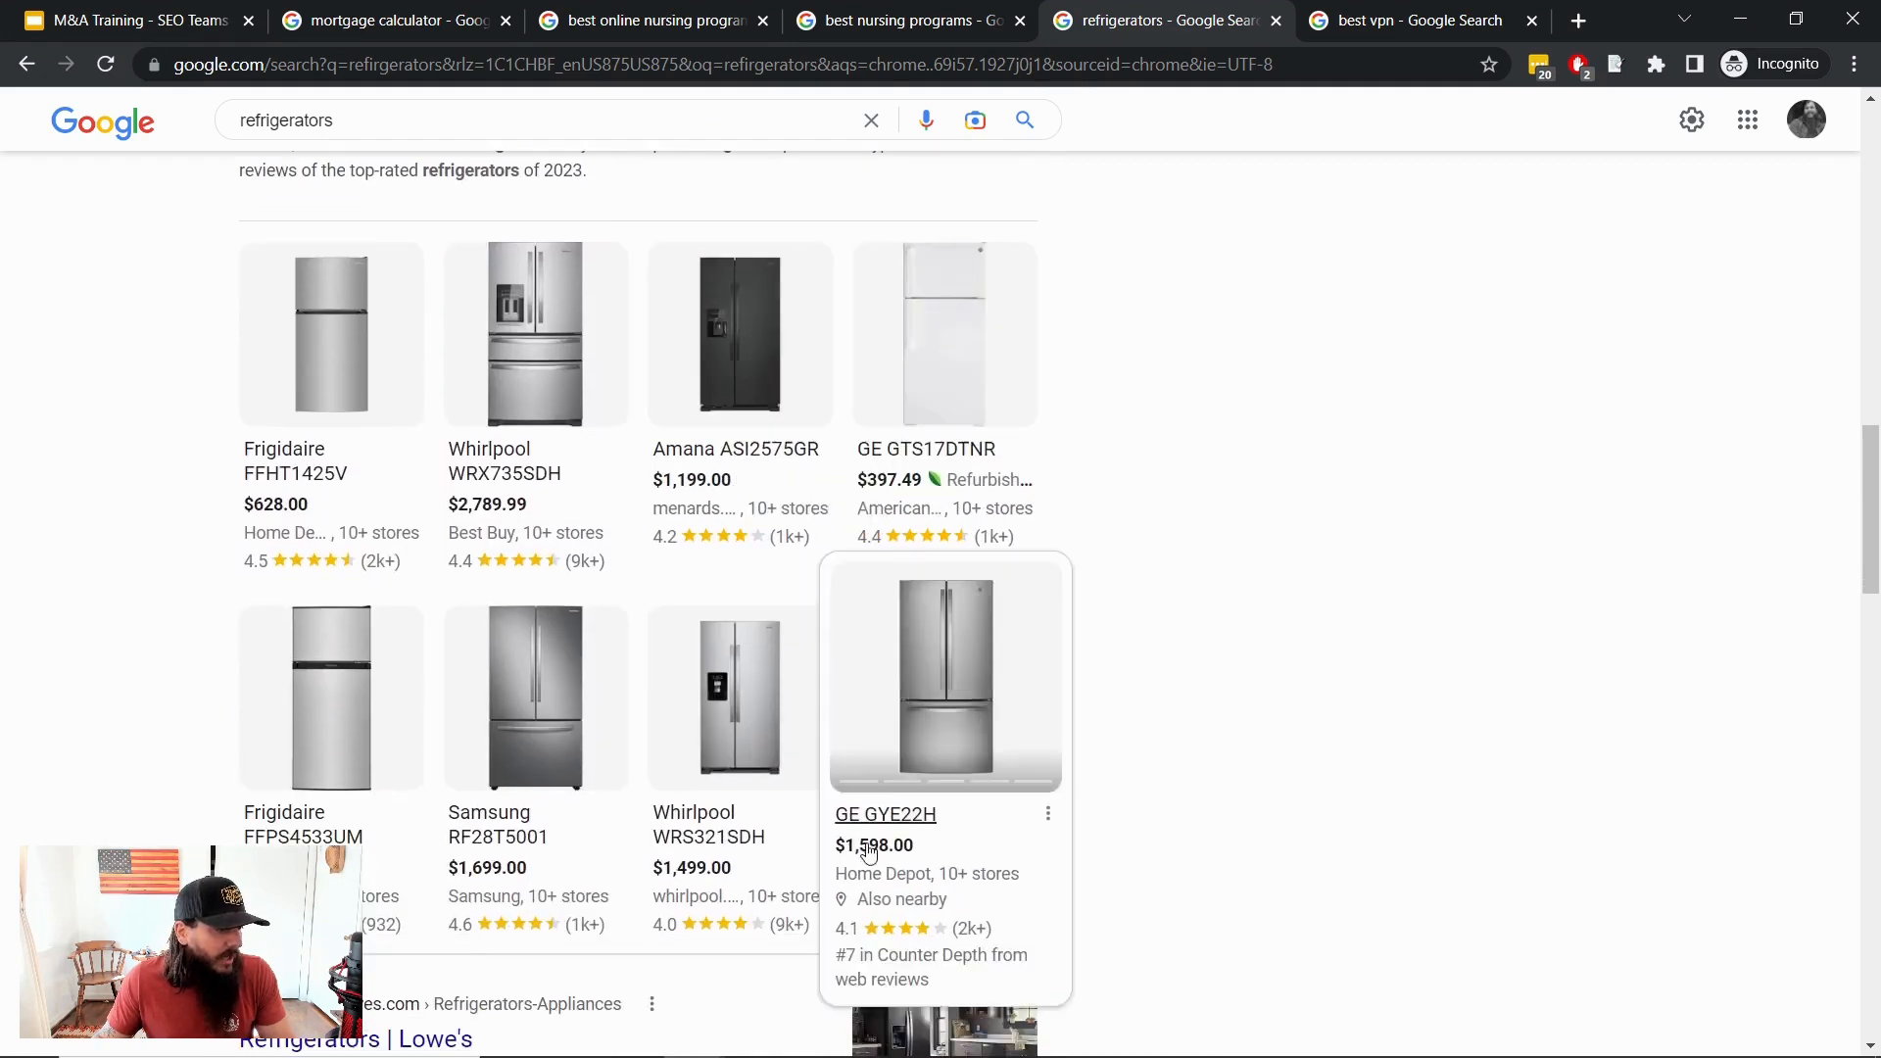
{"action": "scroll", "scroll_direction": "up", "scroll_amount": 3}
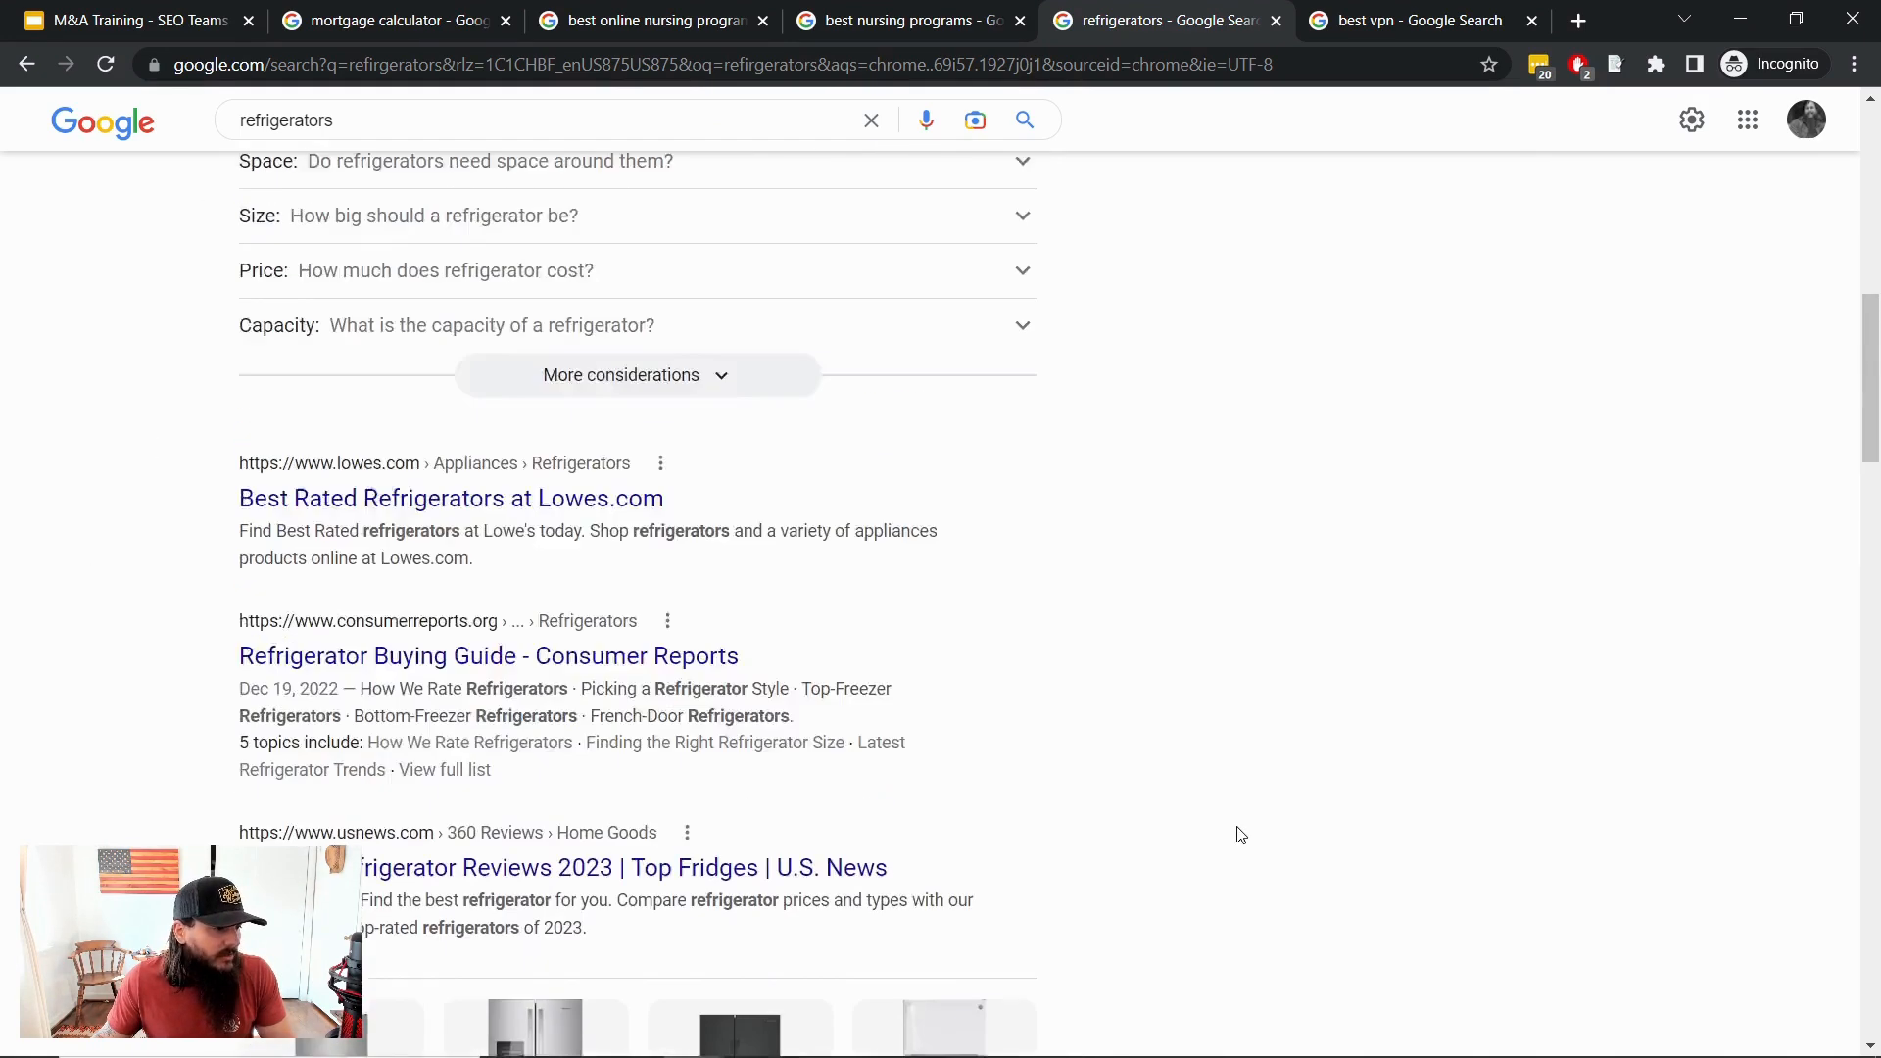
{"action": "scroll", "scroll_direction": "up", "scroll_amount": 3}
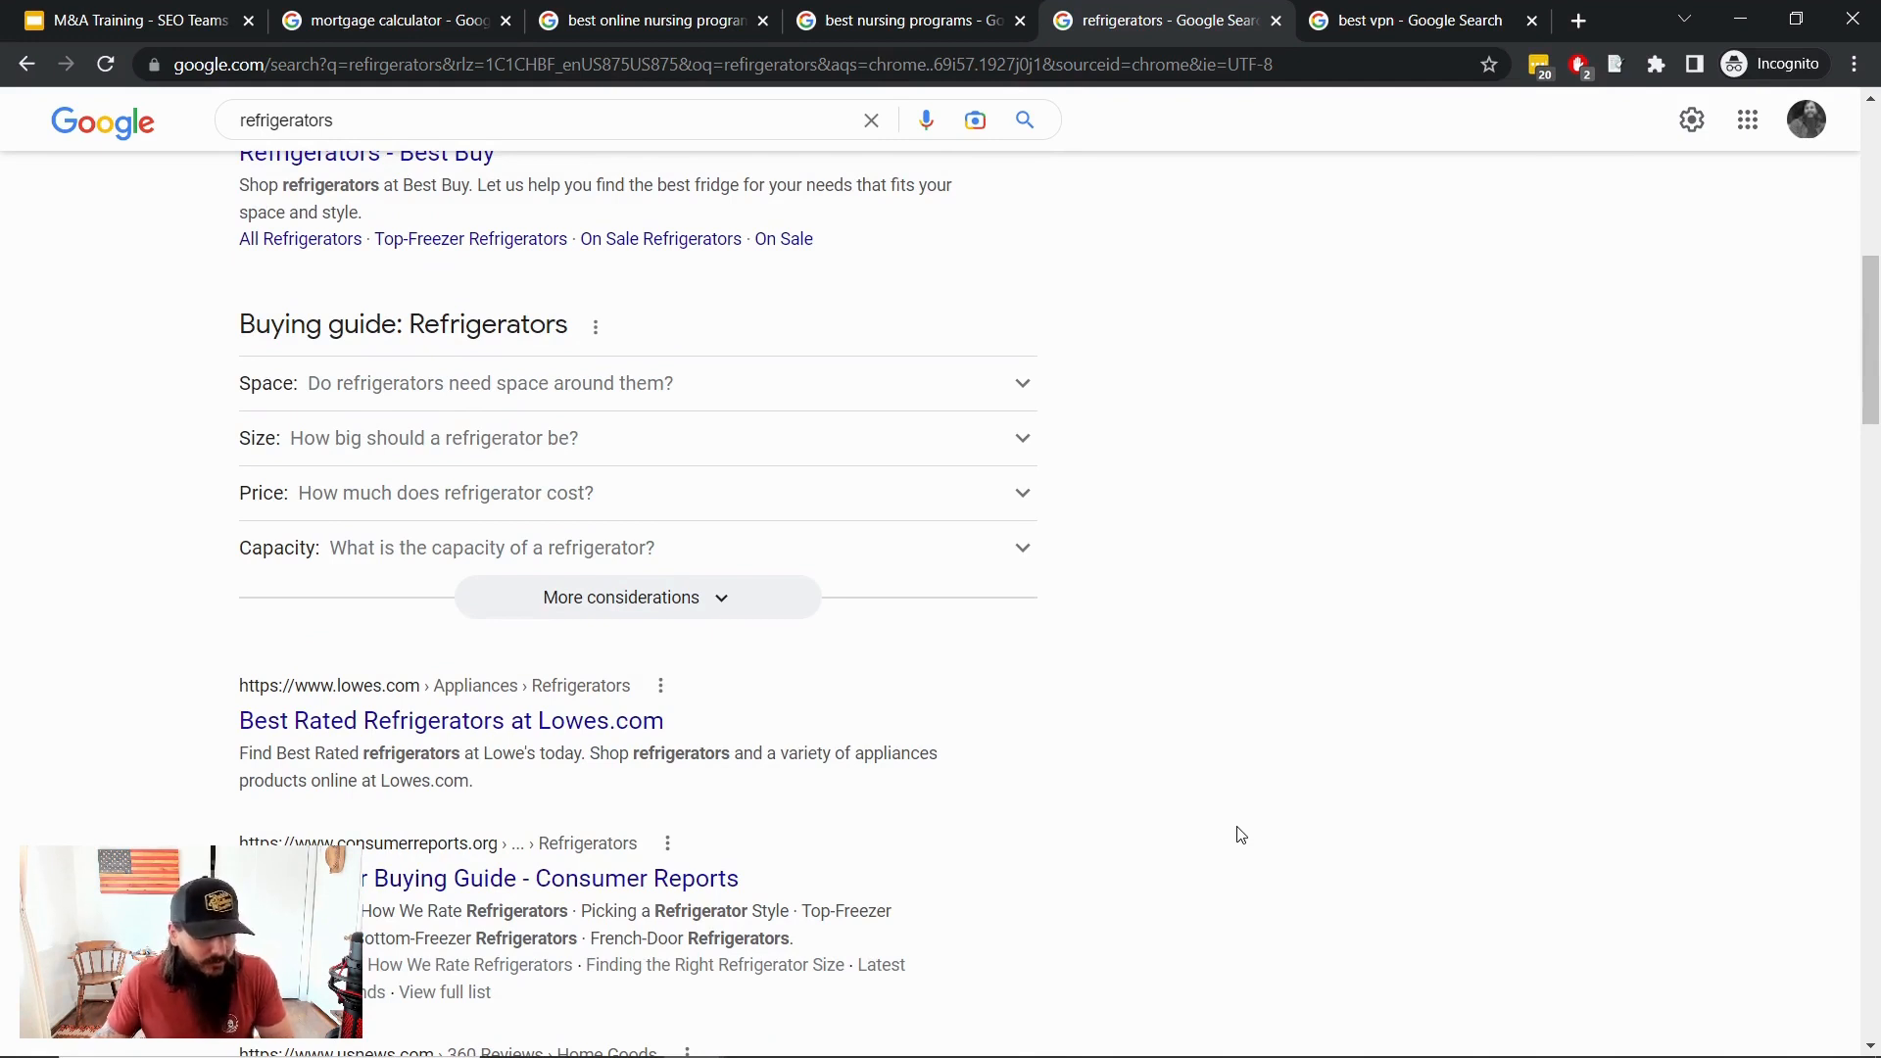
{"action": "mouse_move", "coordinate": [975, 390]}
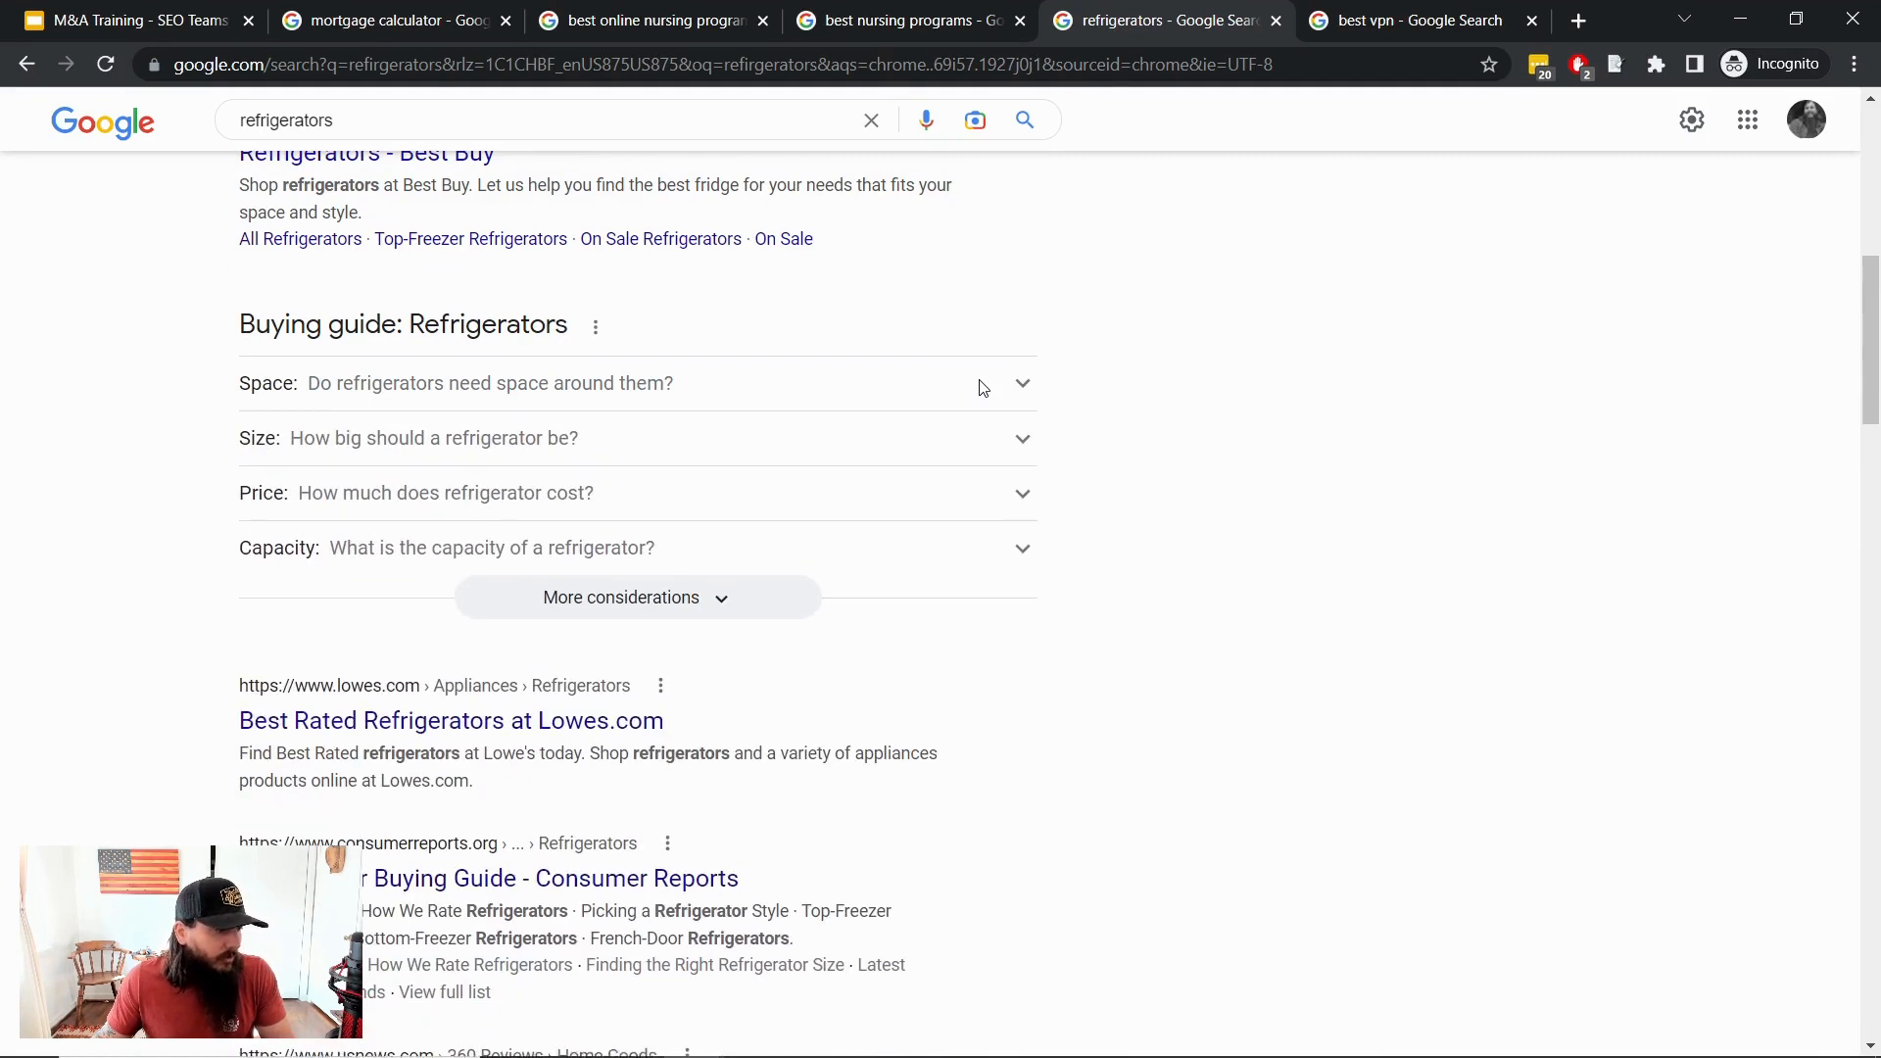
{"action": "mouse_move", "coordinate": [1005, 443]}
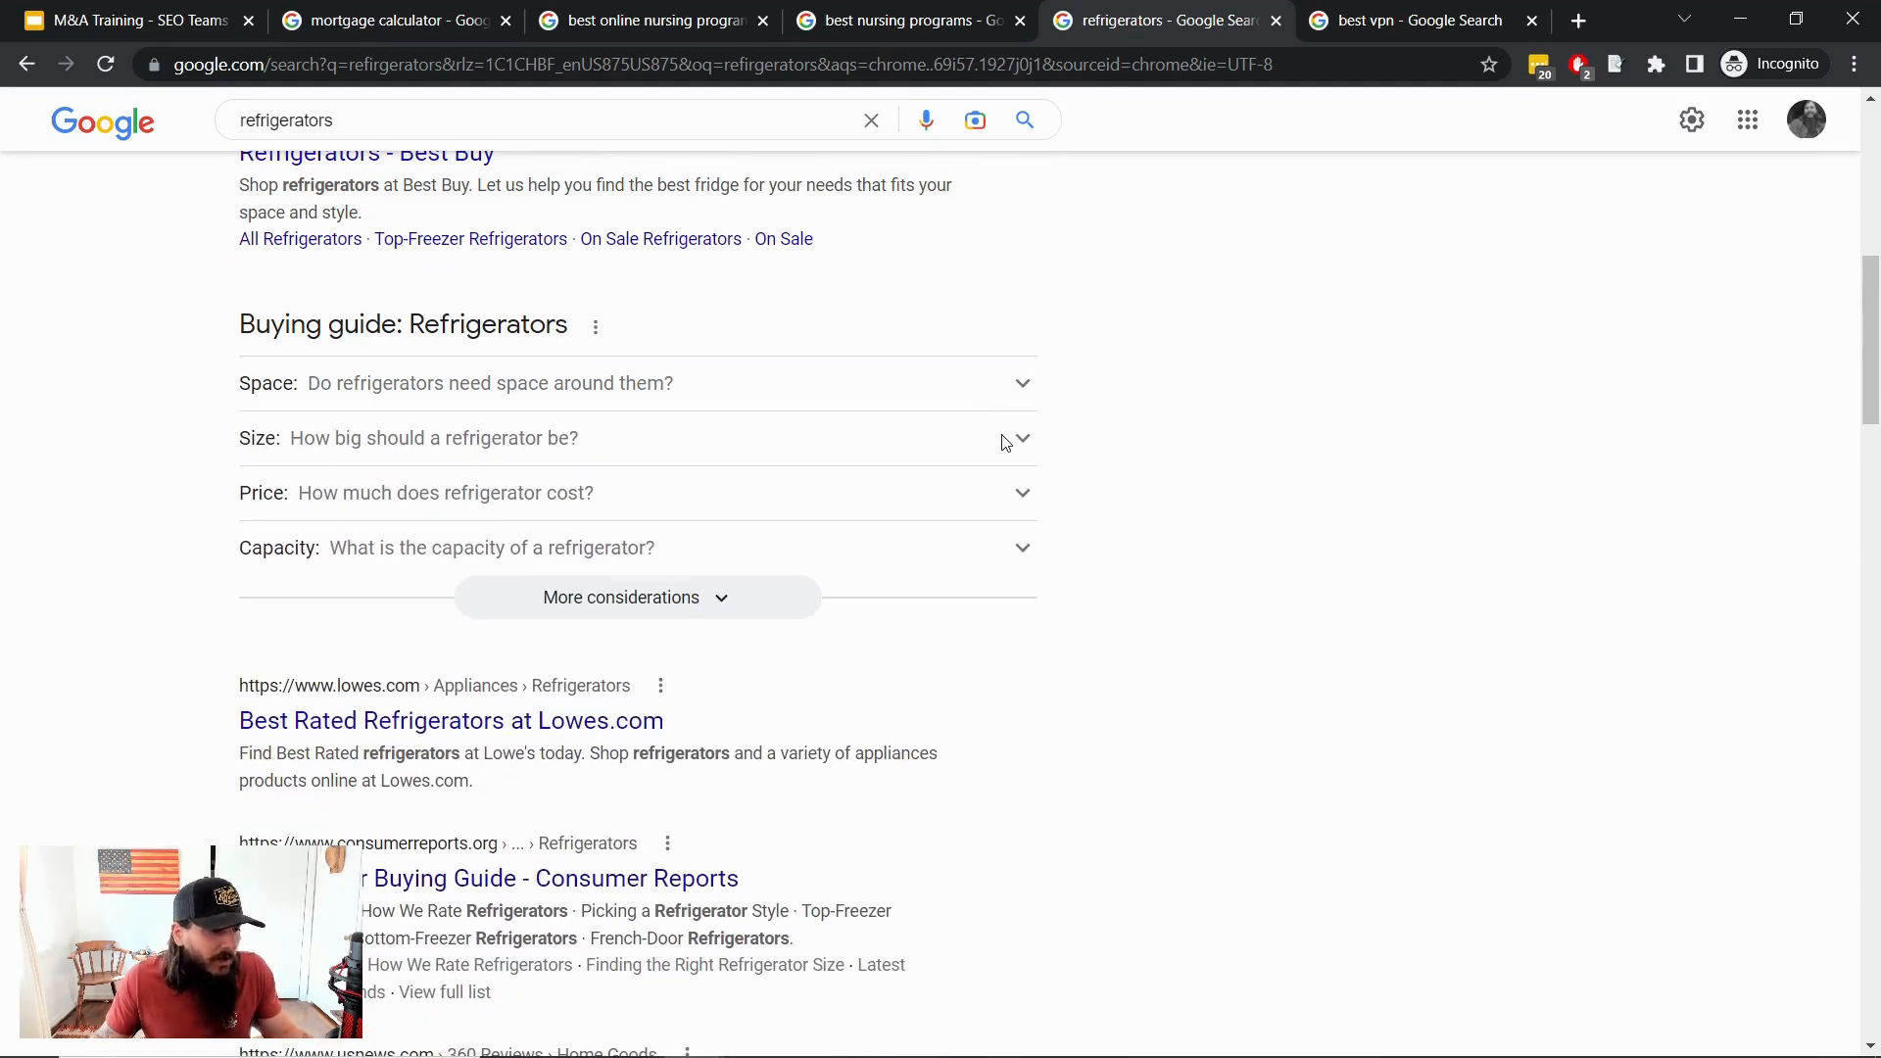
{"action": "scroll", "scroll_direction": "up", "scroll_amount": 3}
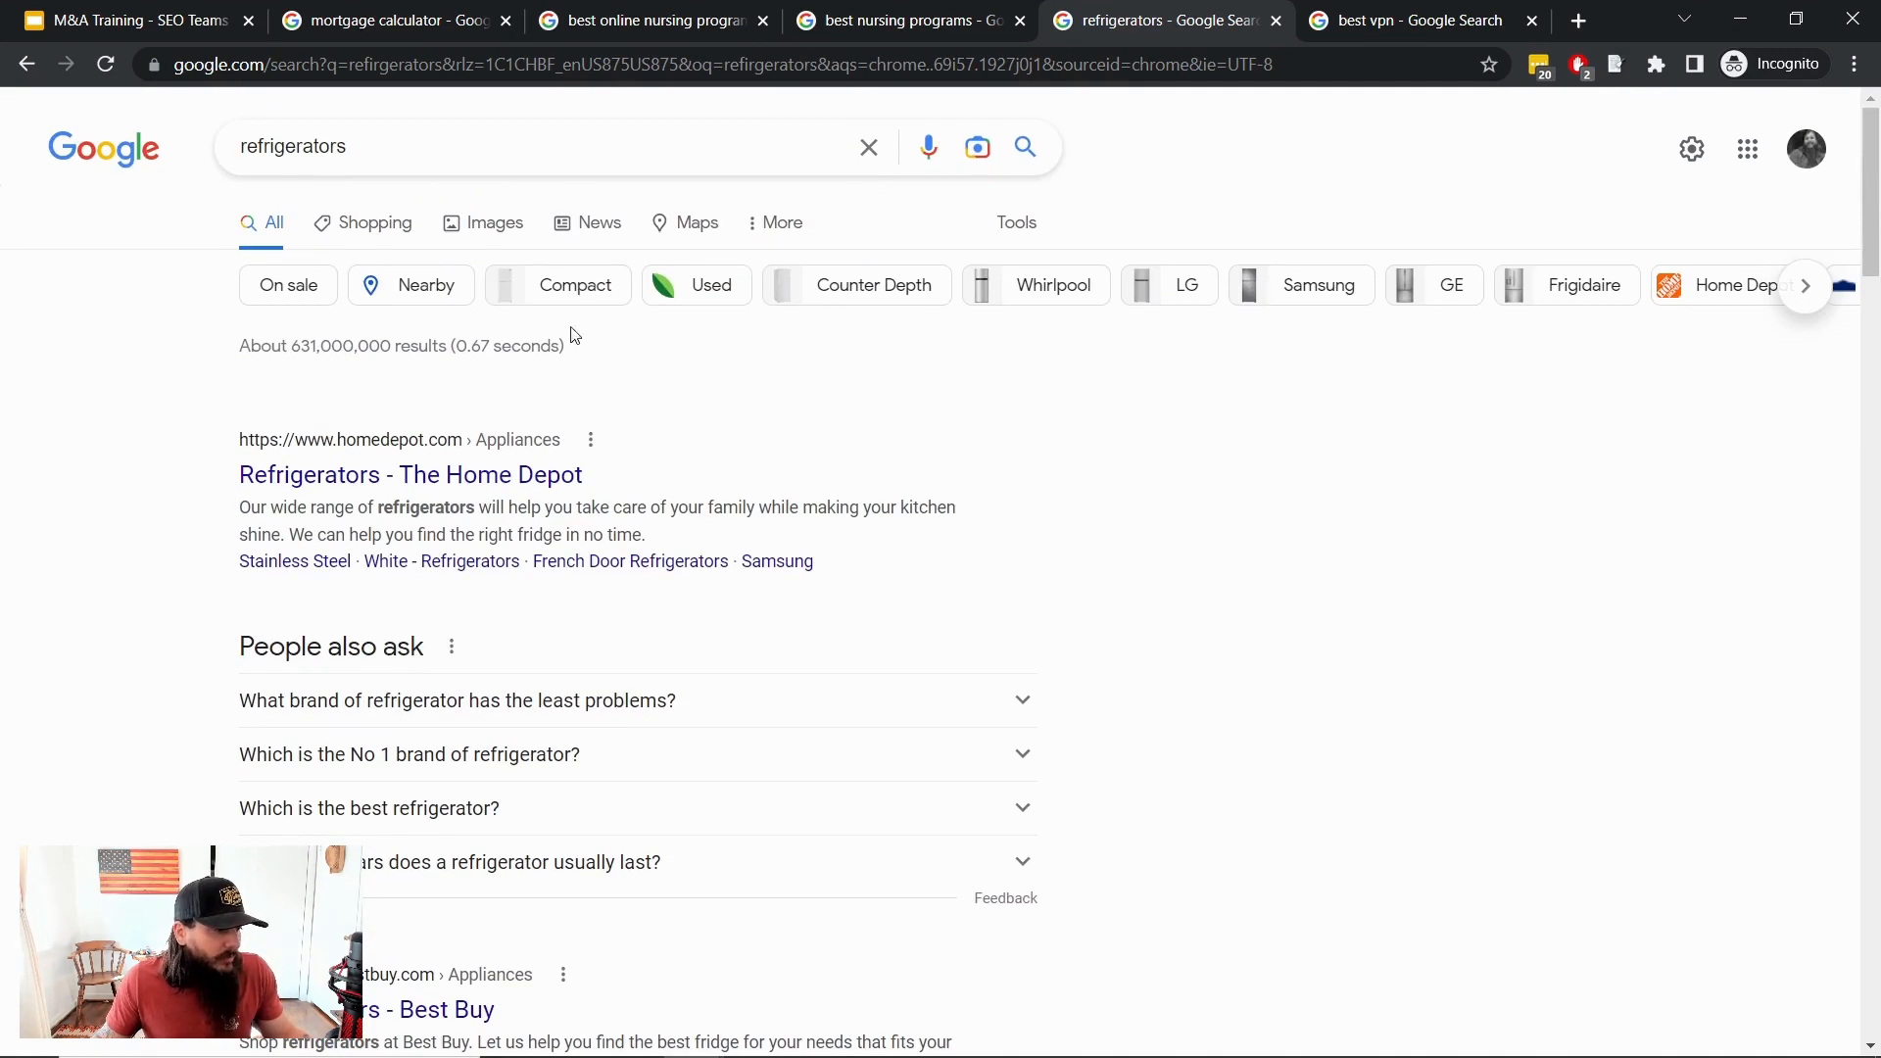
{"action": "mouse_move", "coordinate": [1203, 541]}
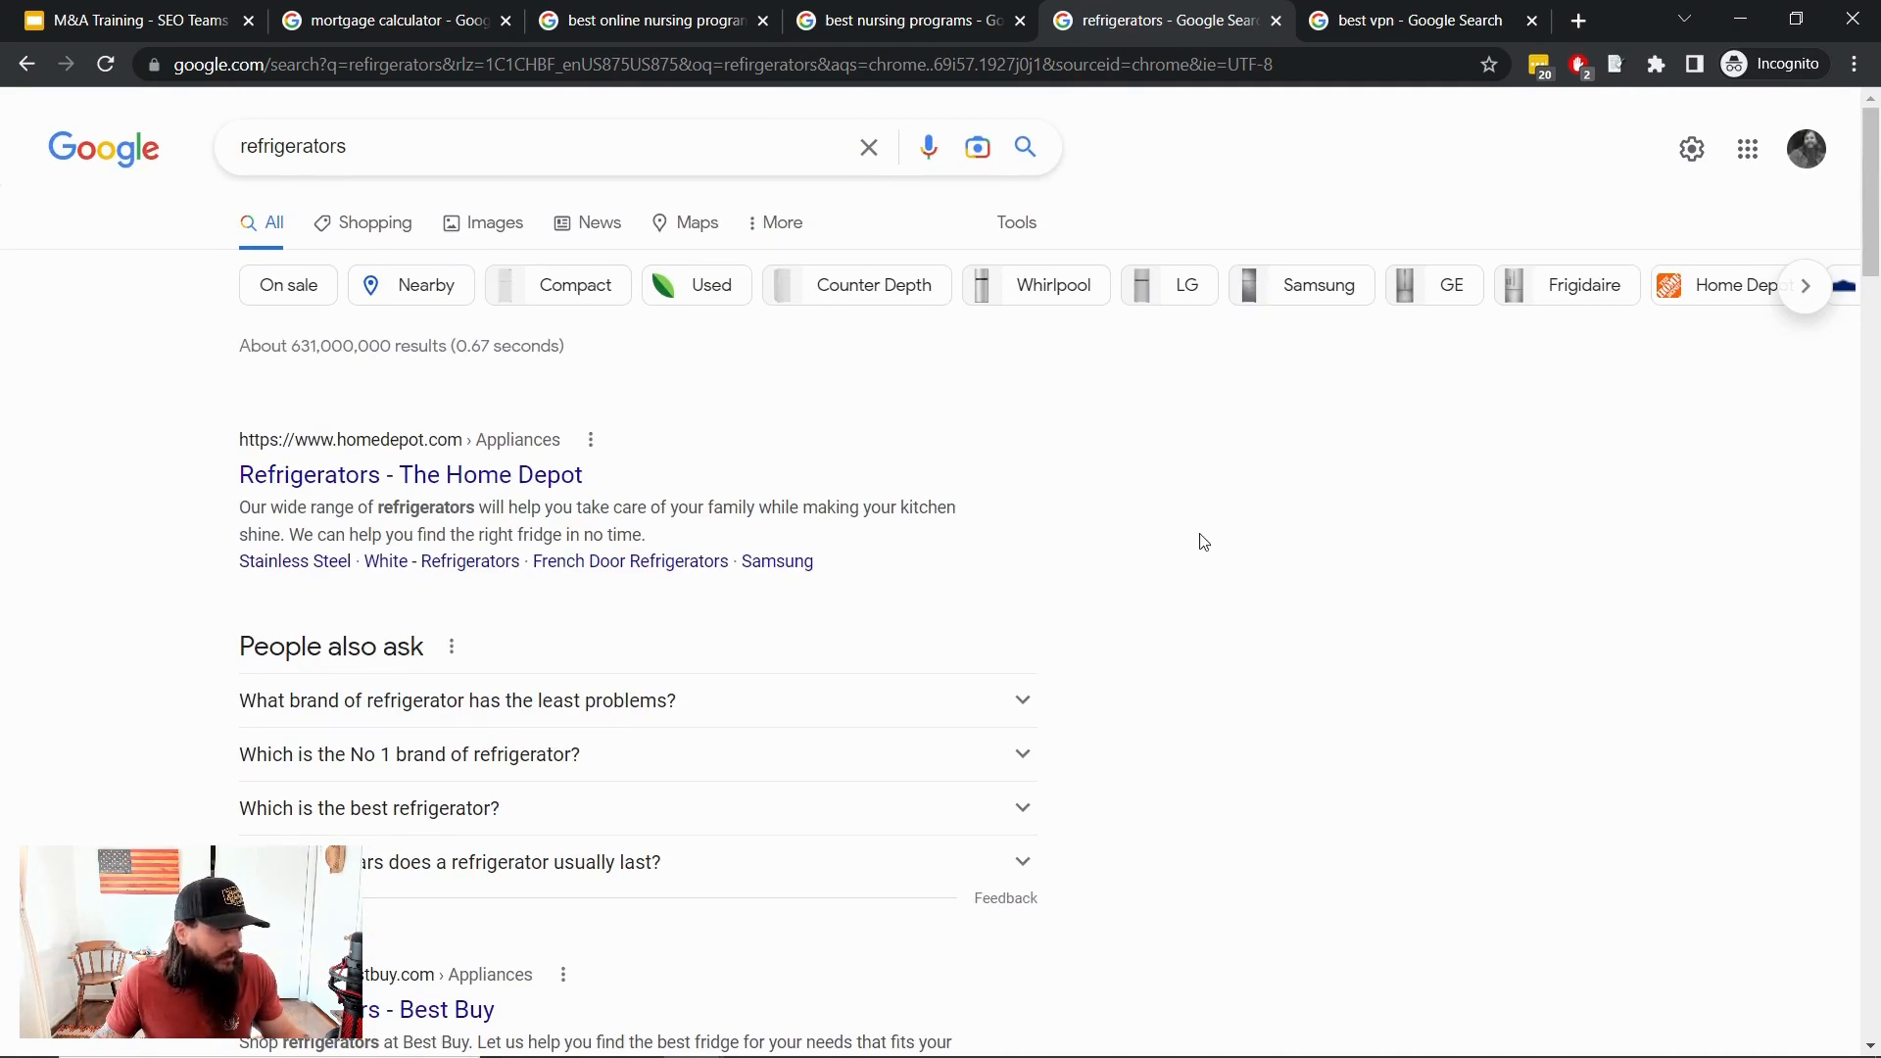
{"action": "mouse_move", "coordinate": [1186, 530]}
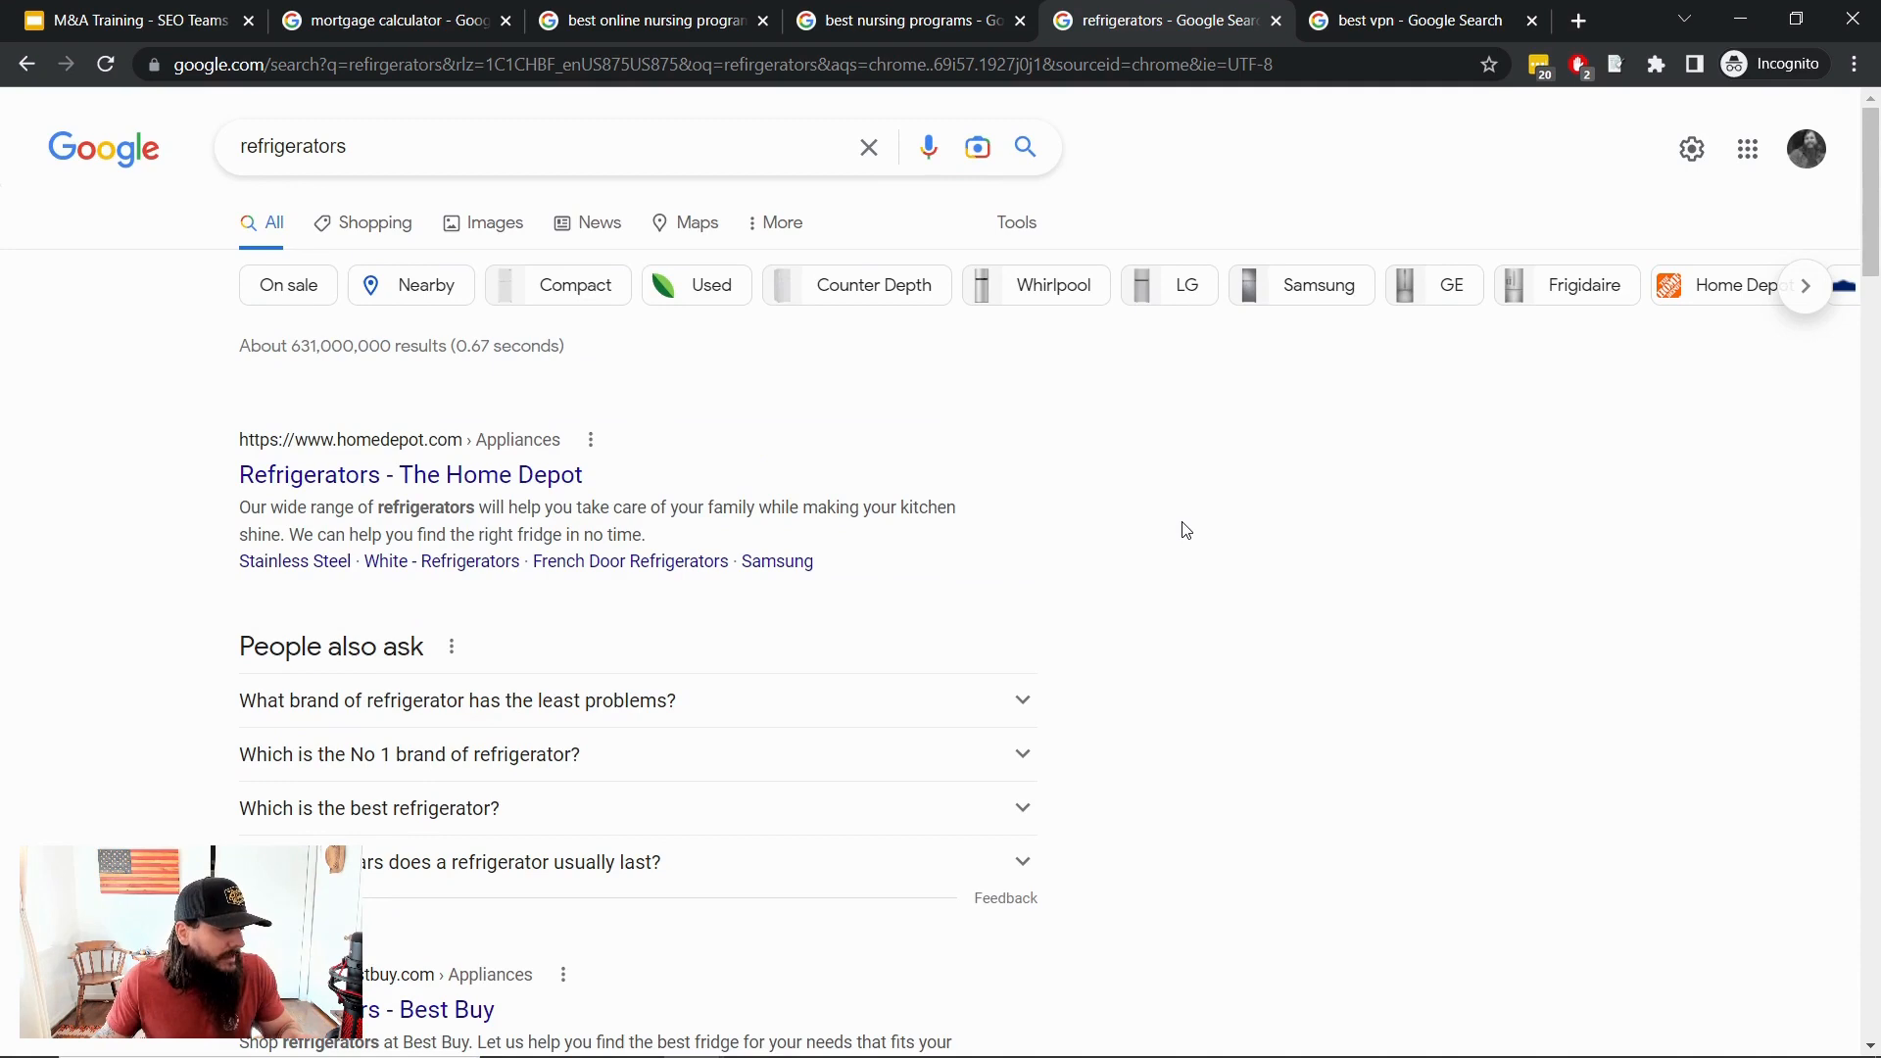
{"action": "scroll", "scroll_direction": "down", "scroll_amount": 3}
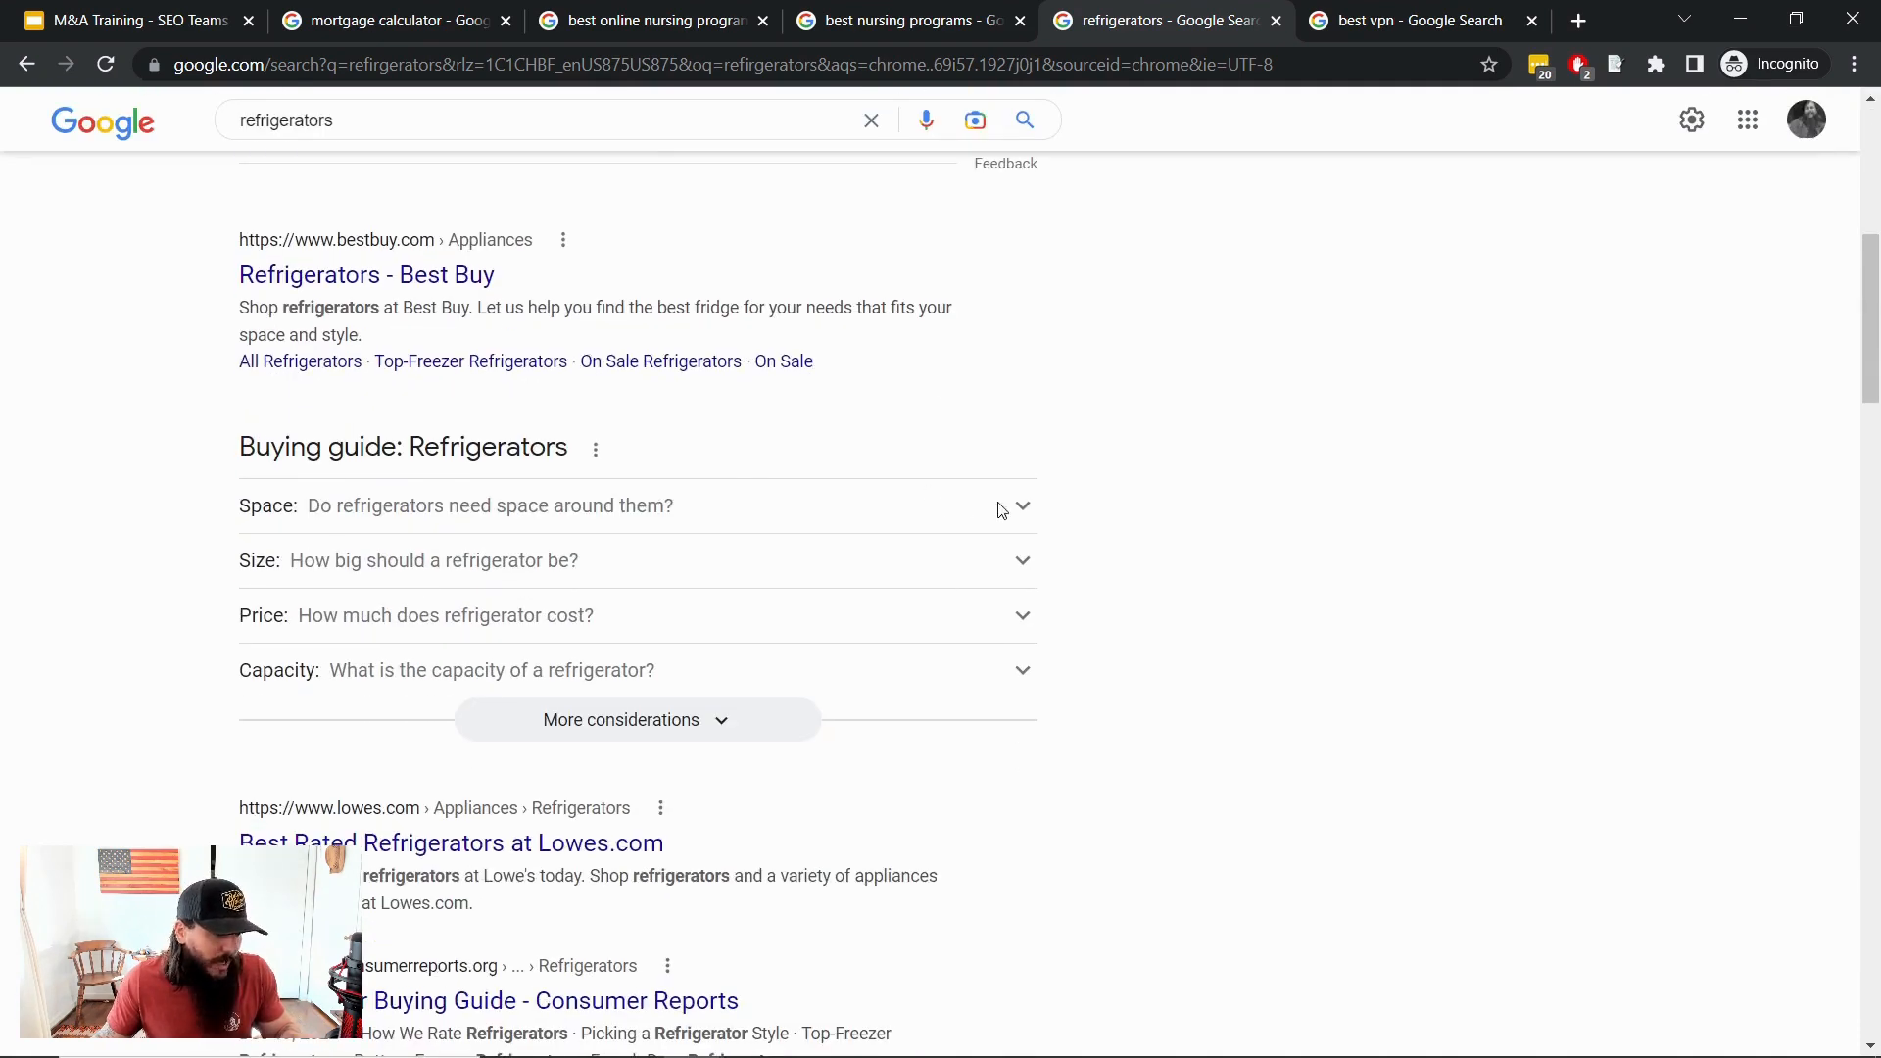
{"action": "mouse_move", "coordinate": [1132, 549]}
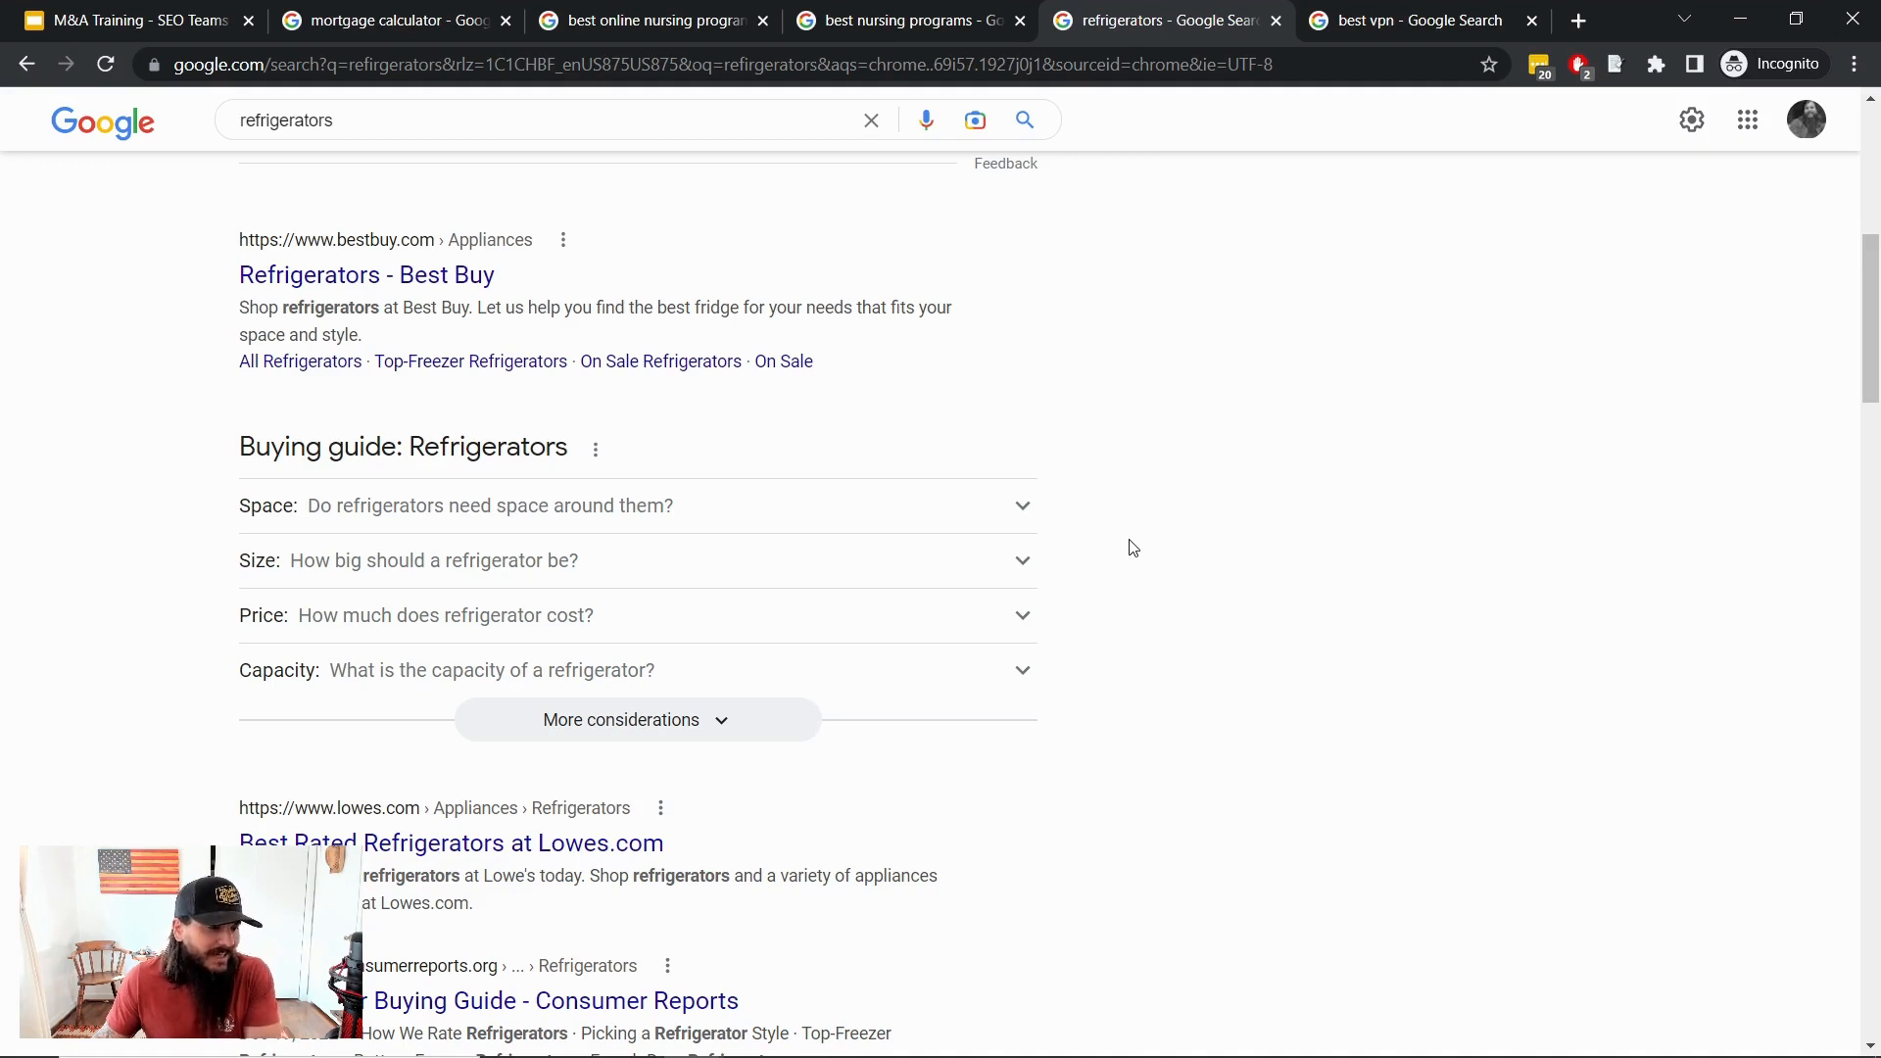
{"action": "mouse_move", "coordinate": [1373, 166]}
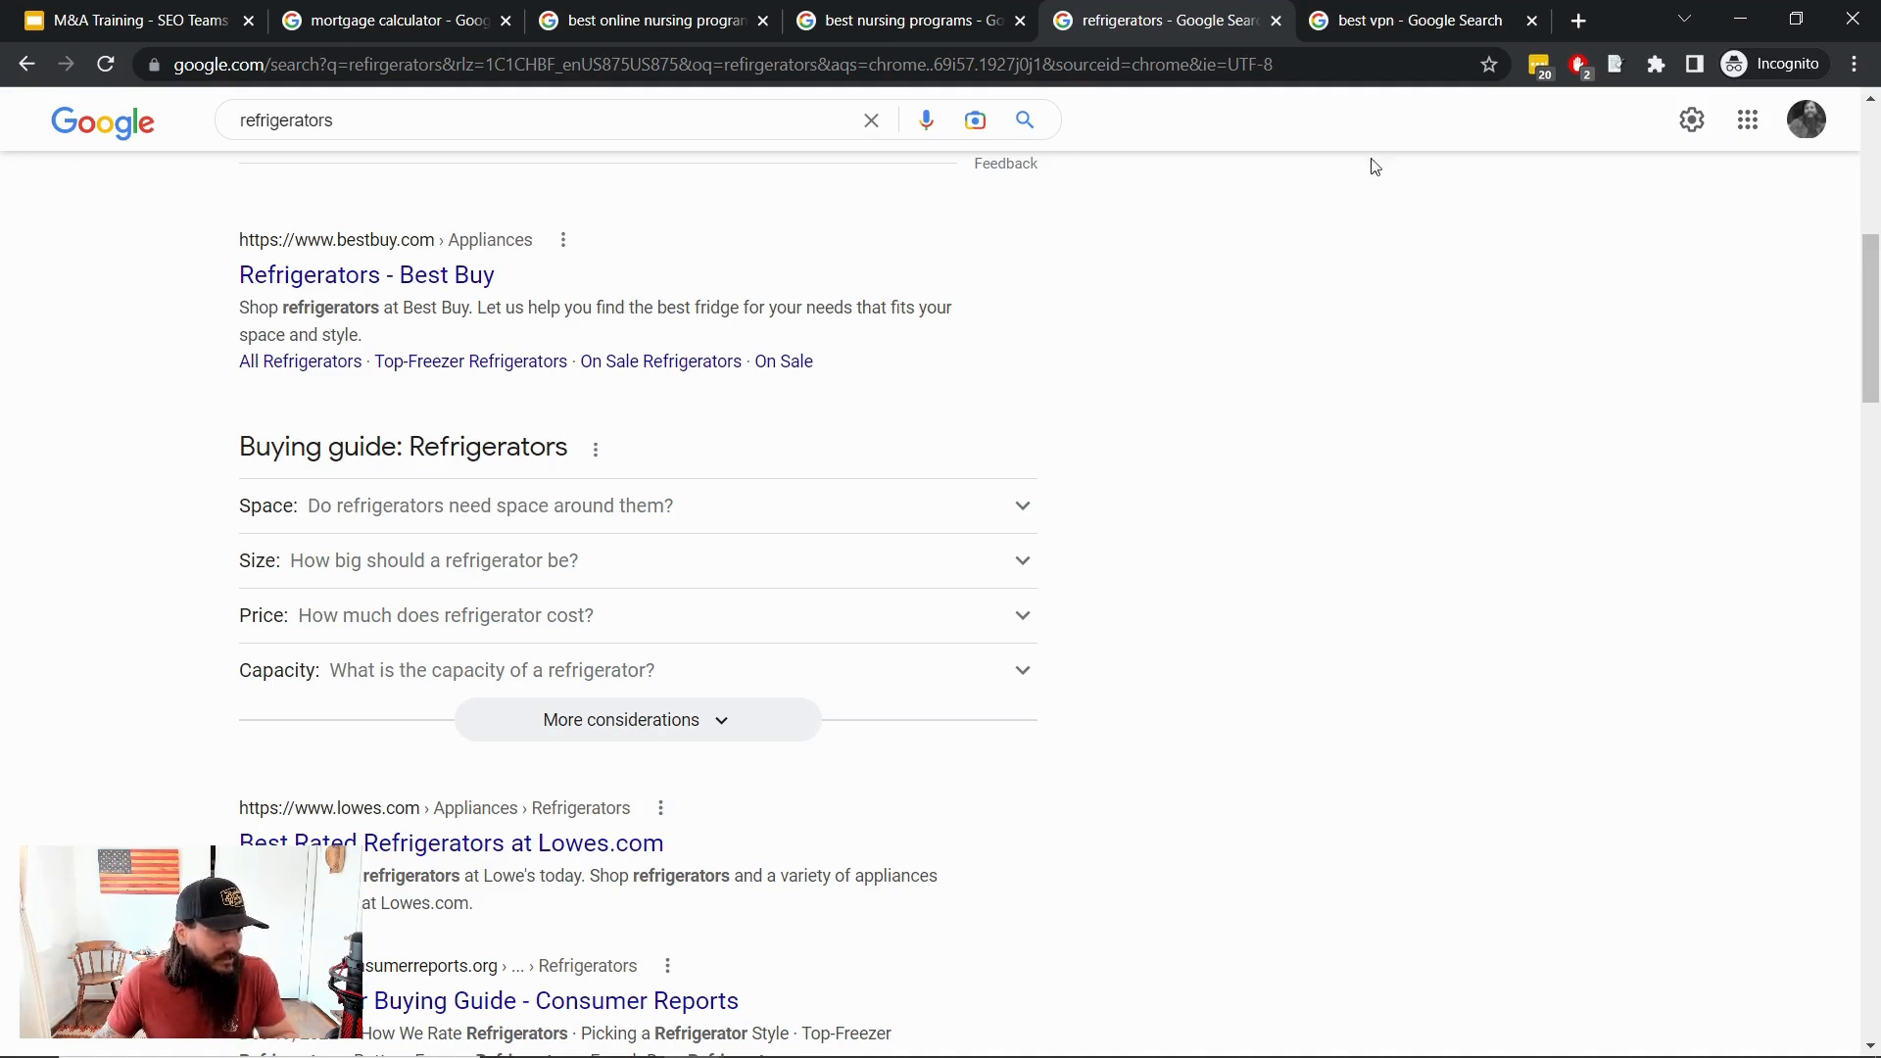
Show the best vpn results with the NordVPN and ExpressVPN applications panel
{"action": "left_click", "coordinate": [1416, 21]}
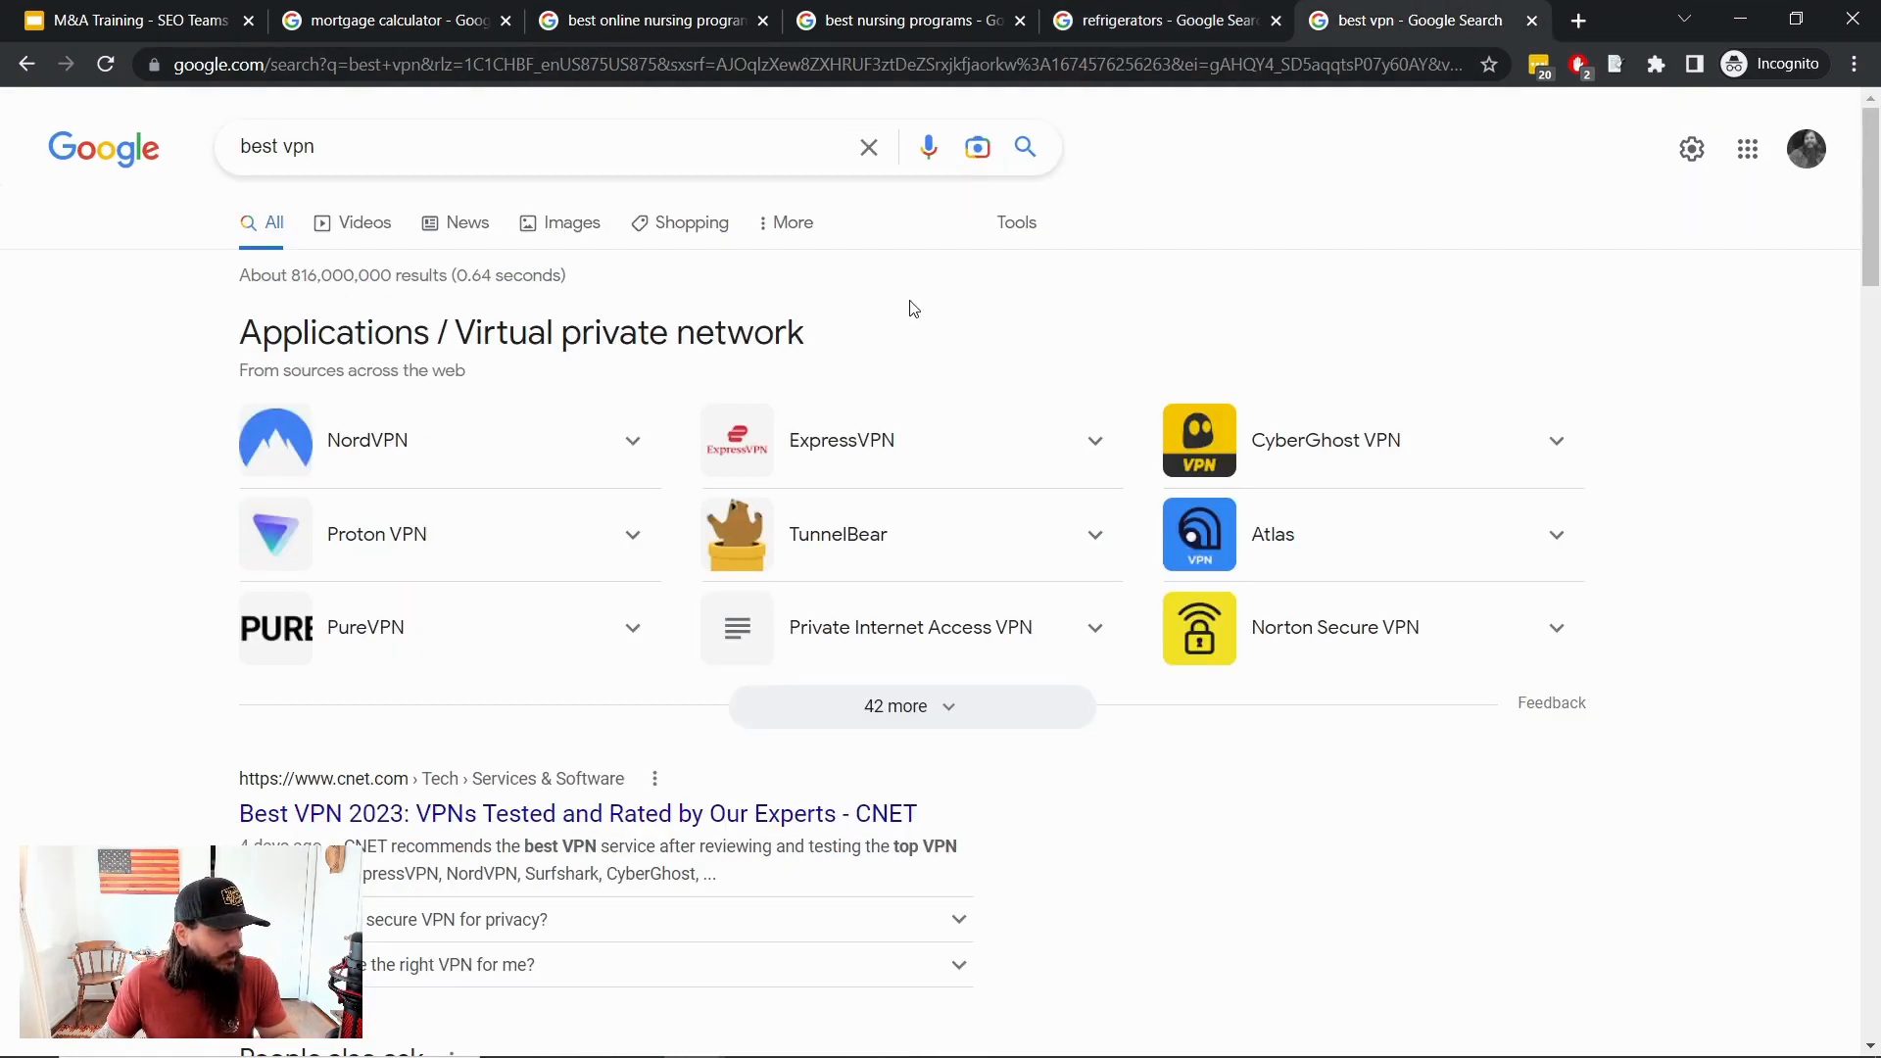
{"action": "mouse_move", "coordinate": [420, 406]}
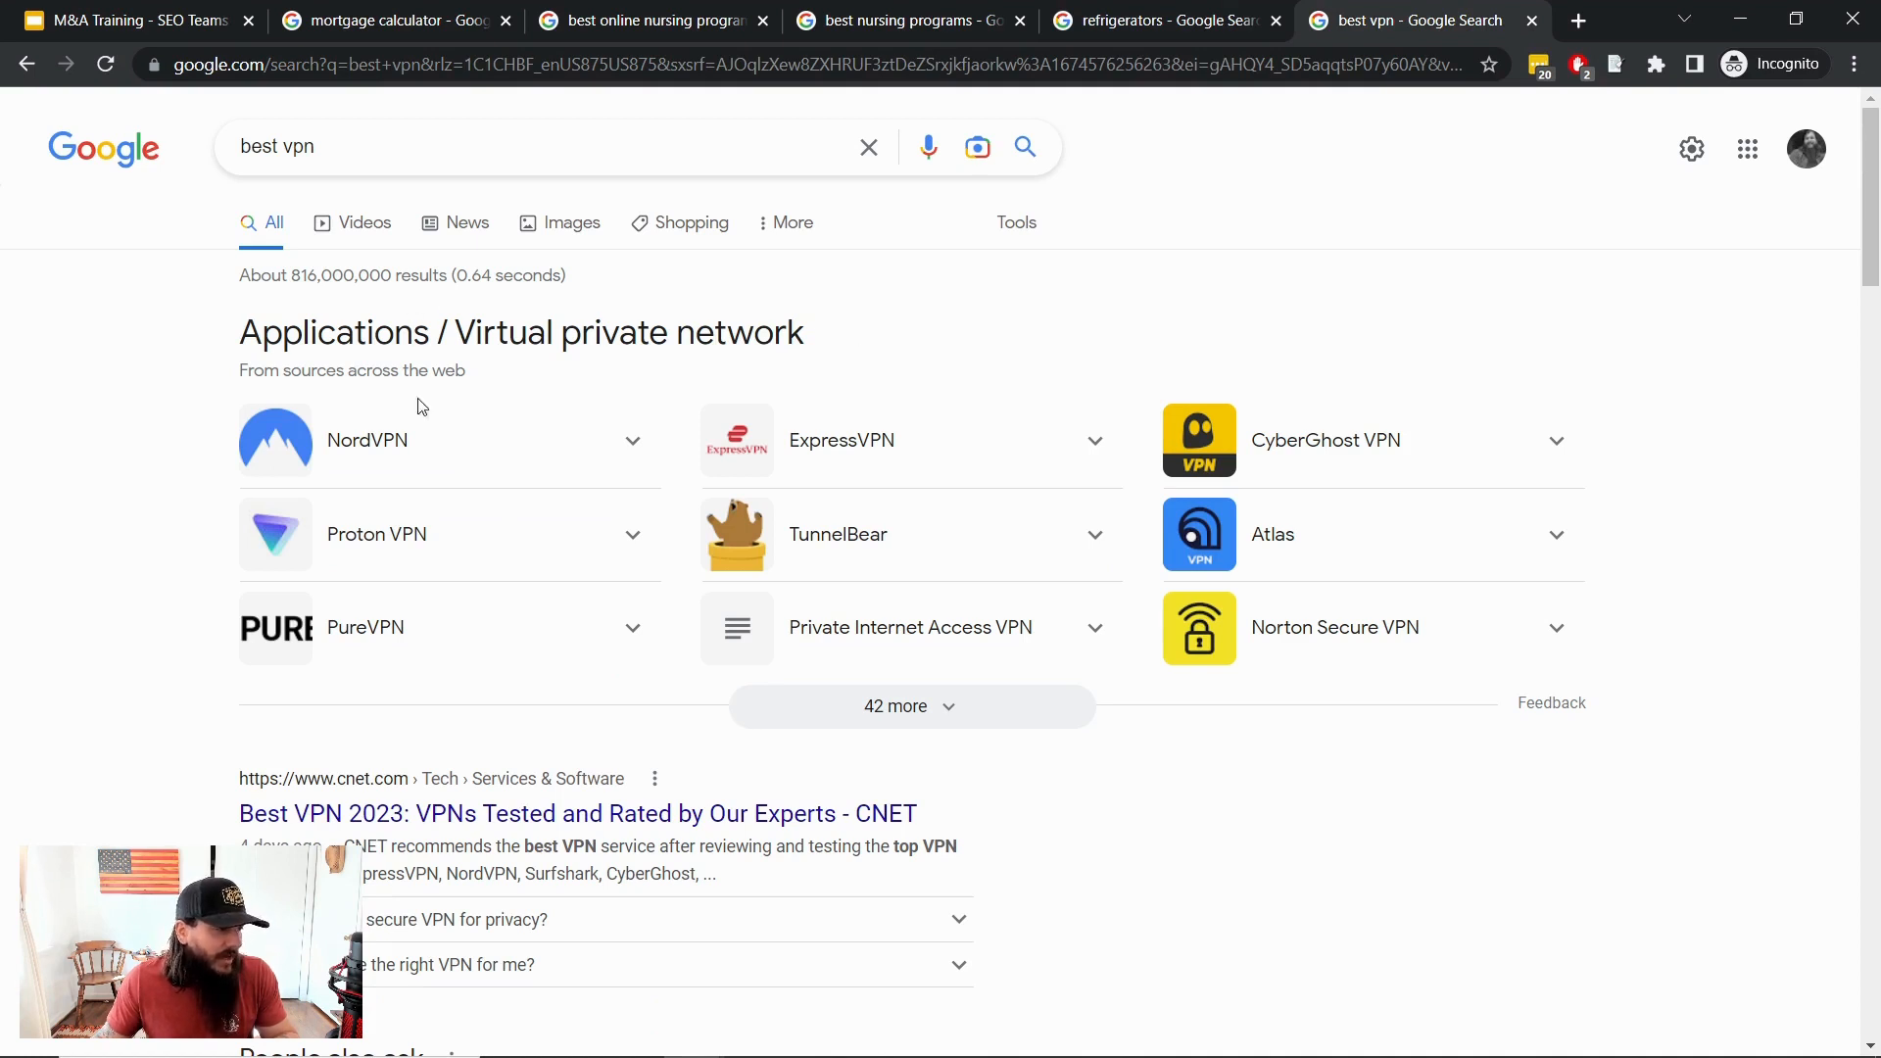
{"action": "mouse_move", "coordinate": [504, 521]}
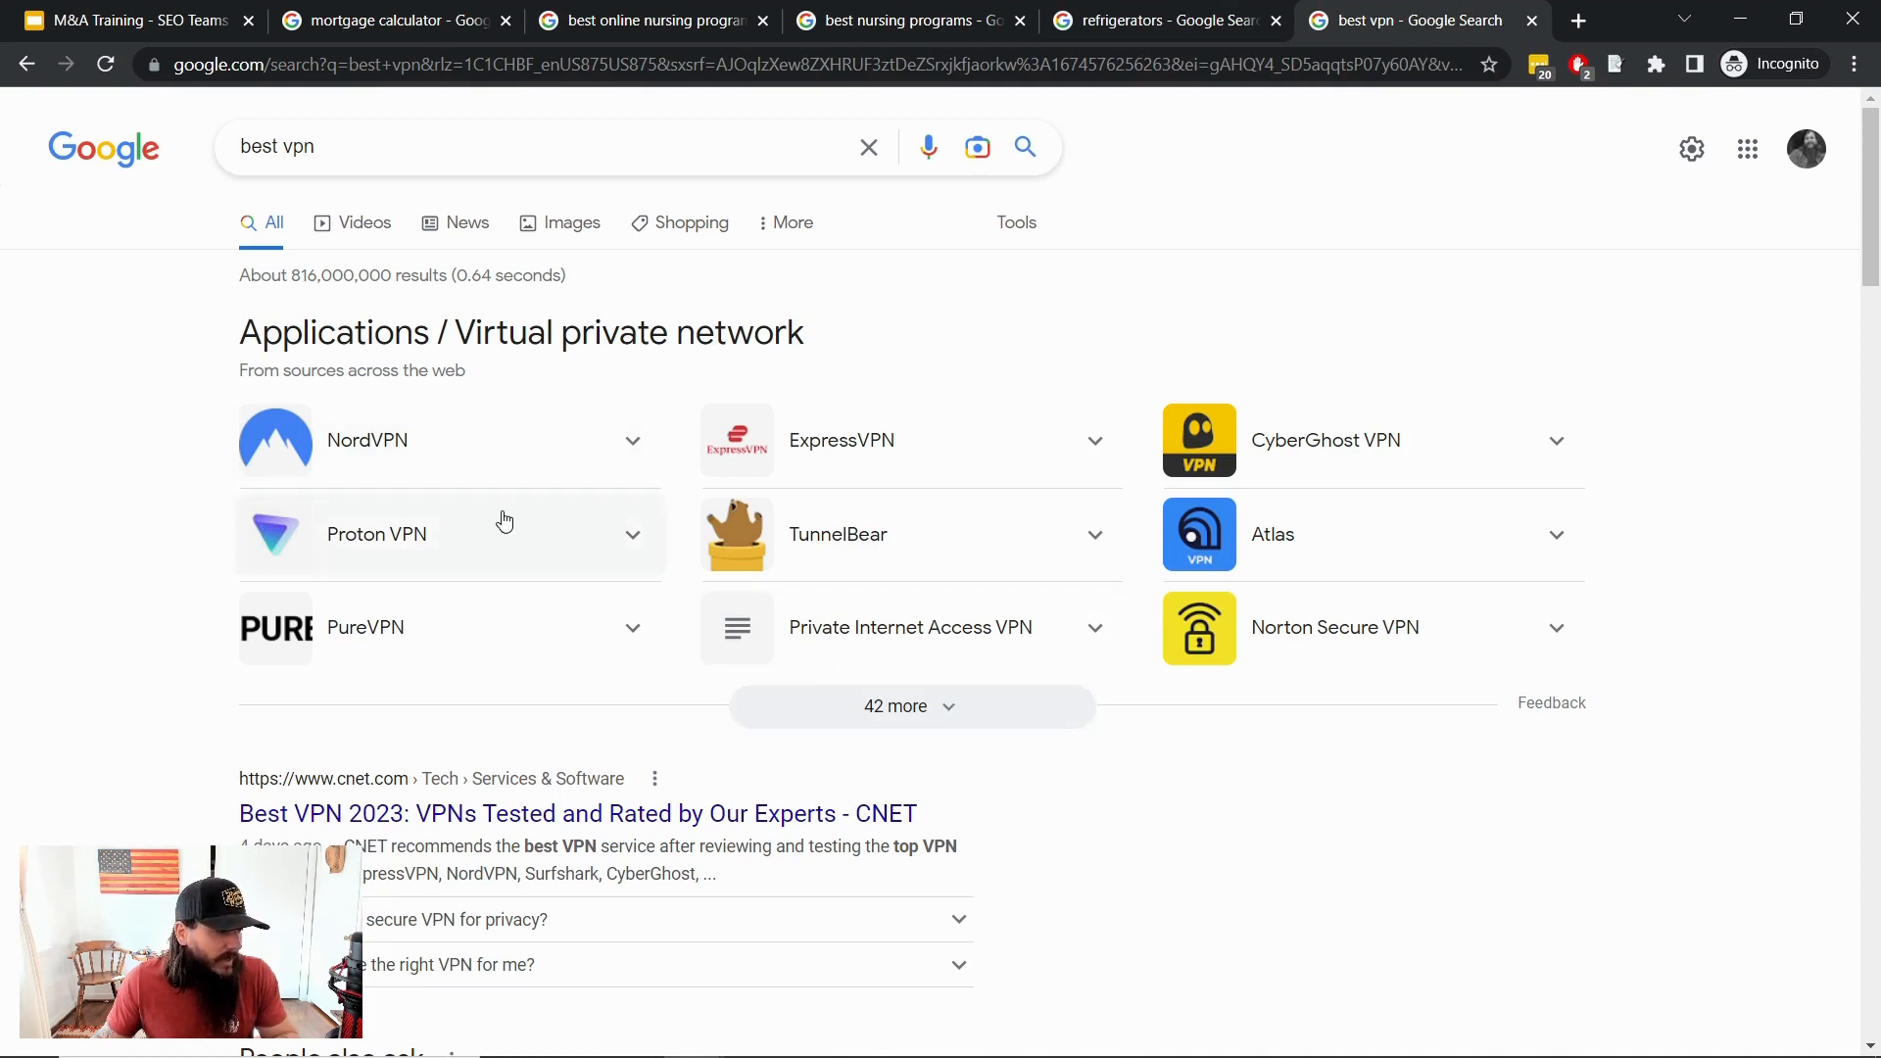
{"action": "mouse_move", "coordinate": [170, 469]}
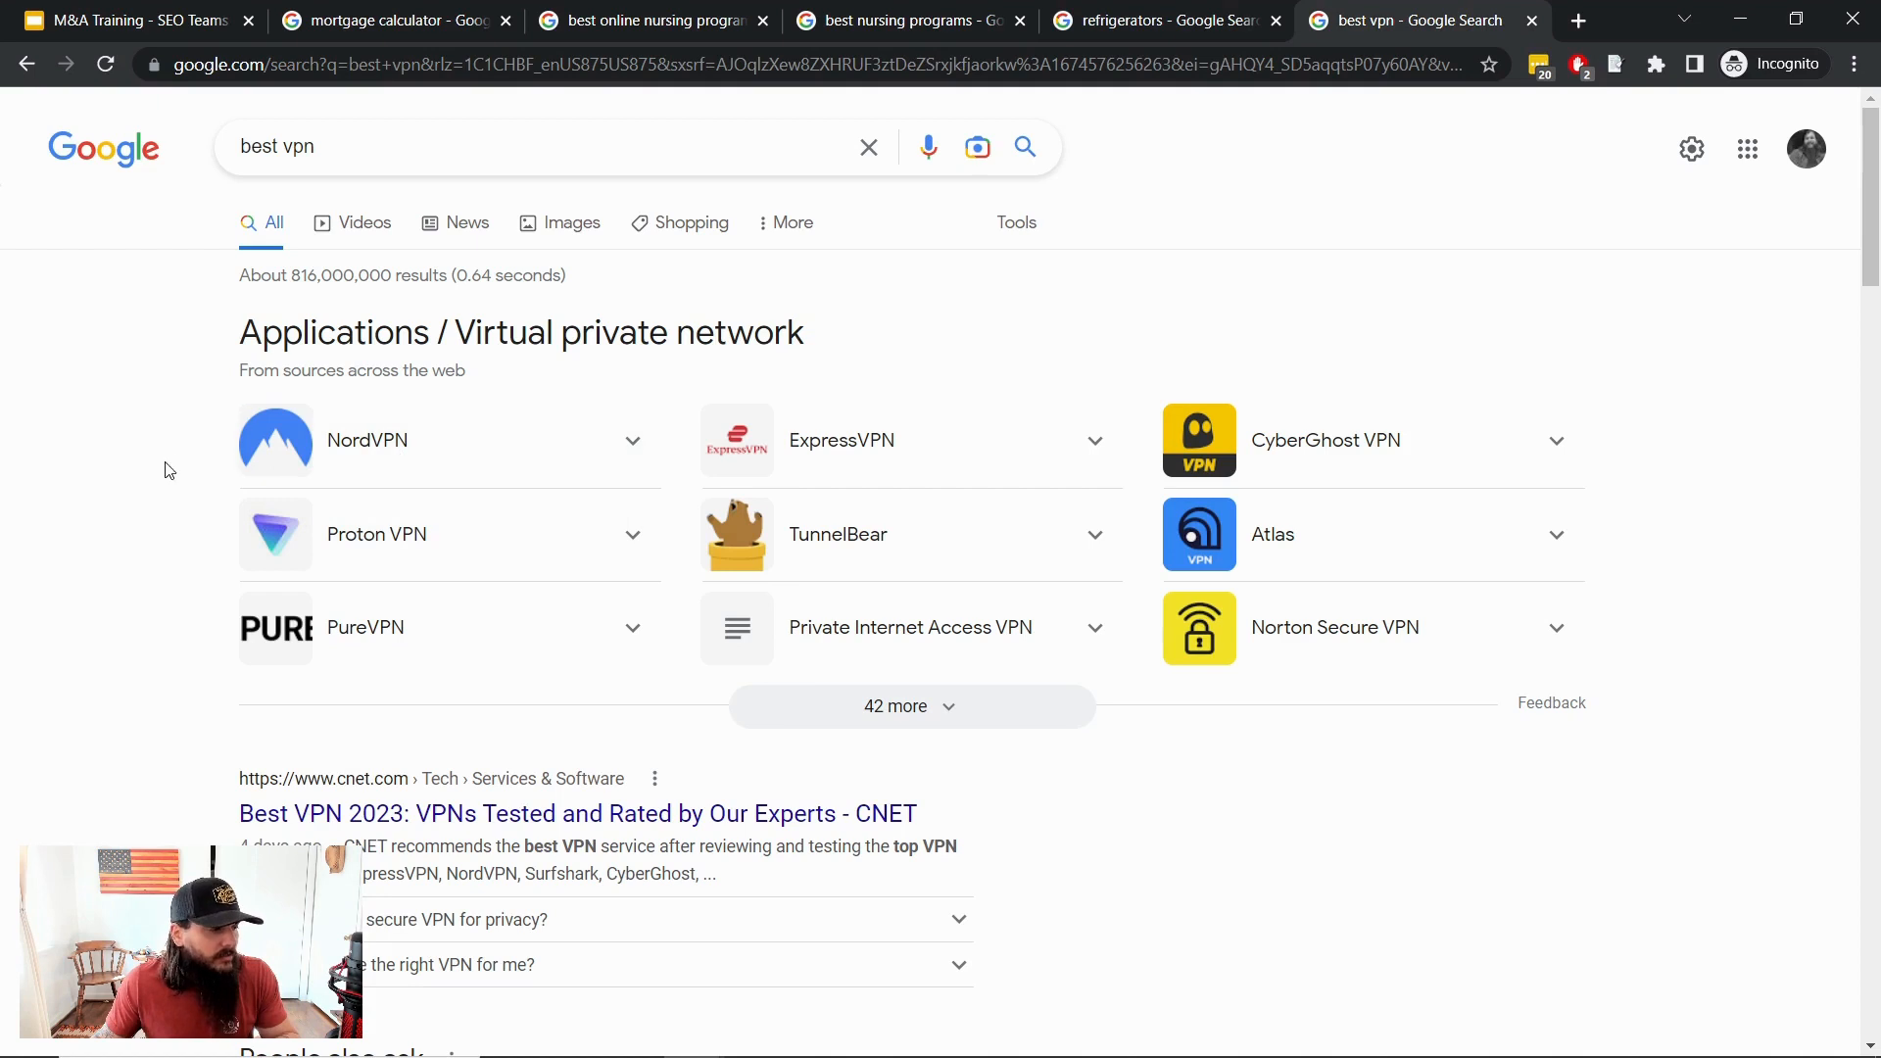
{"action": "mouse_move", "coordinate": [199, 499]}
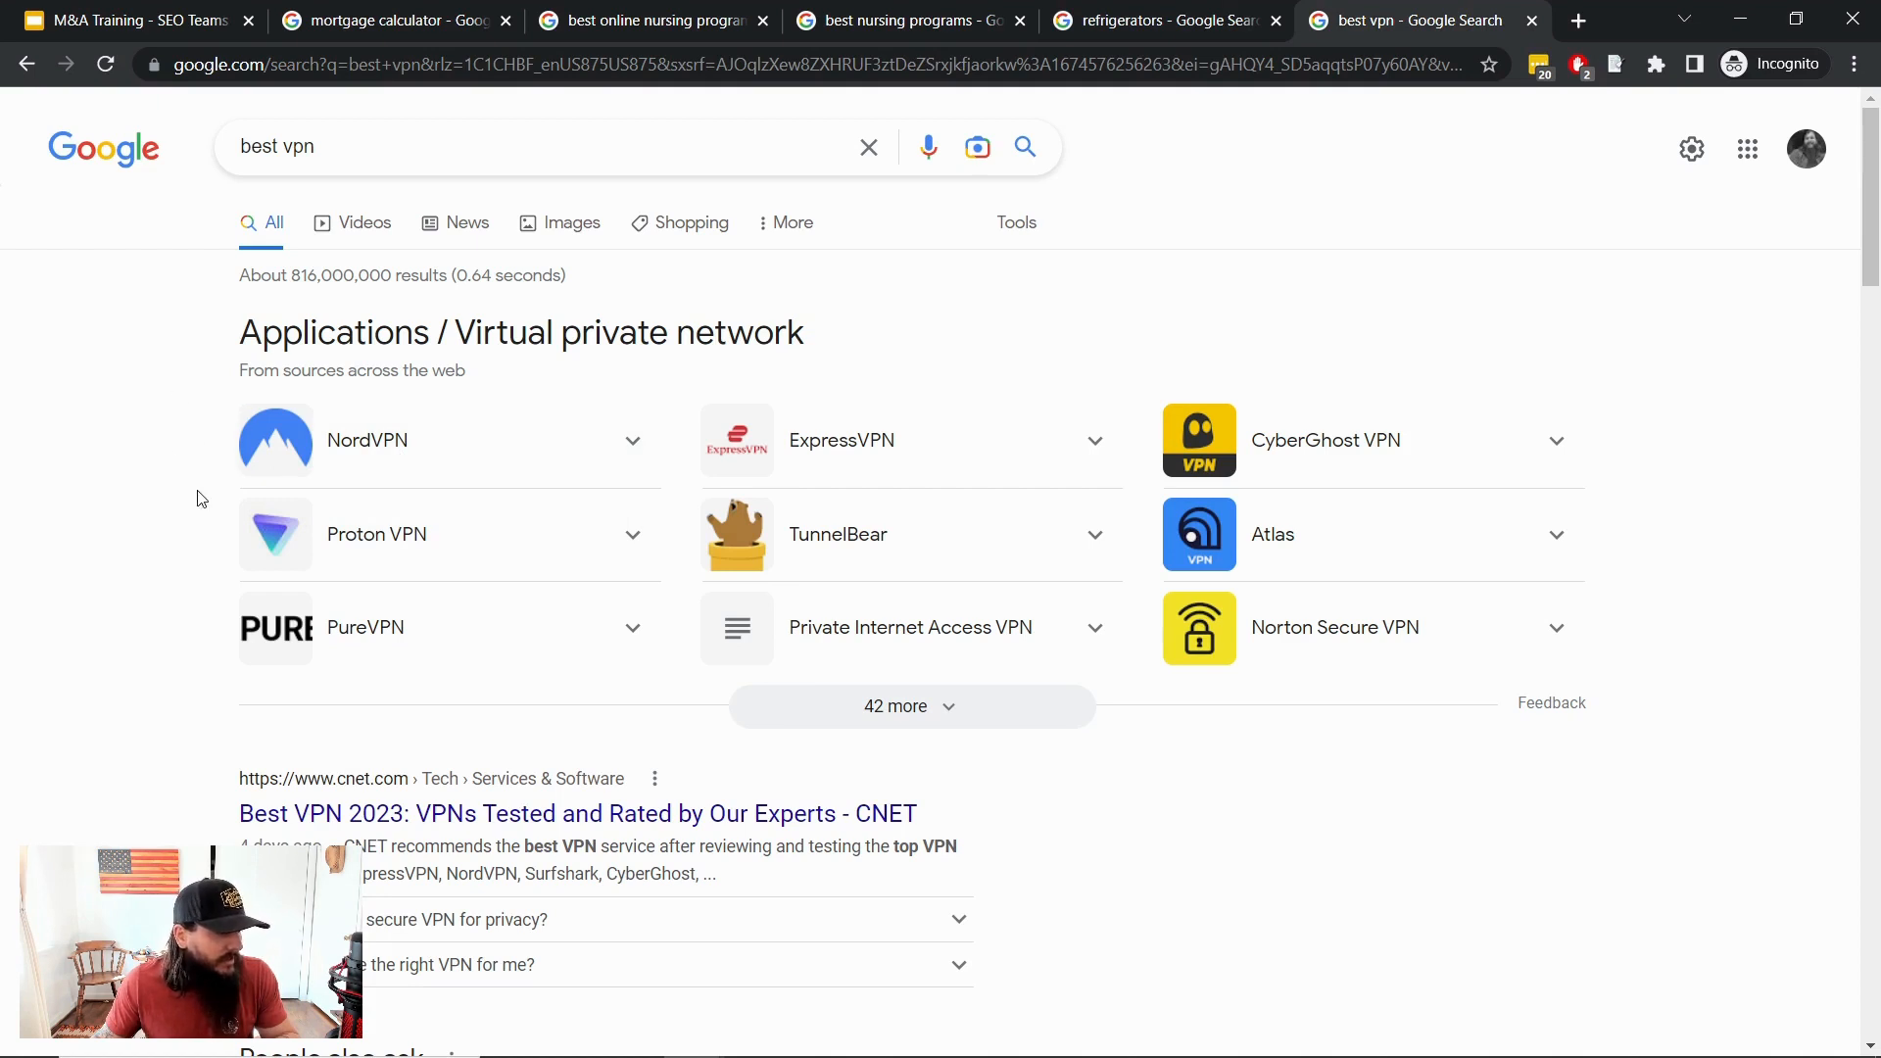
{"action": "mouse_move", "coordinate": [482, 699]}
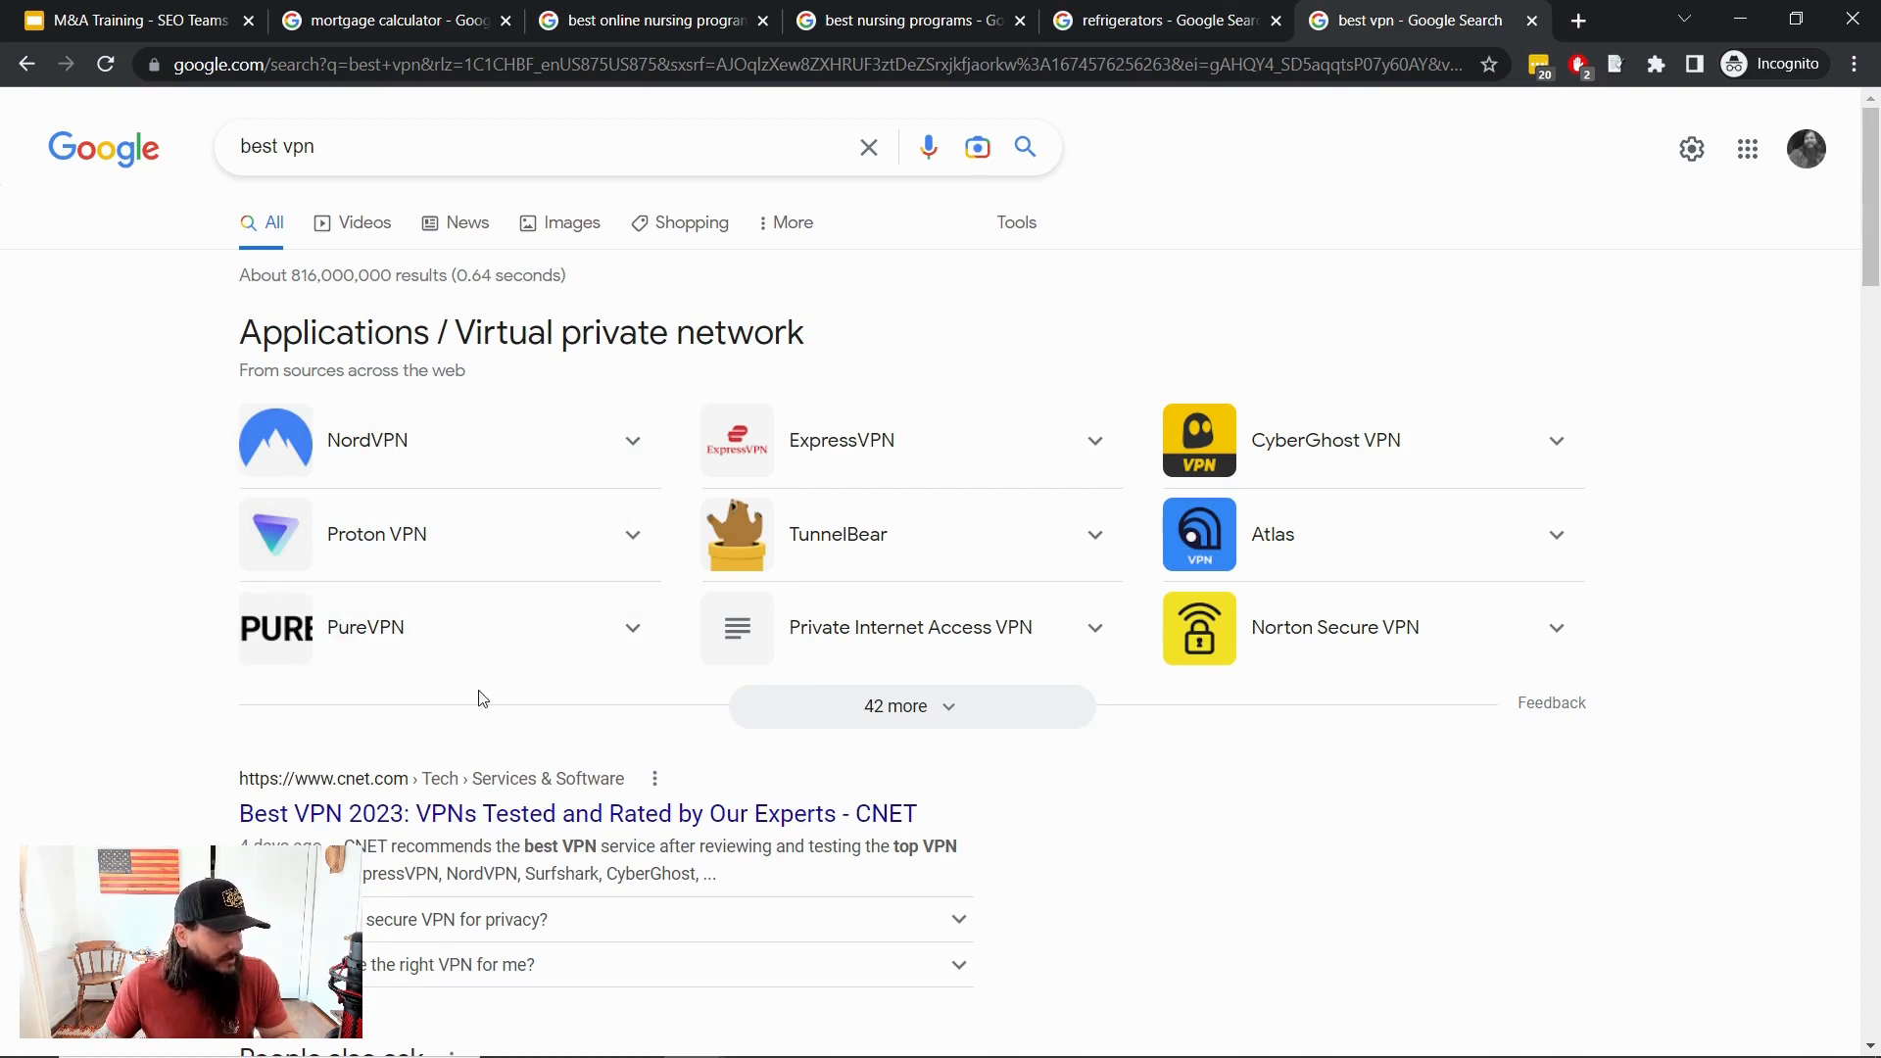